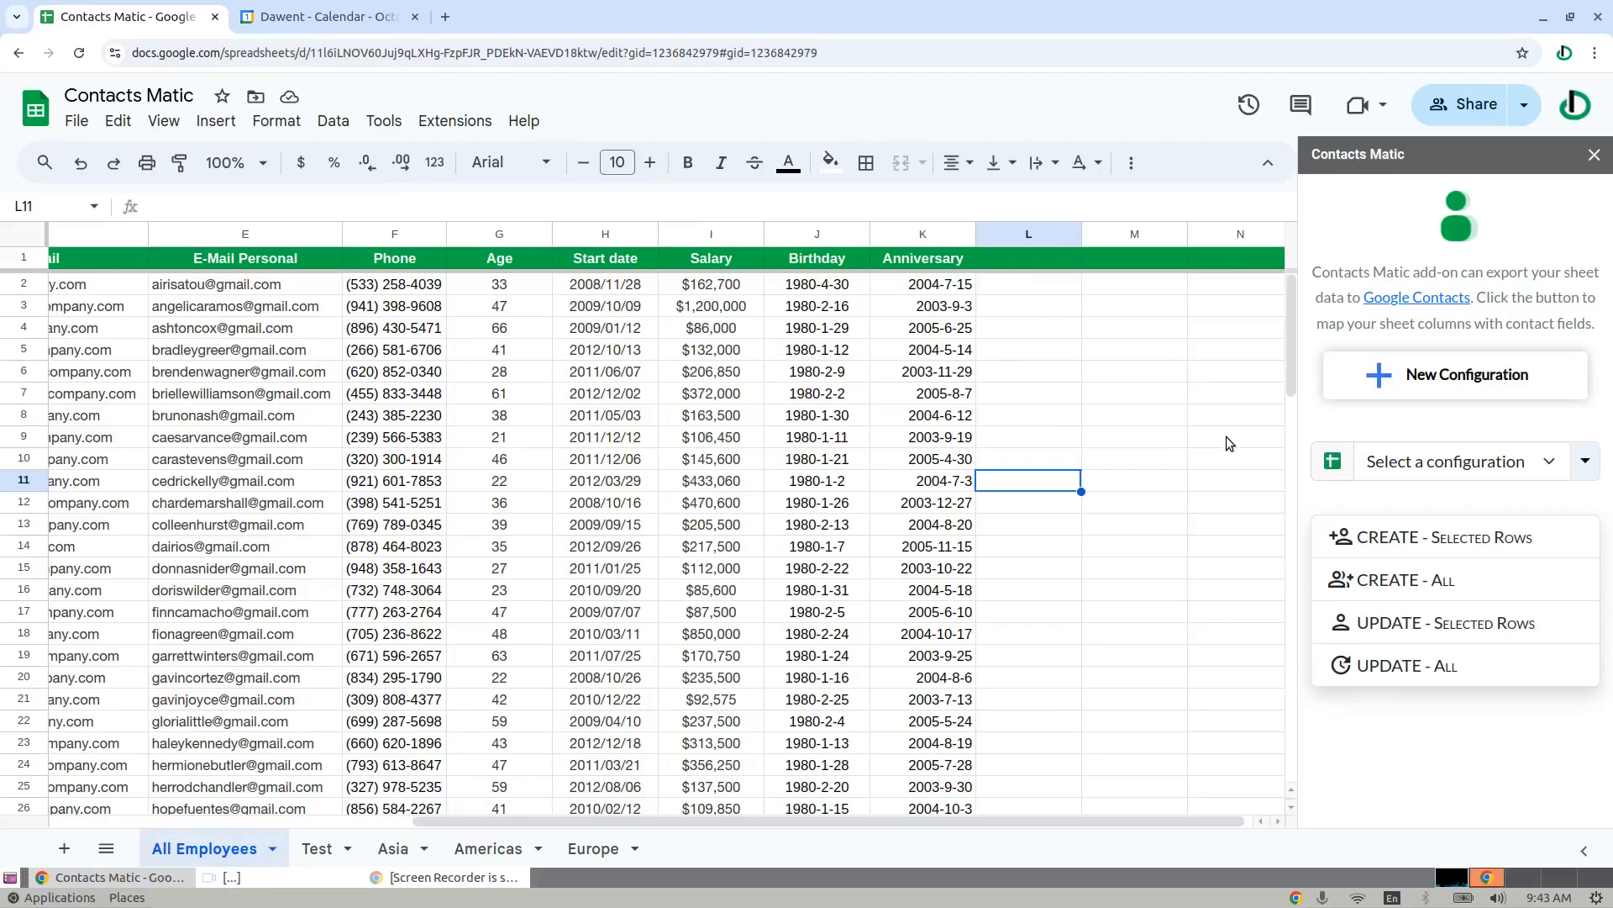
pyautogui.moveTo(1152, 425)
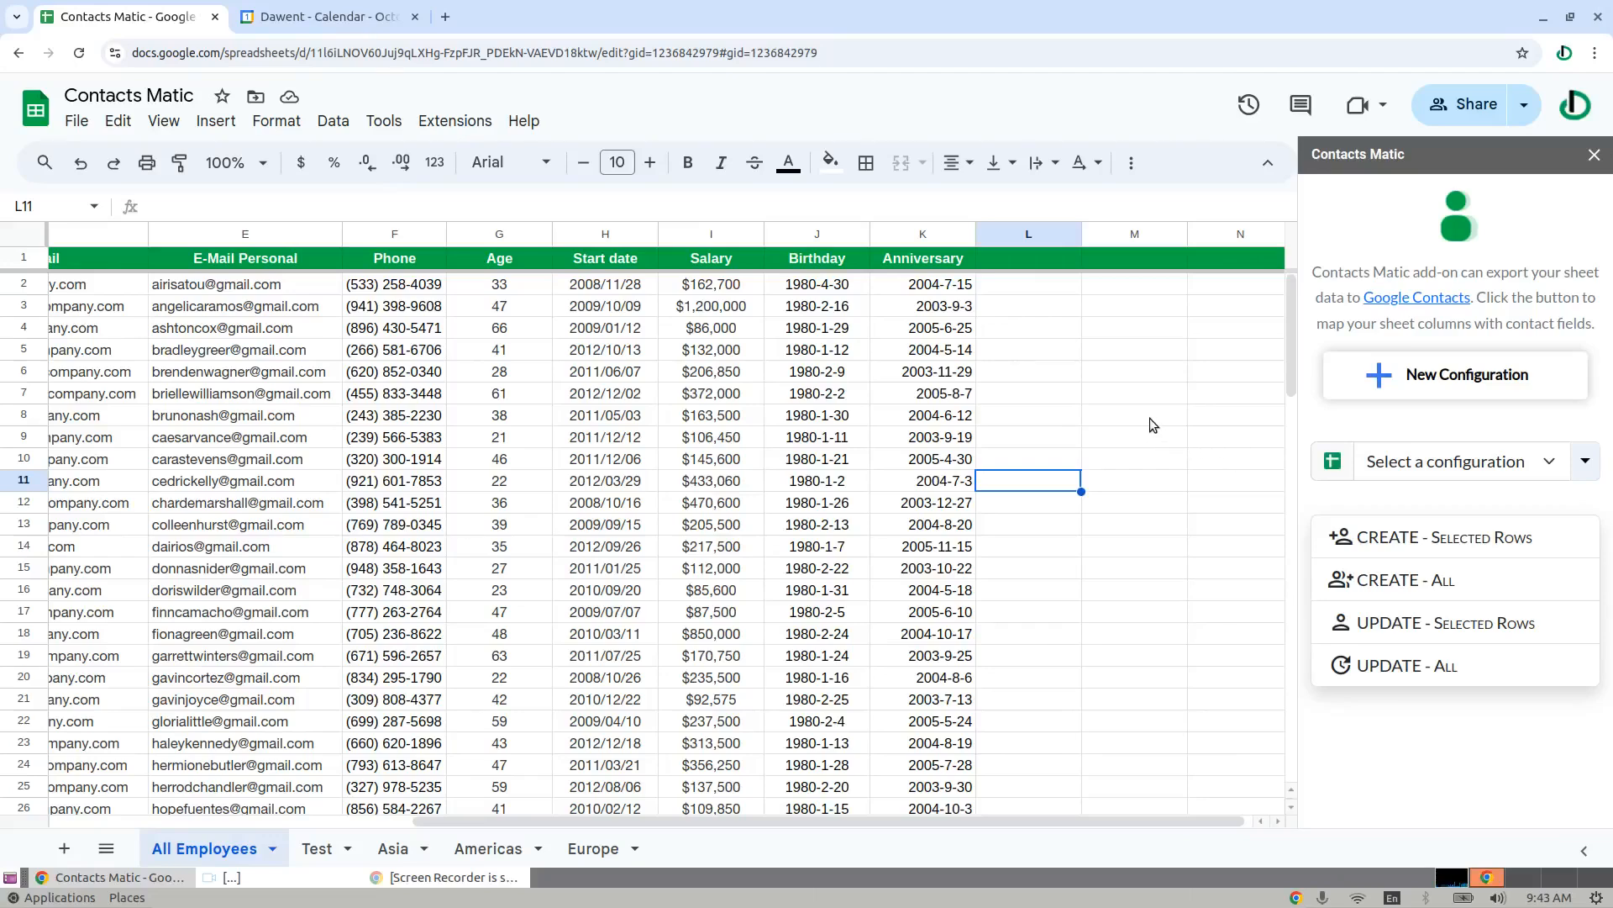
# Check the calendar, then review the sheet's Birthday and Anniversary columns from cell J2.
pyautogui.click(326, 16)
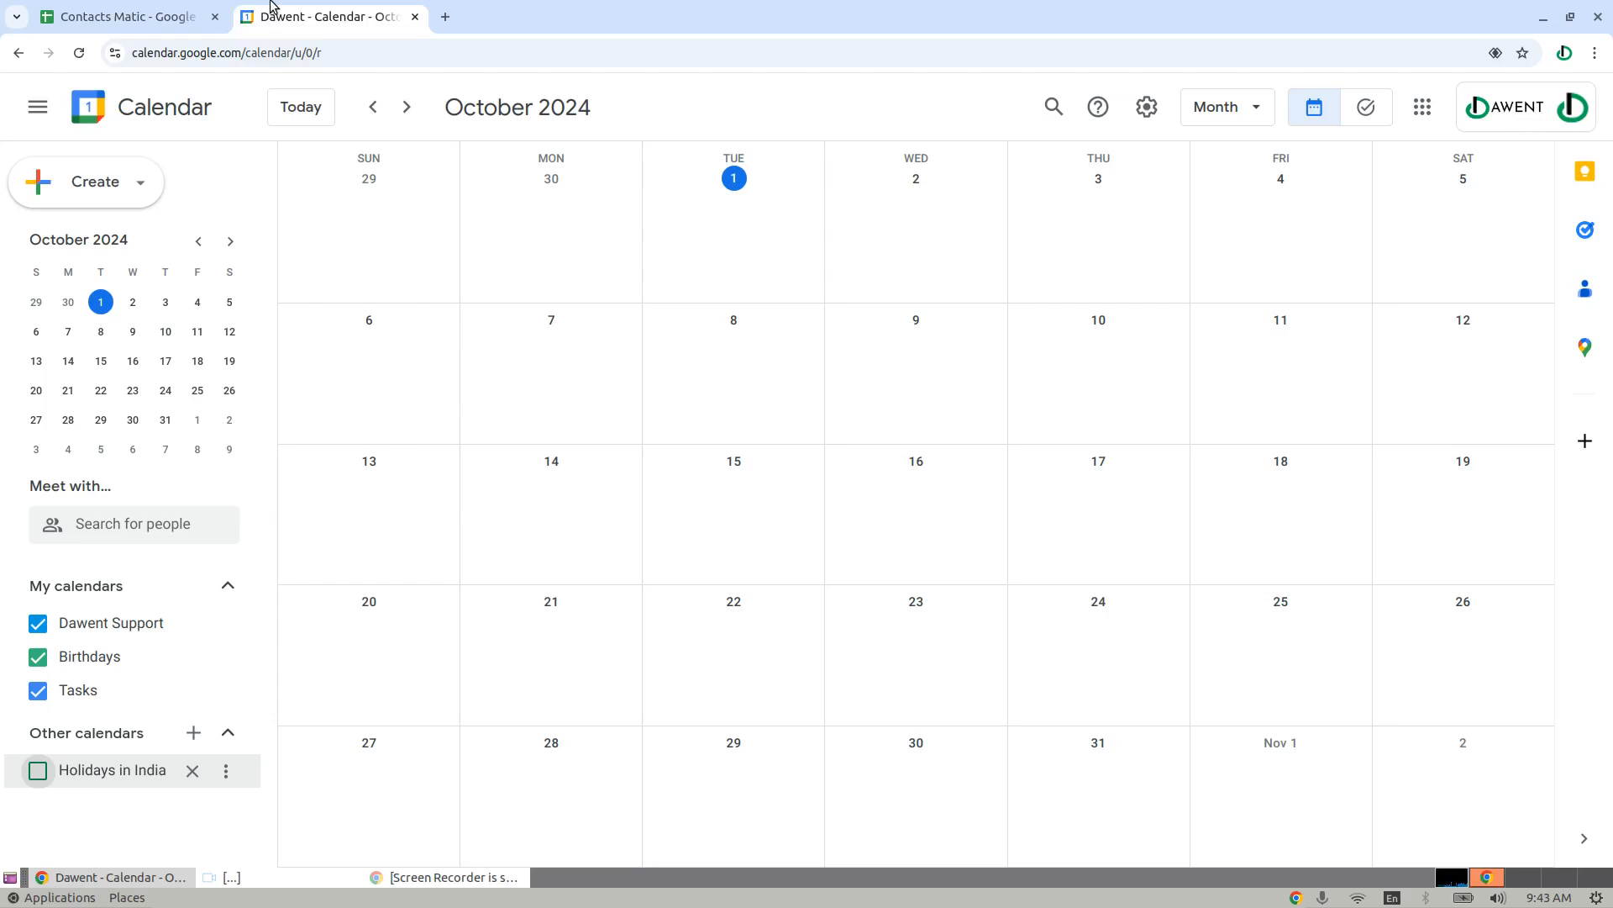
pyautogui.moveTo(326, 81)
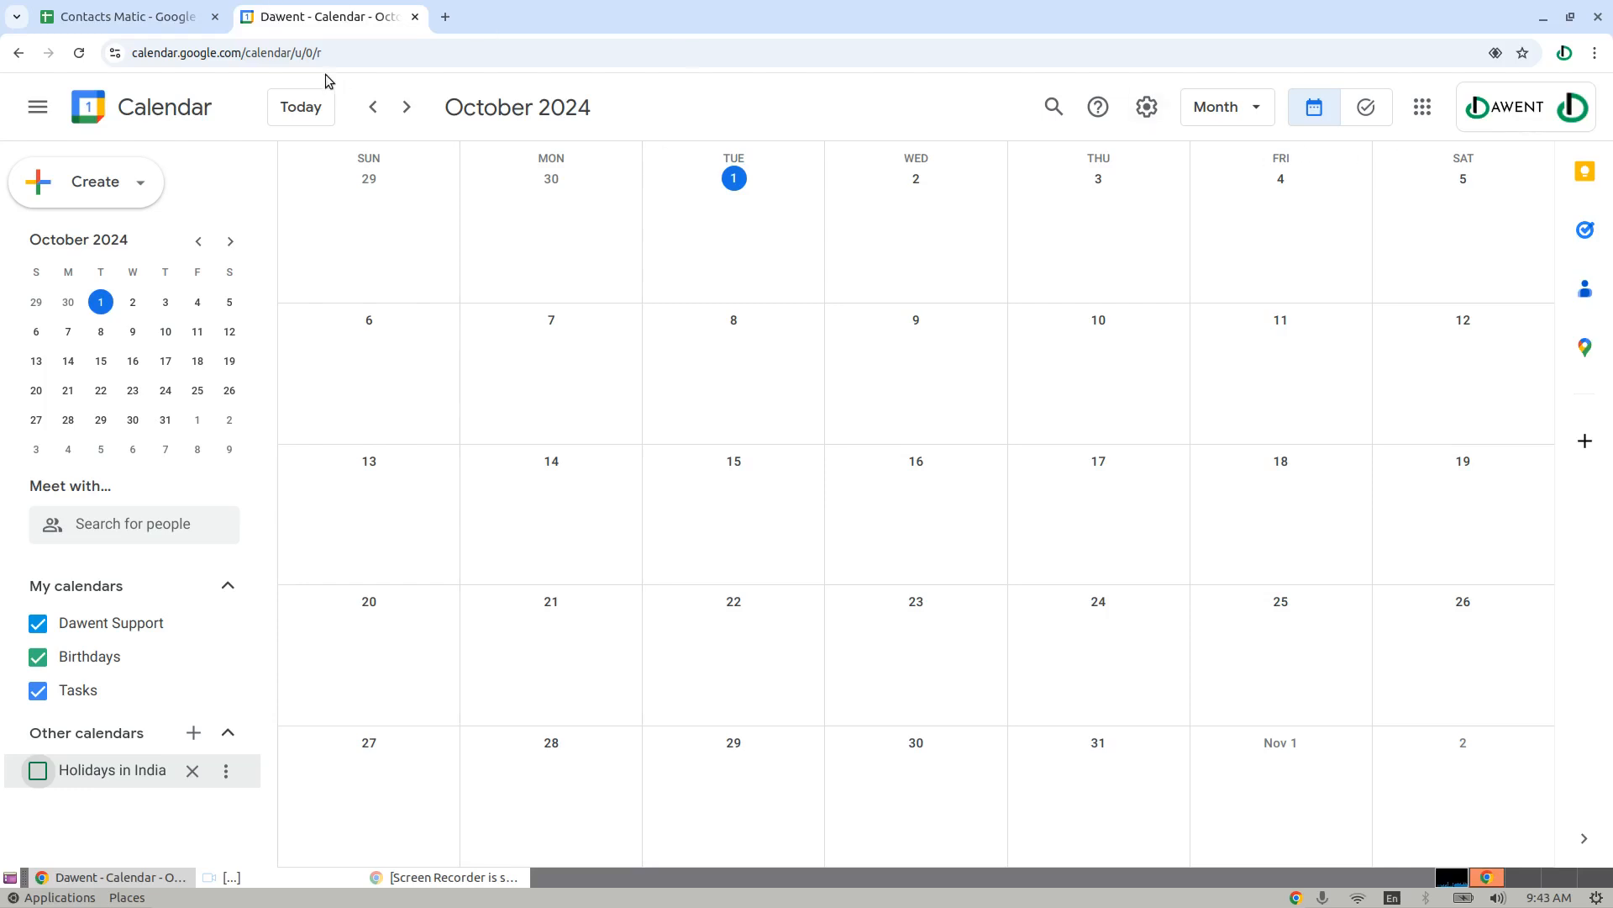
pyautogui.click(1421, 107)
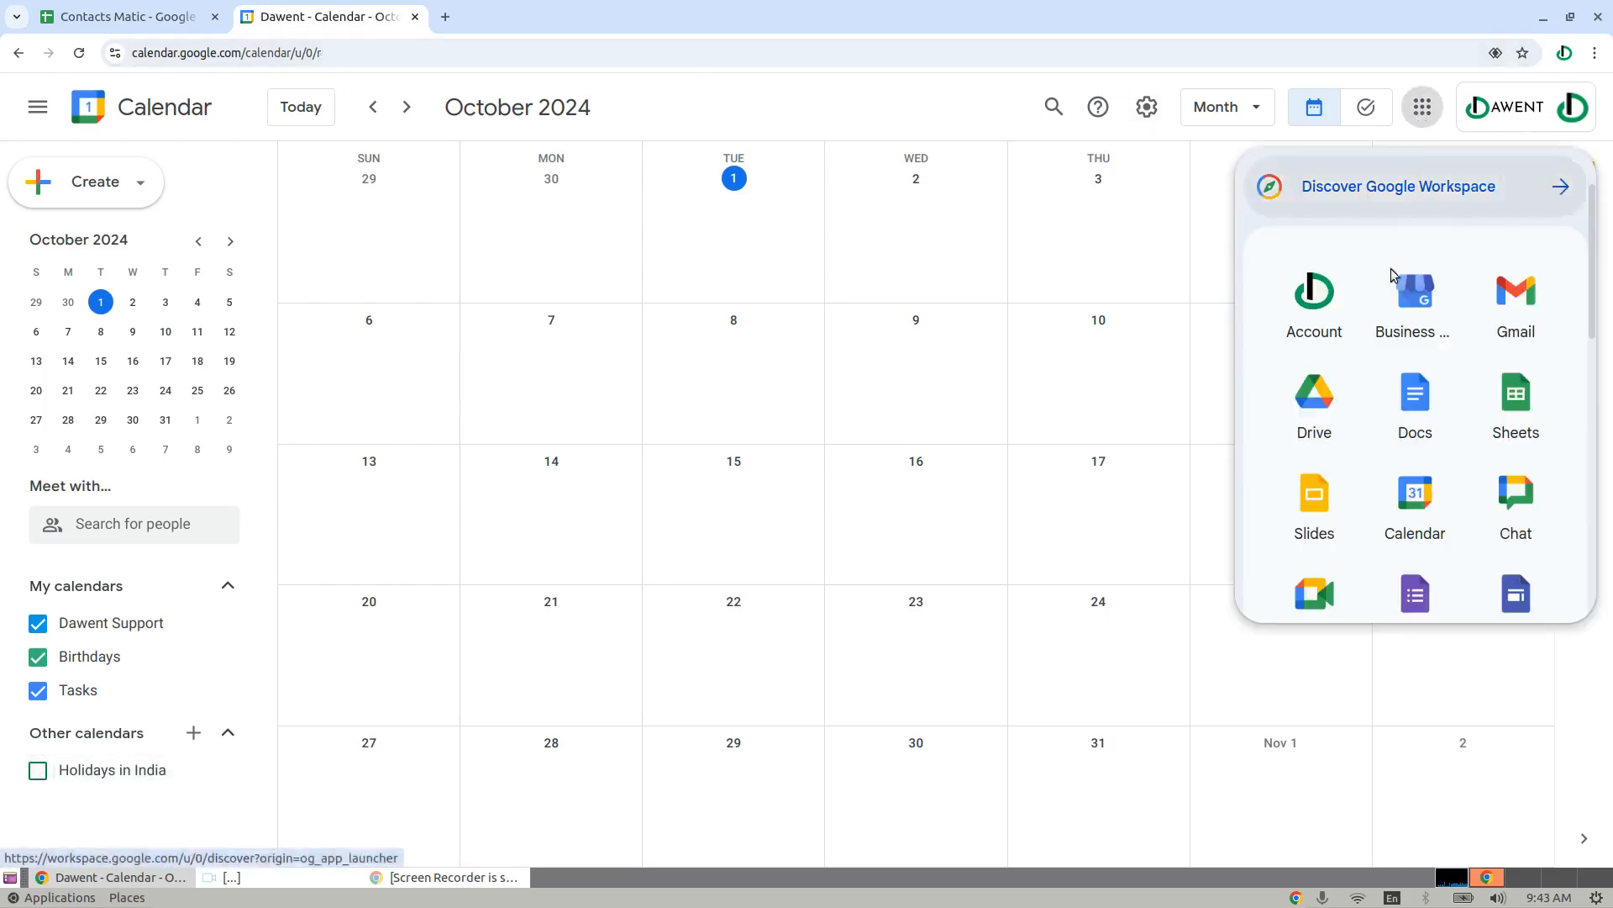
pyautogui.click(119, 17)
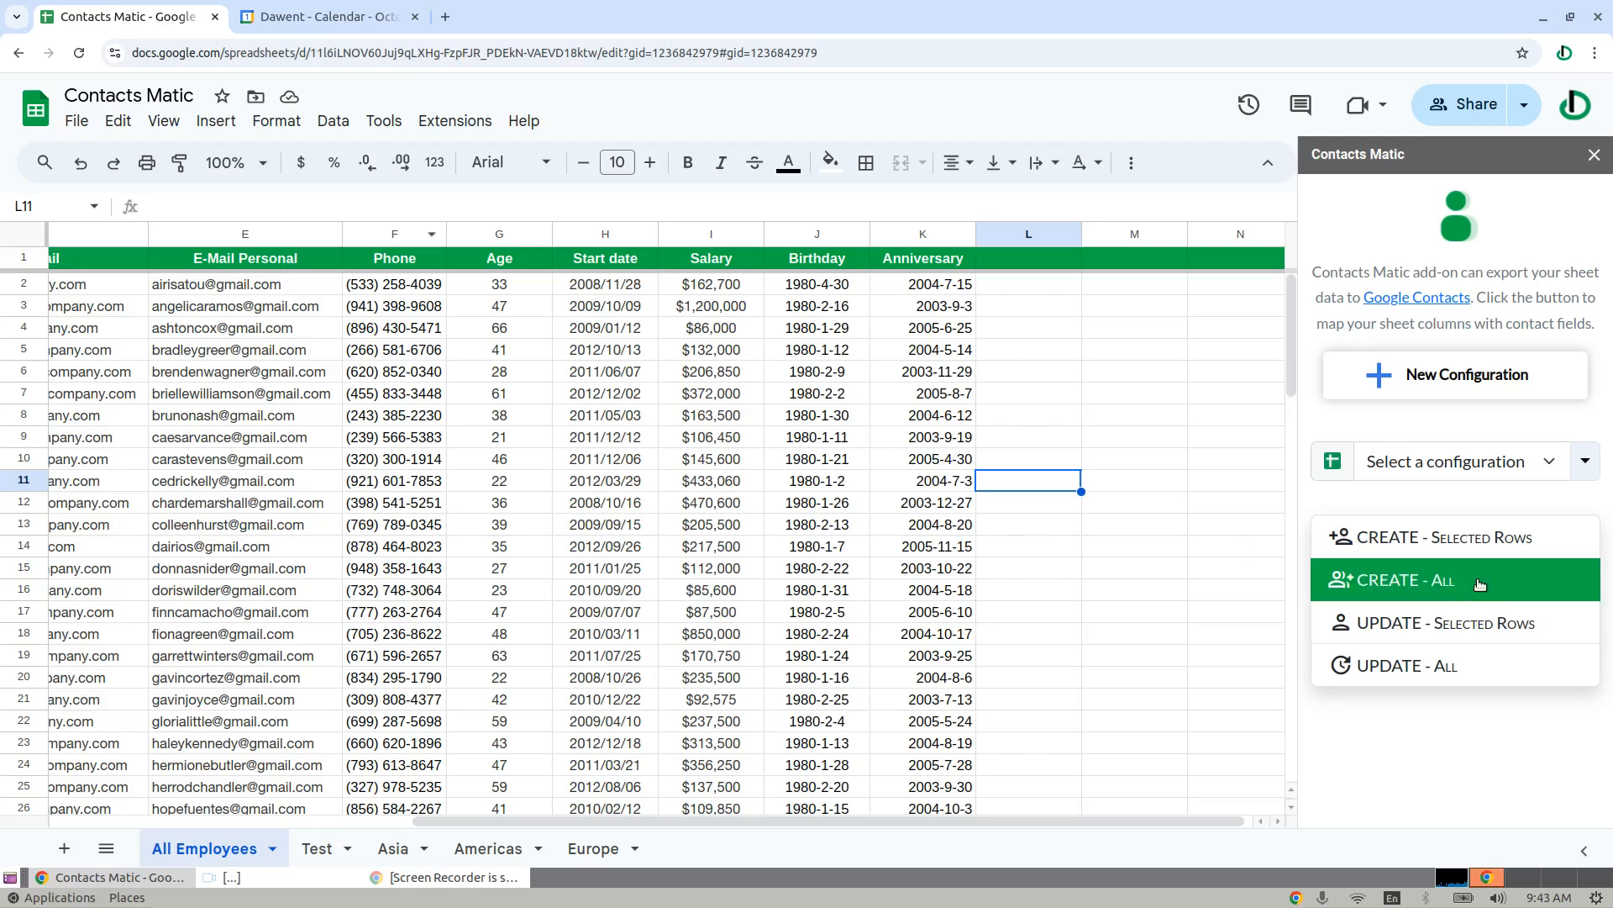
pyautogui.moveTo(253, 787)
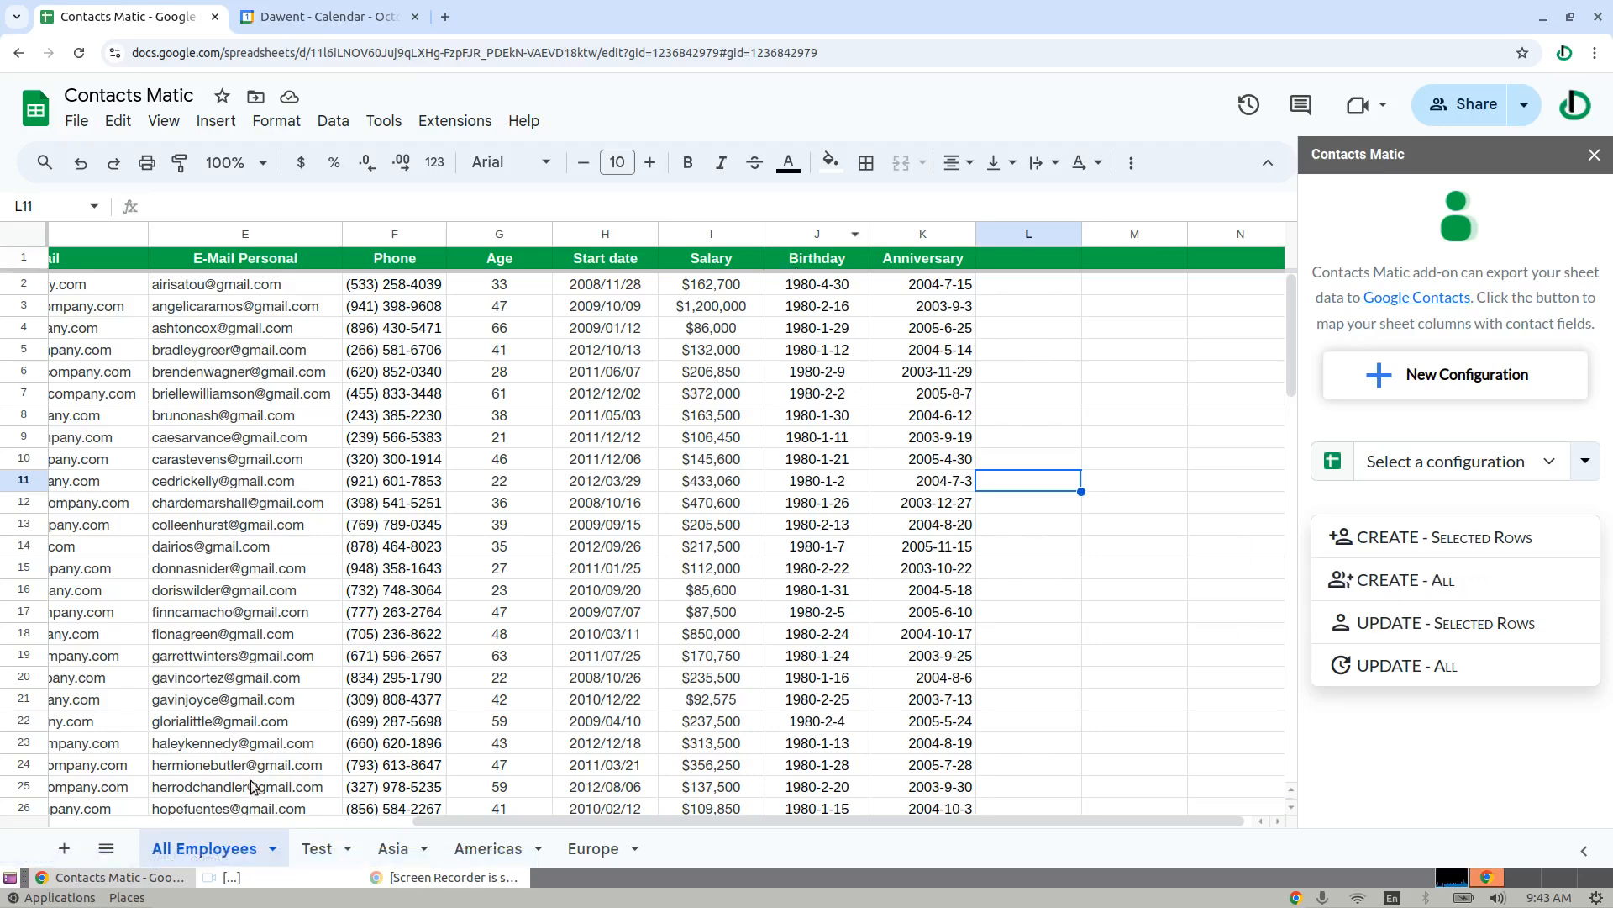
pyautogui.click(816, 234)
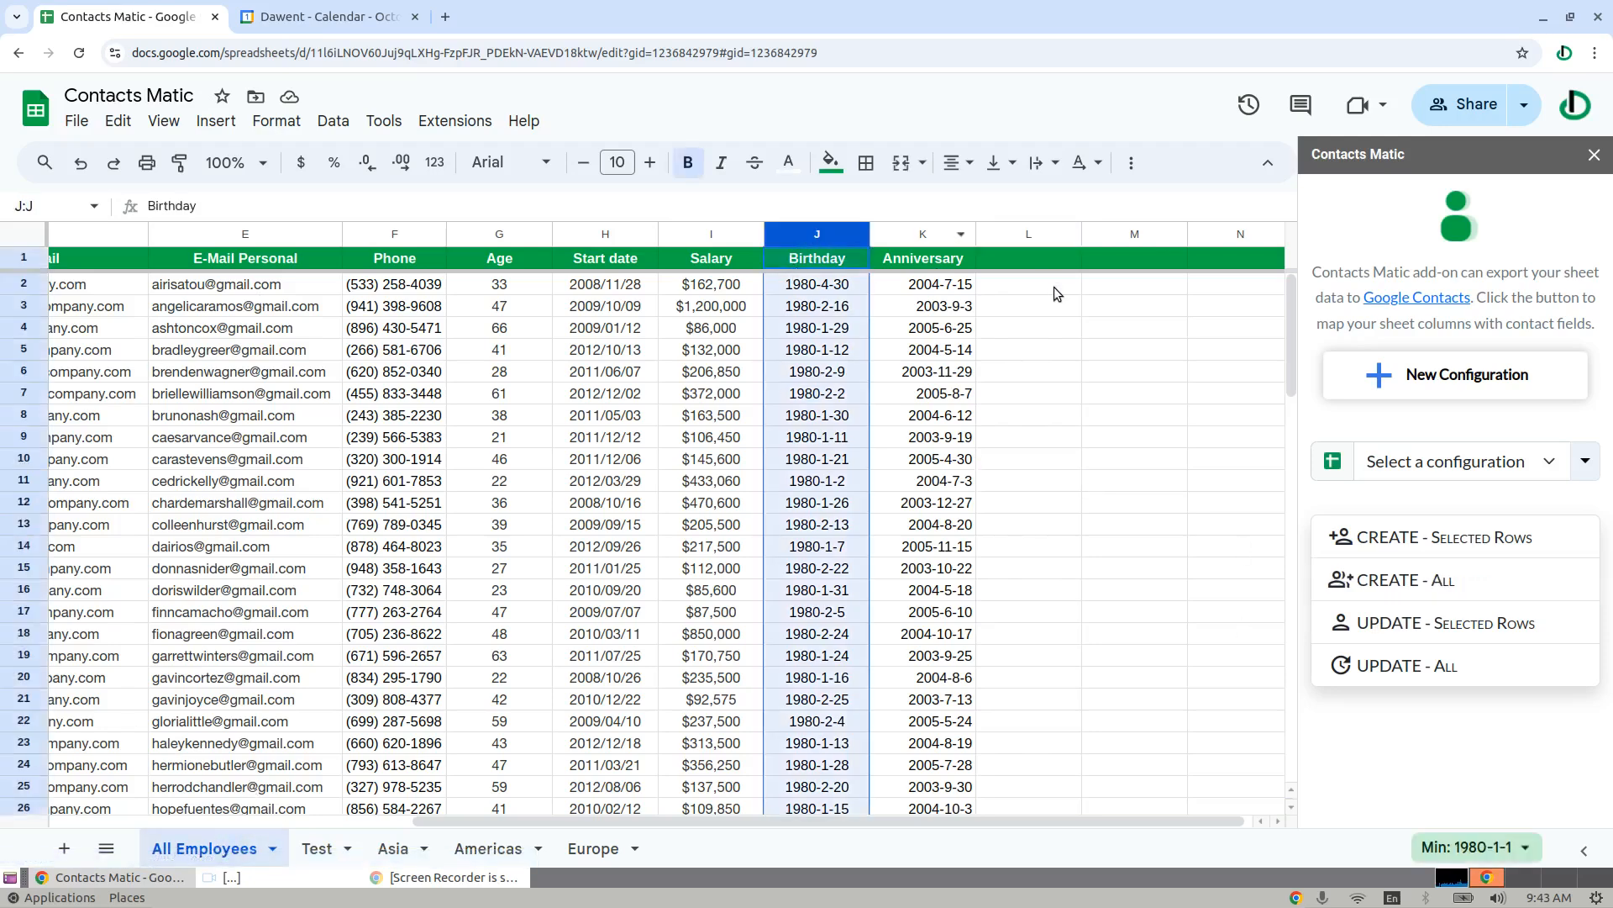
pyautogui.click(921, 234)
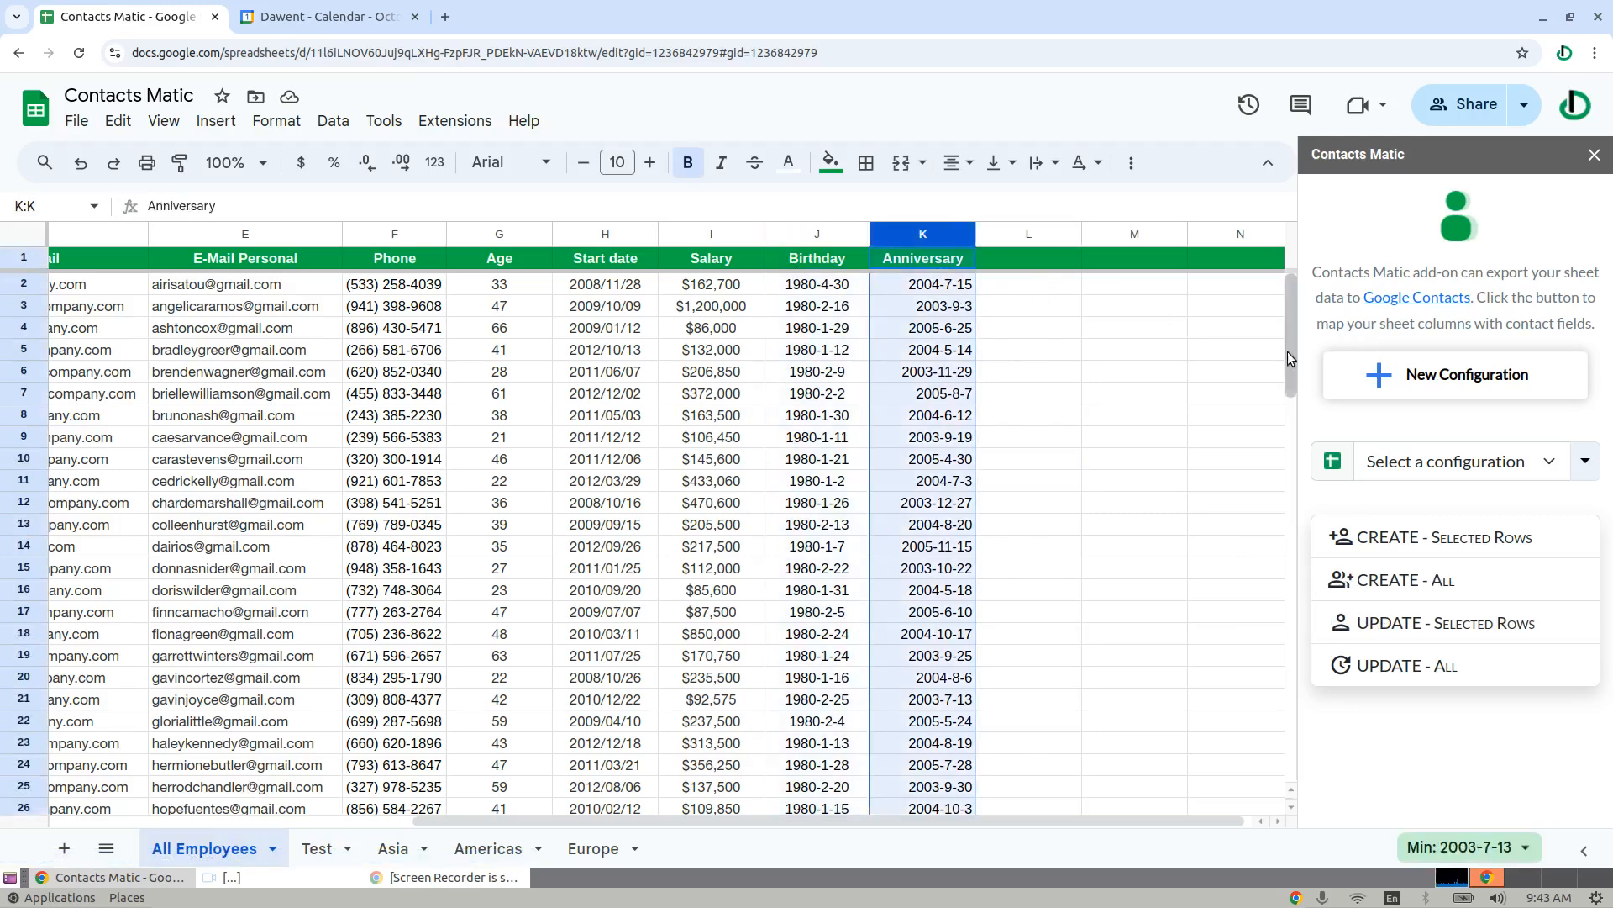
pyautogui.click(816, 284)
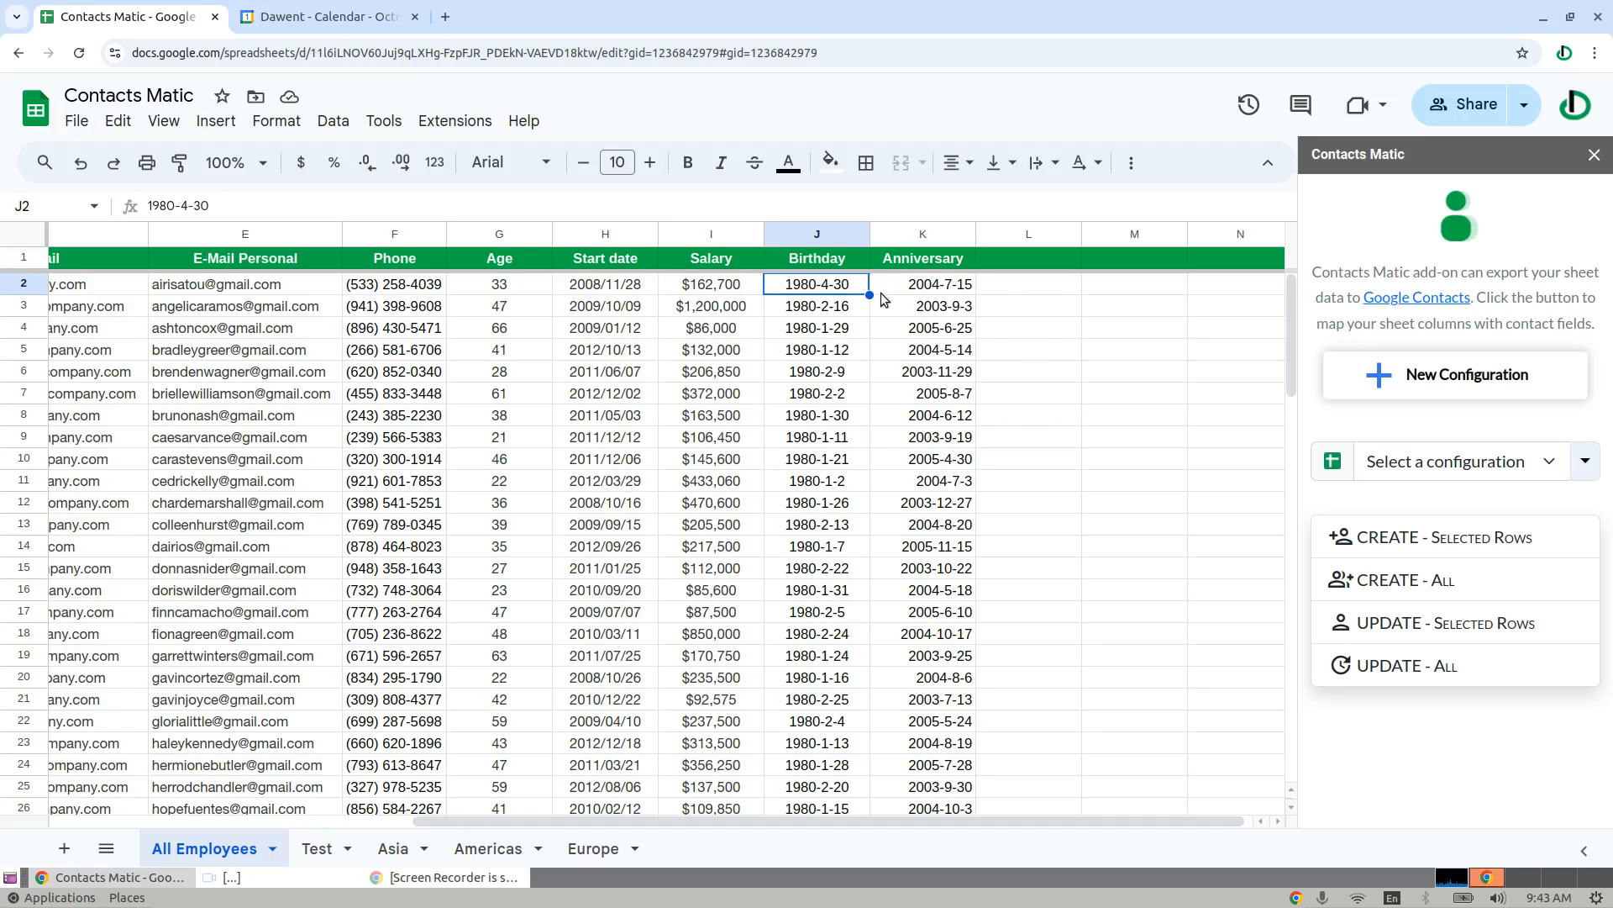
pyautogui.moveTo(1059, 311)
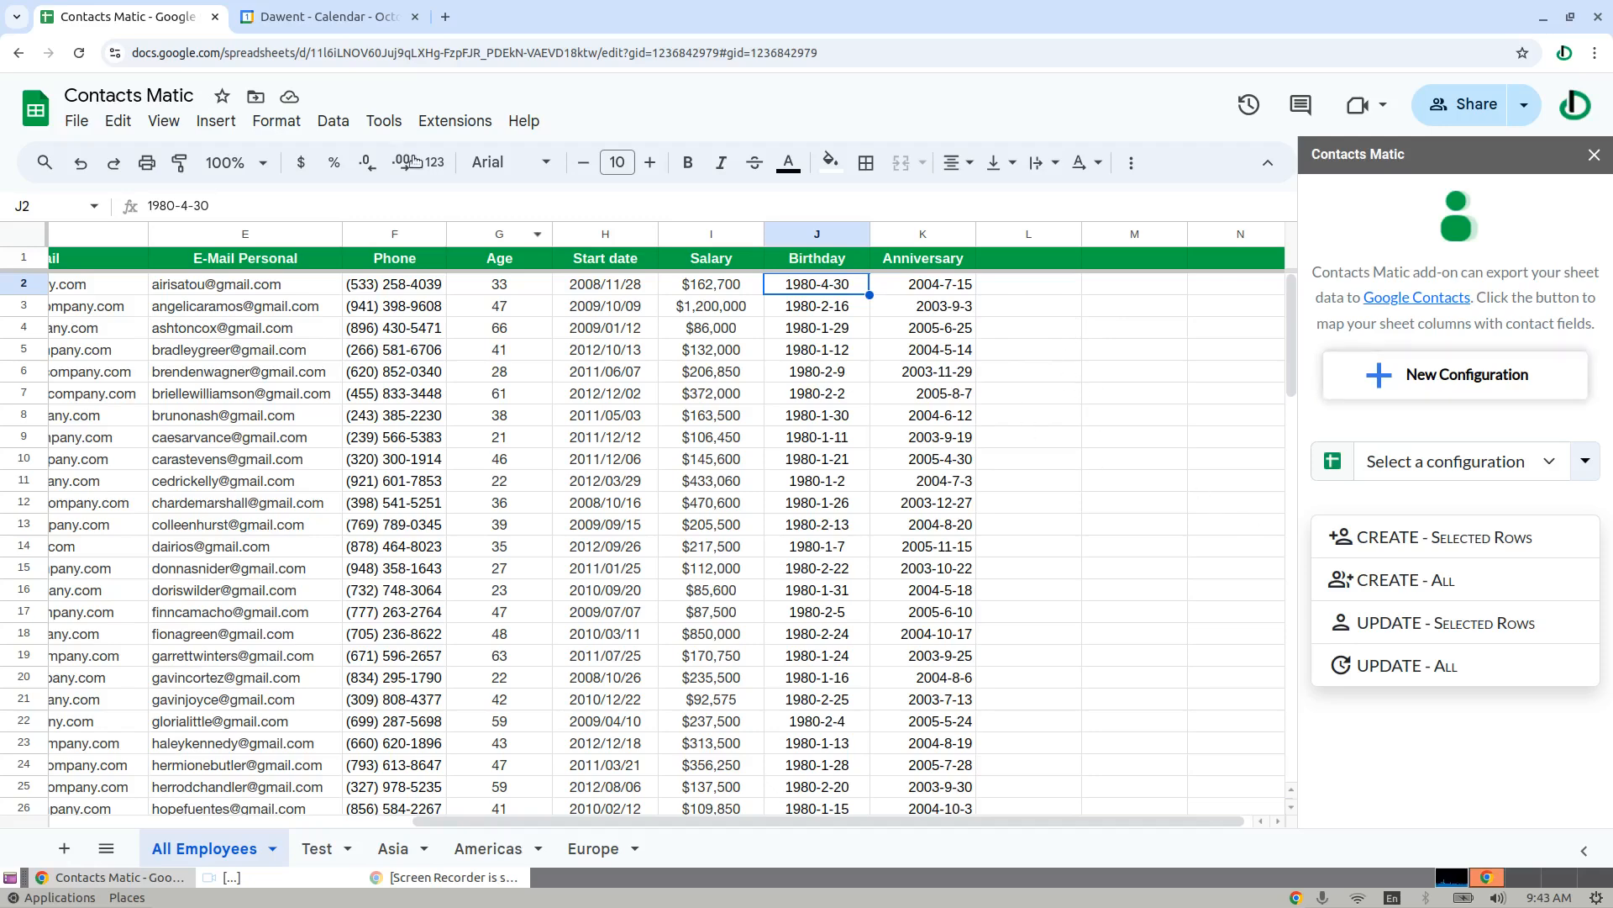
# Launch Contacts Matic's Sheet to Contacts mapping dialog from Extensions.
pyautogui.click(454, 120)
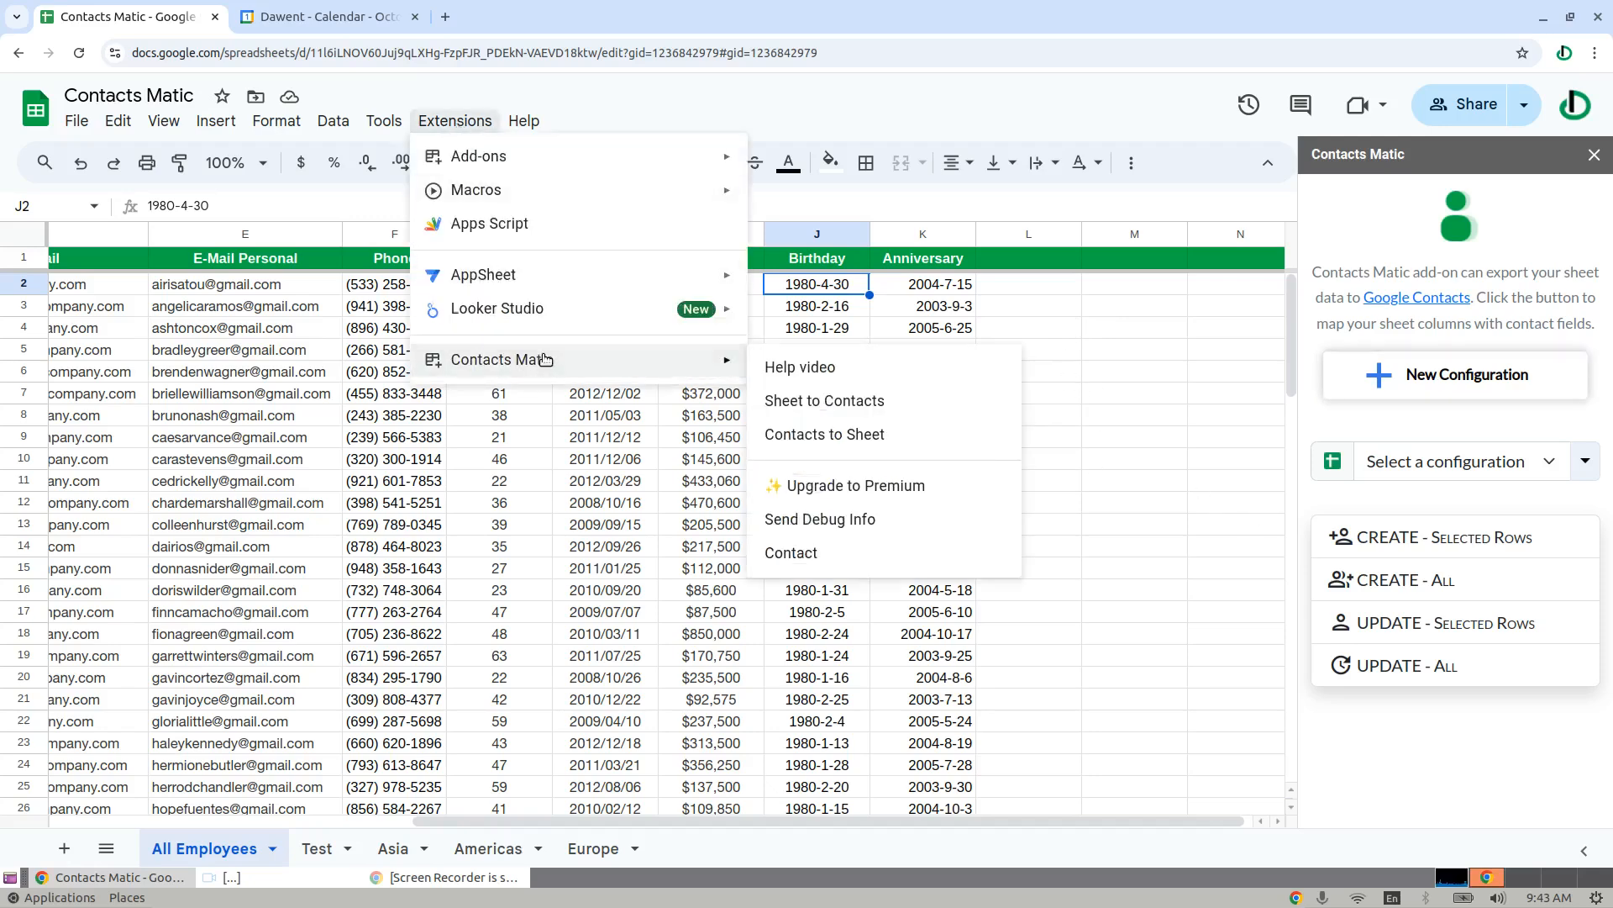
pyautogui.moveTo(823, 399)
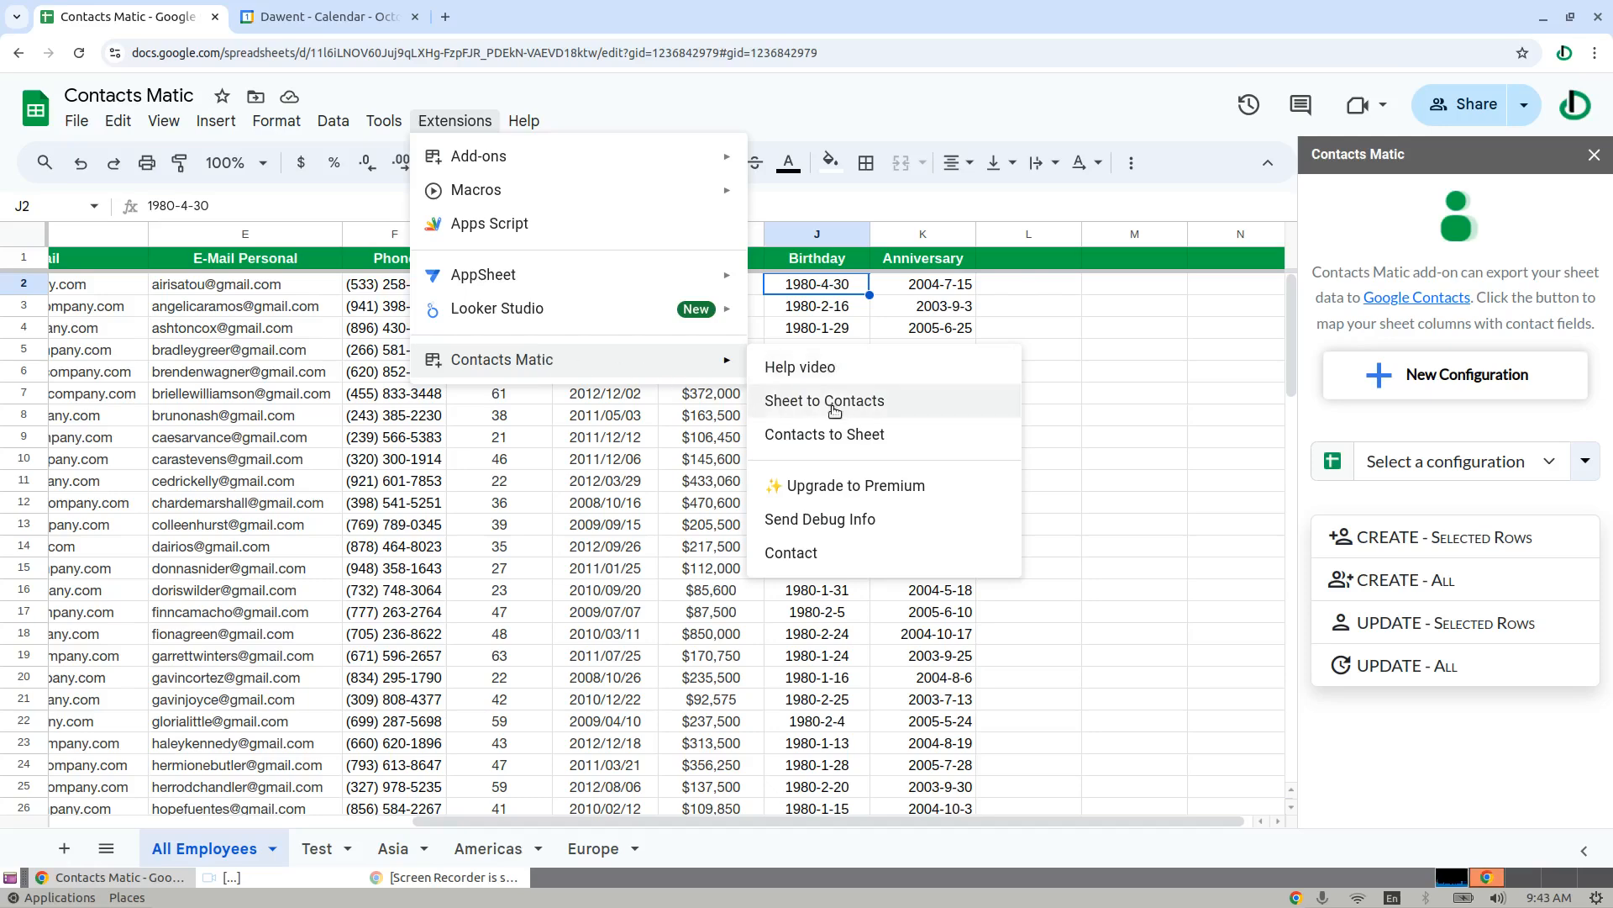
pyautogui.click(825, 400)
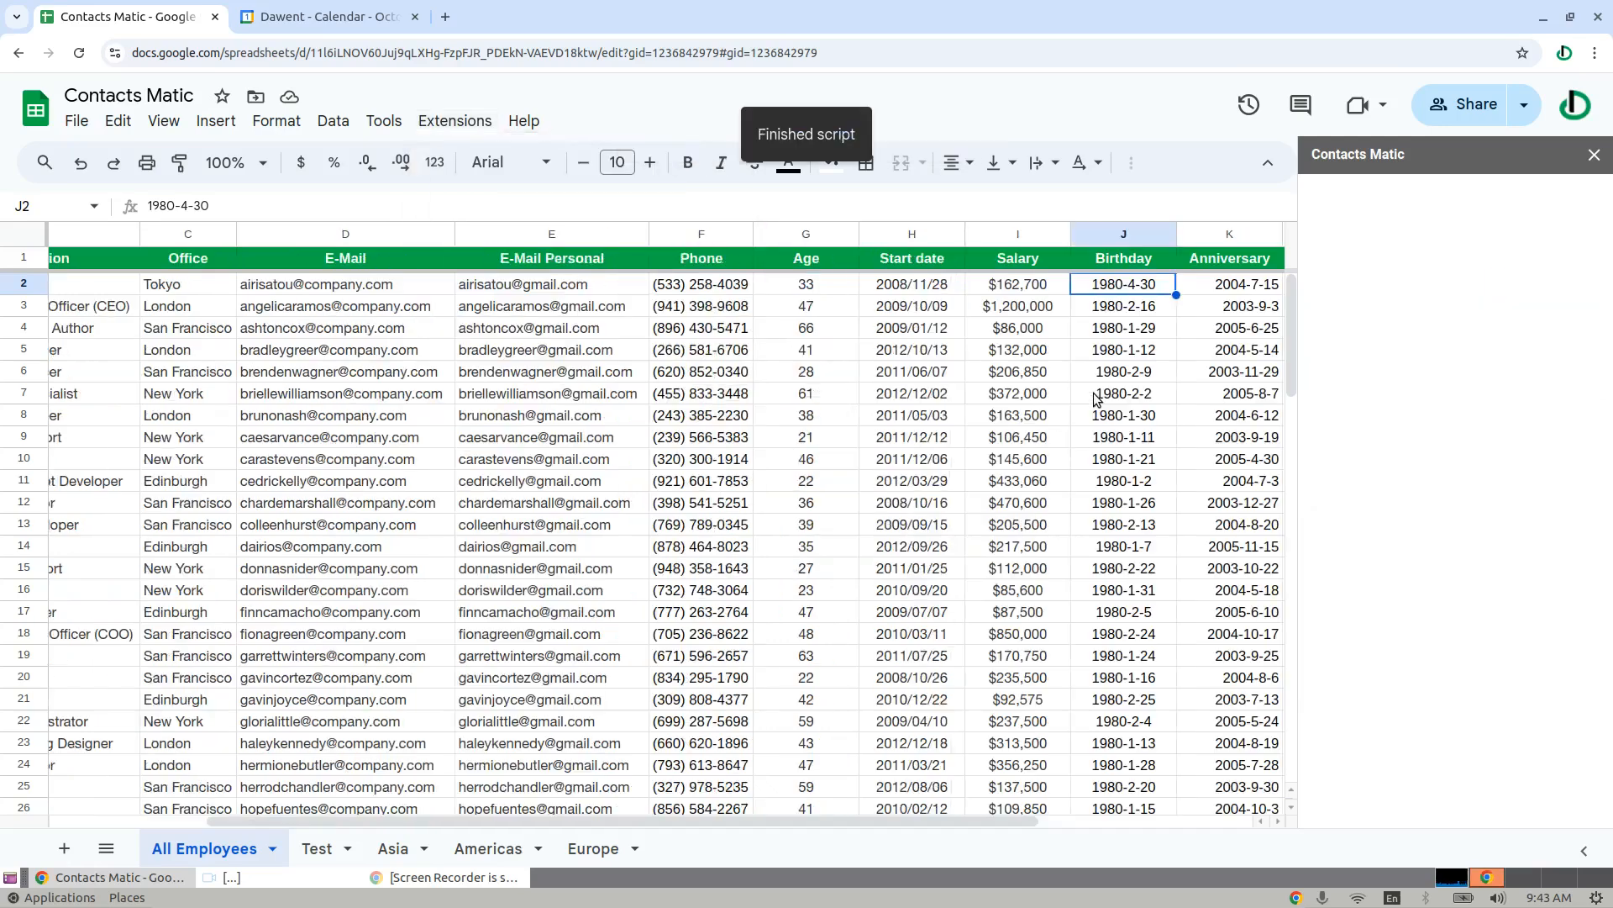
pyautogui.hscroll(3)
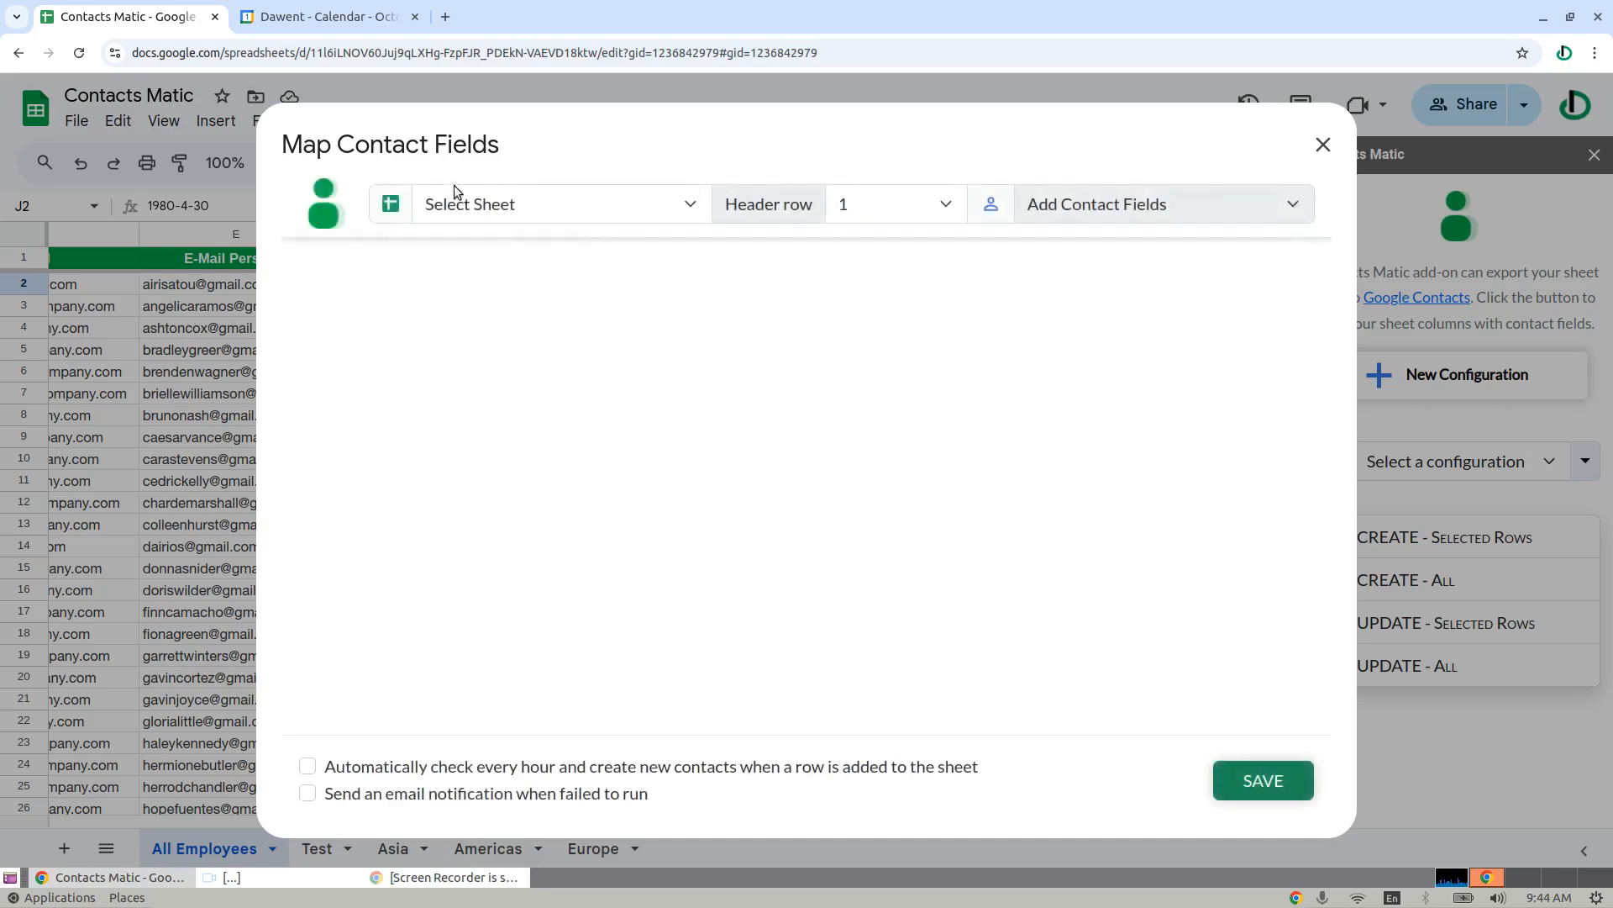
# Use the All Employees sheet and map a Name field's Unstructured Name to {{Name}}.
pyautogui.click(559, 203)
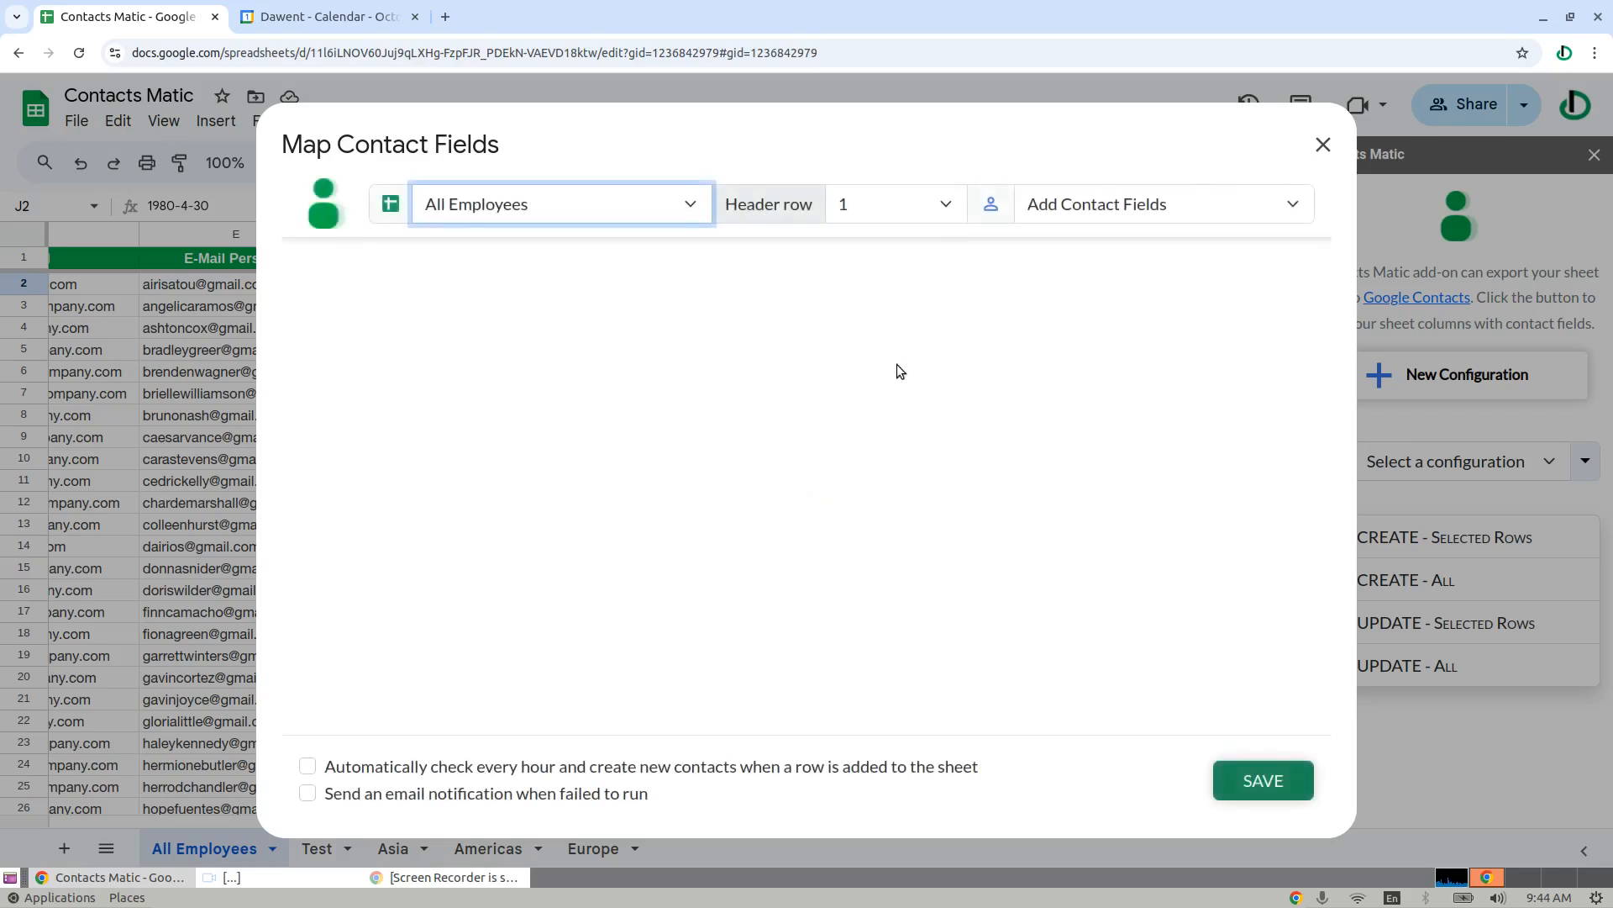
pyautogui.click(1163, 203)
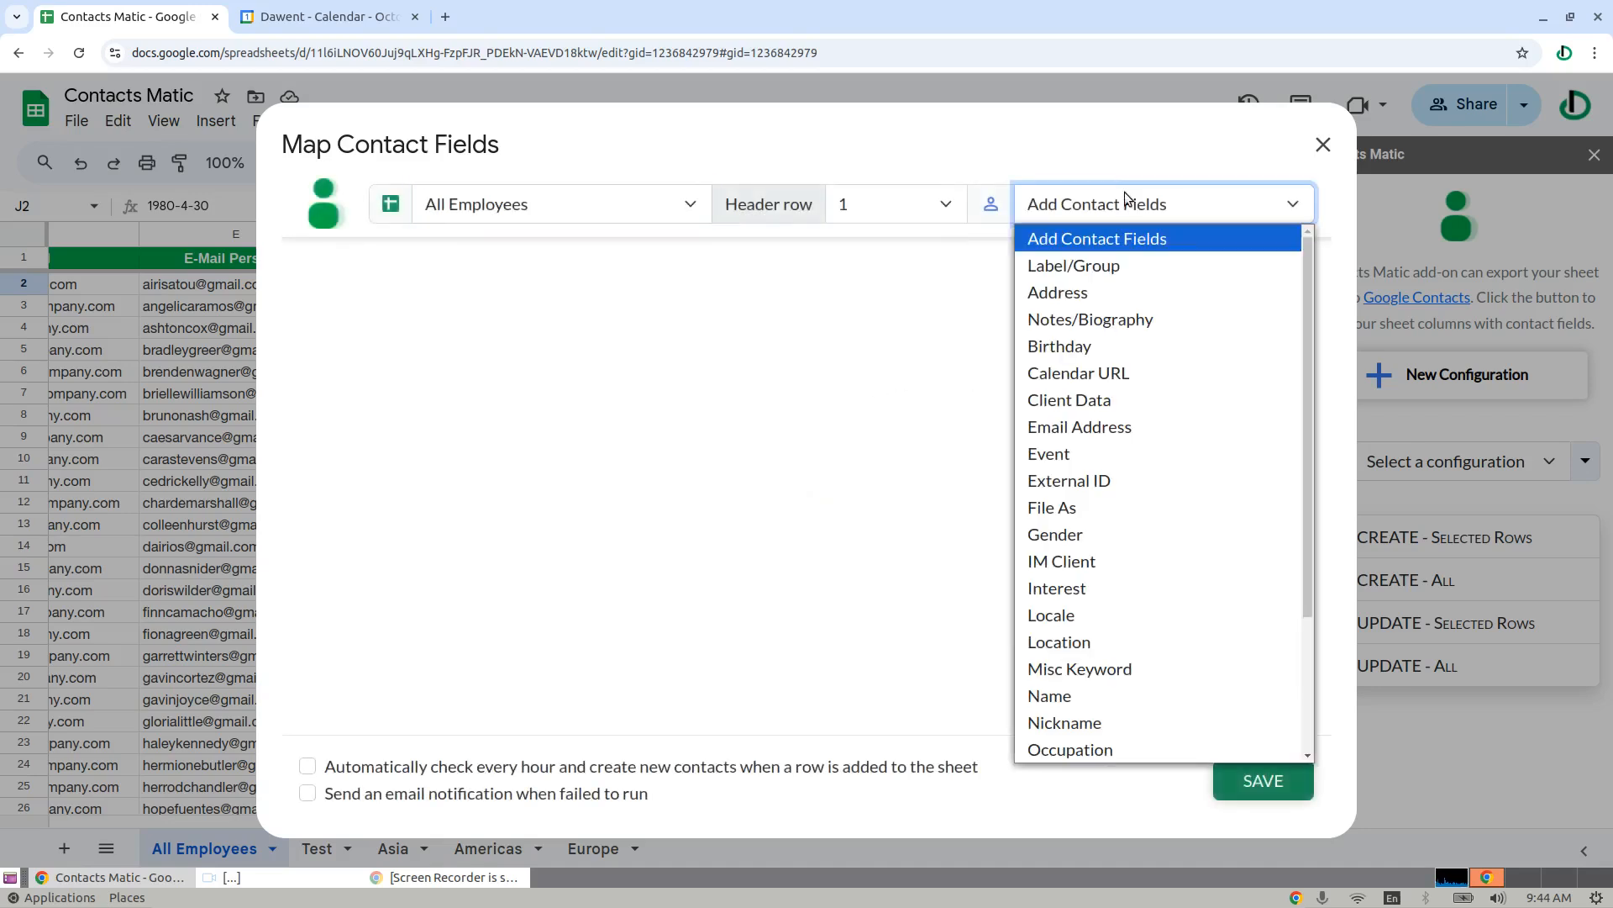
pyautogui.moveTo(1090, 319)
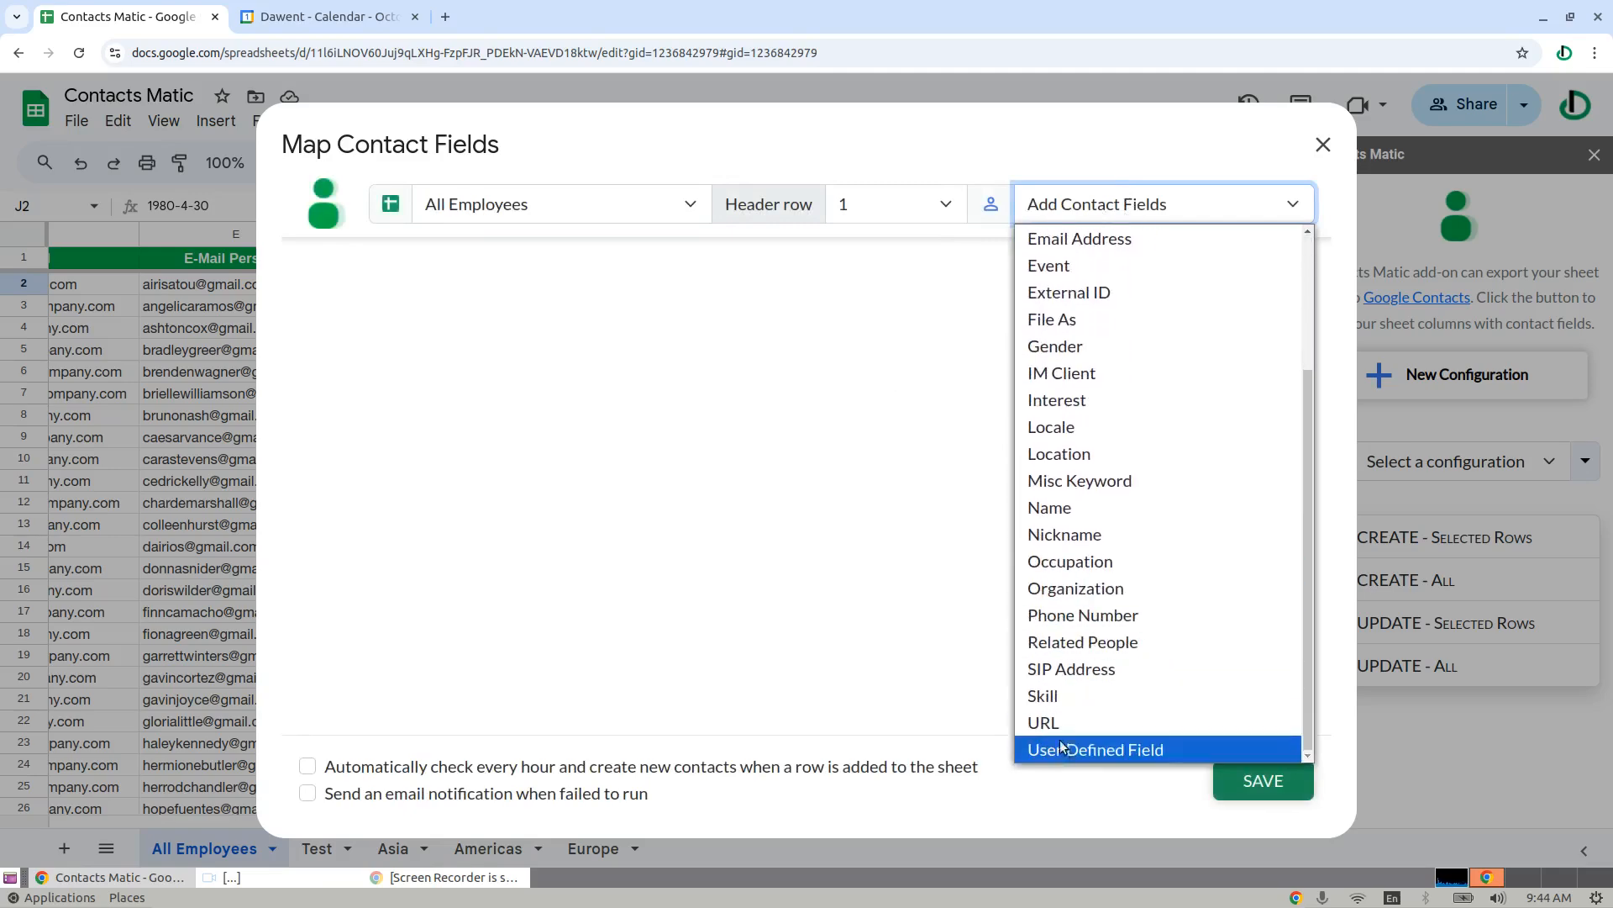
pyautogui.moveTo(1063, 534)
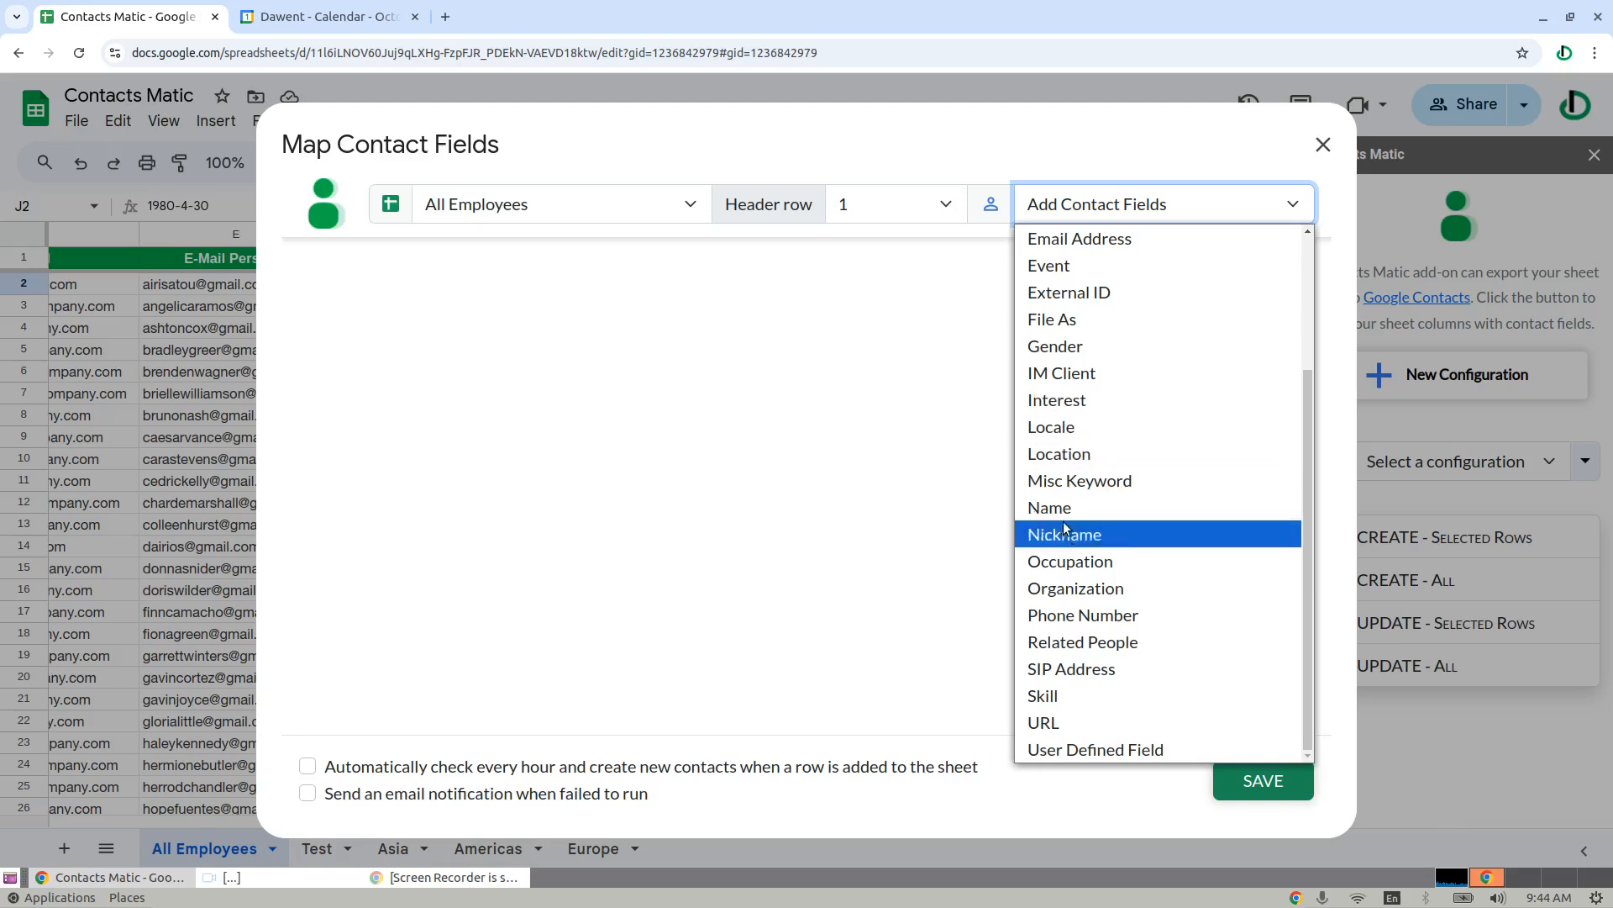
pyautogui.click(1049, 508)
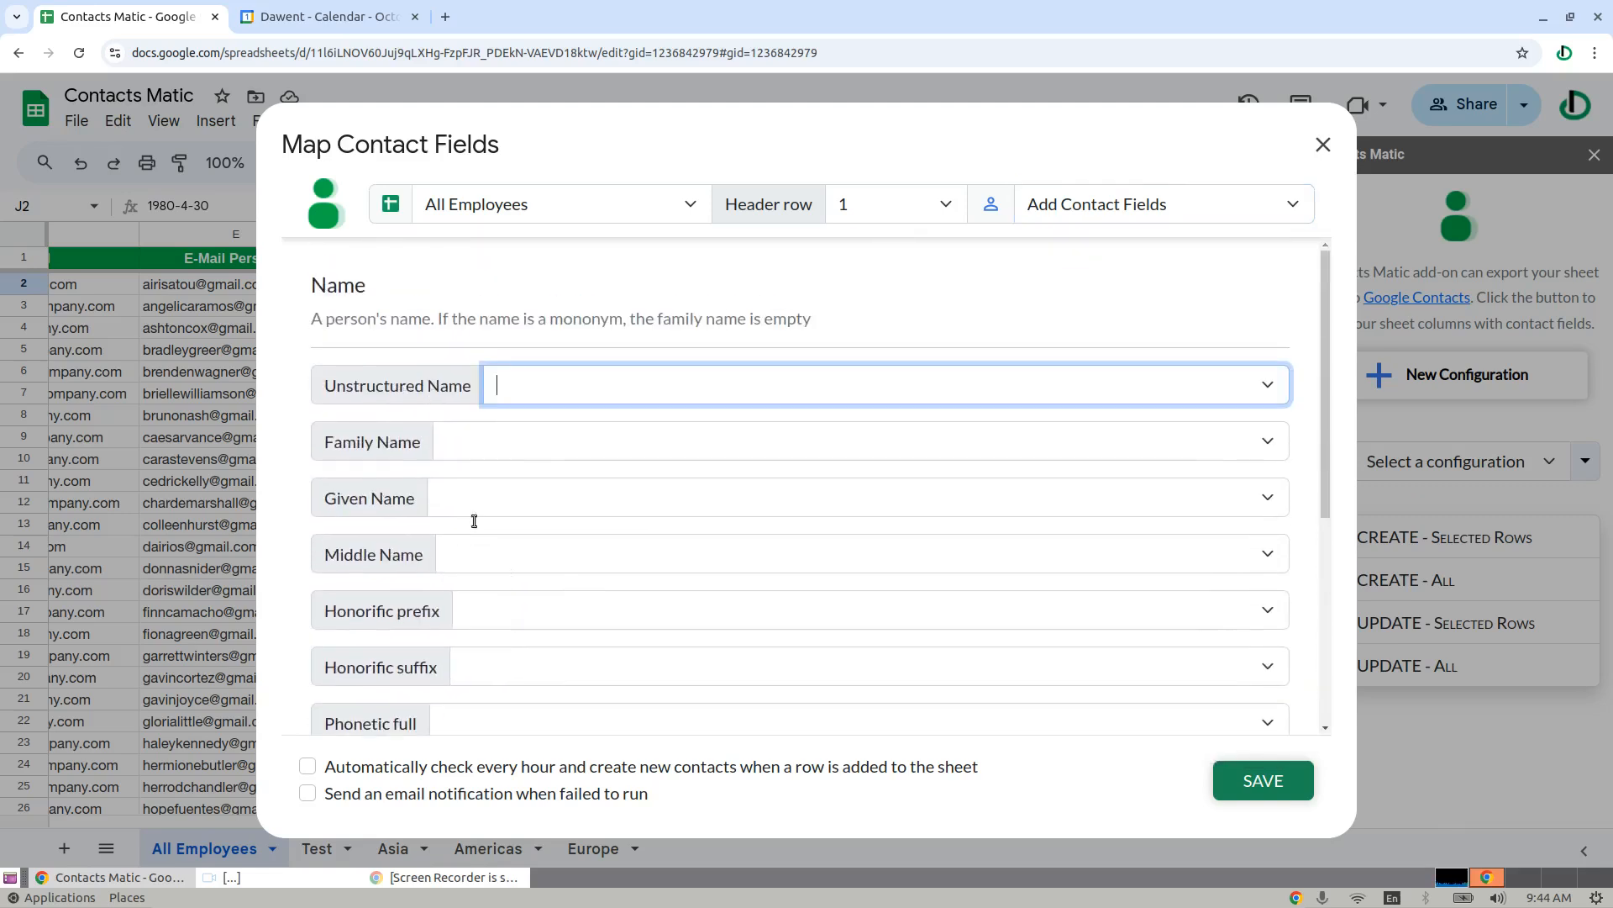
pyautogui.click(884, 385)
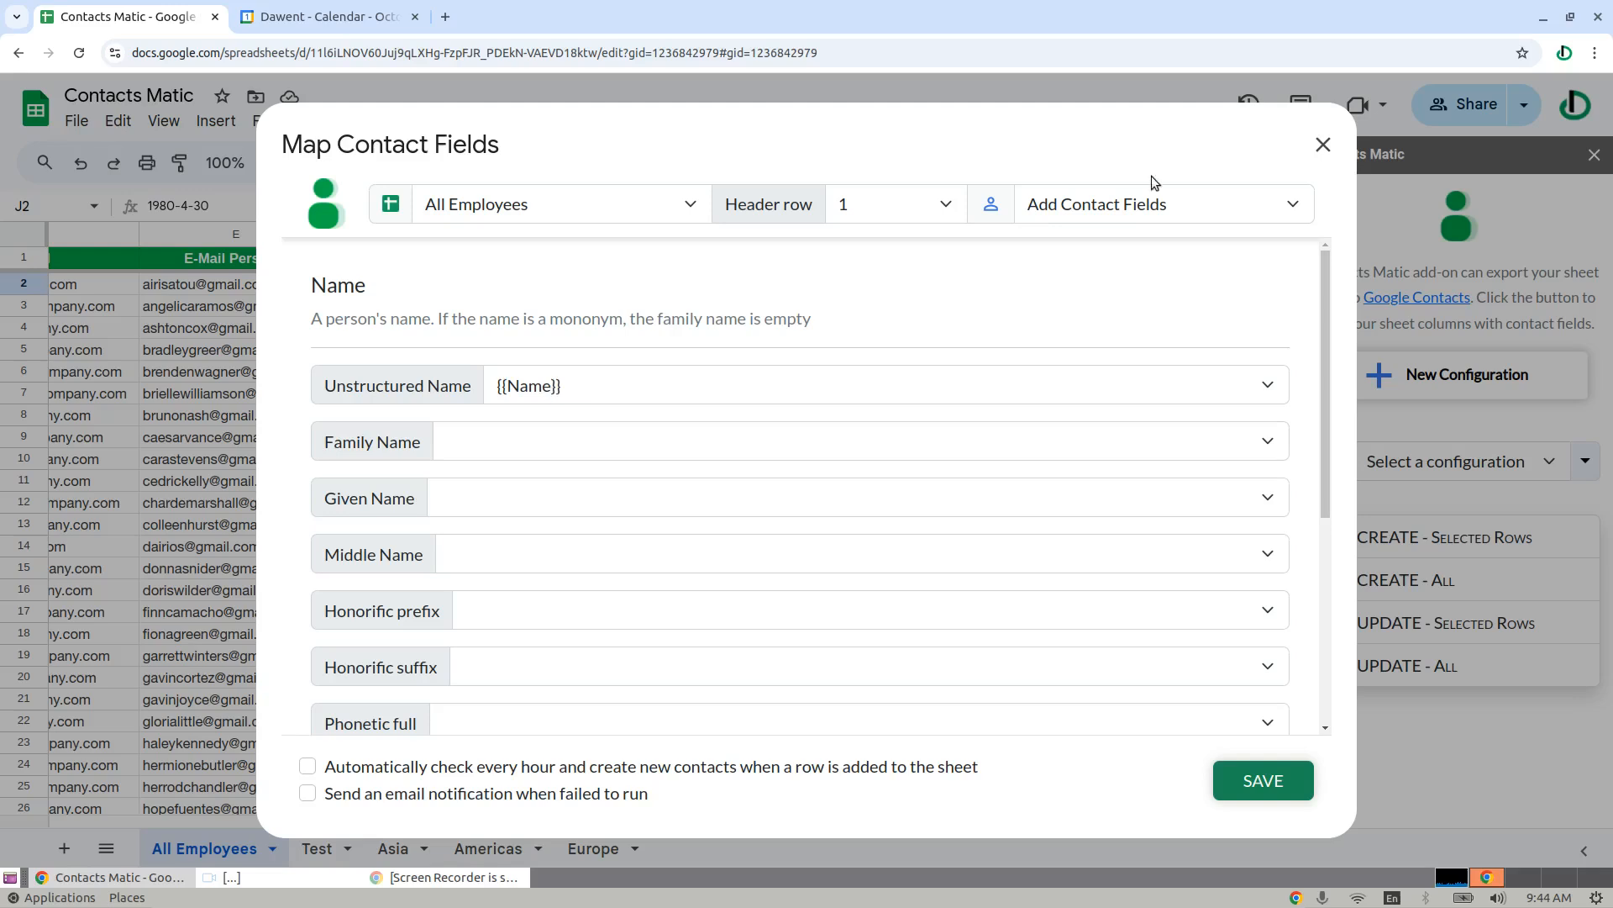
# Add a Birthday contact field with its Date set to {{Birthday}}.
pyautogui.click(1163, 203)
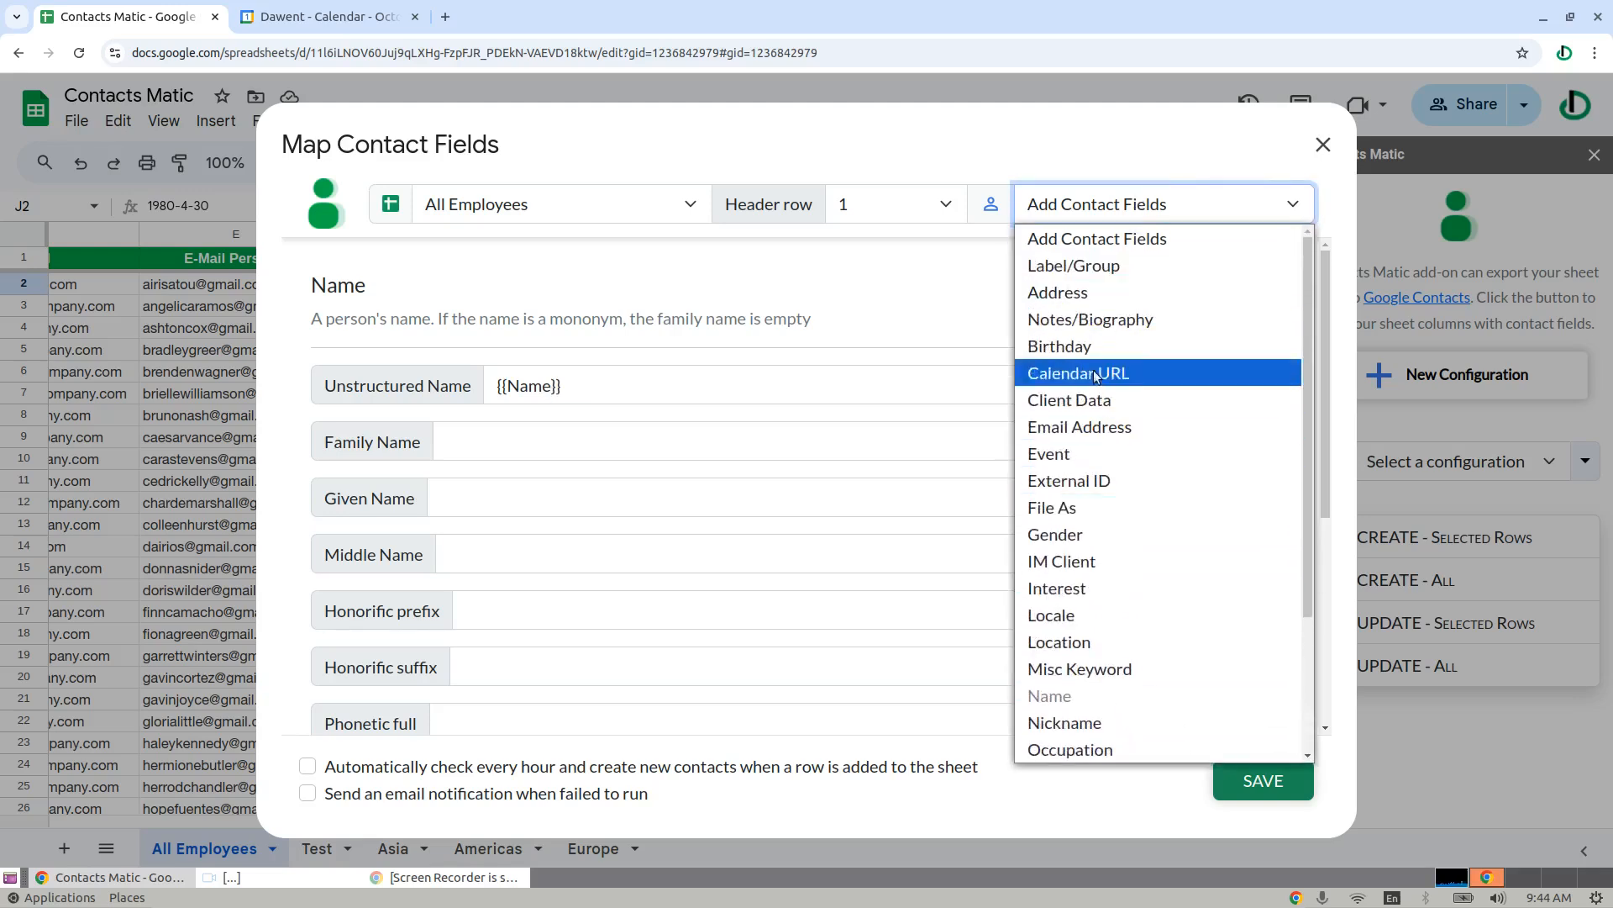
pyautogui.click(1059, 346)
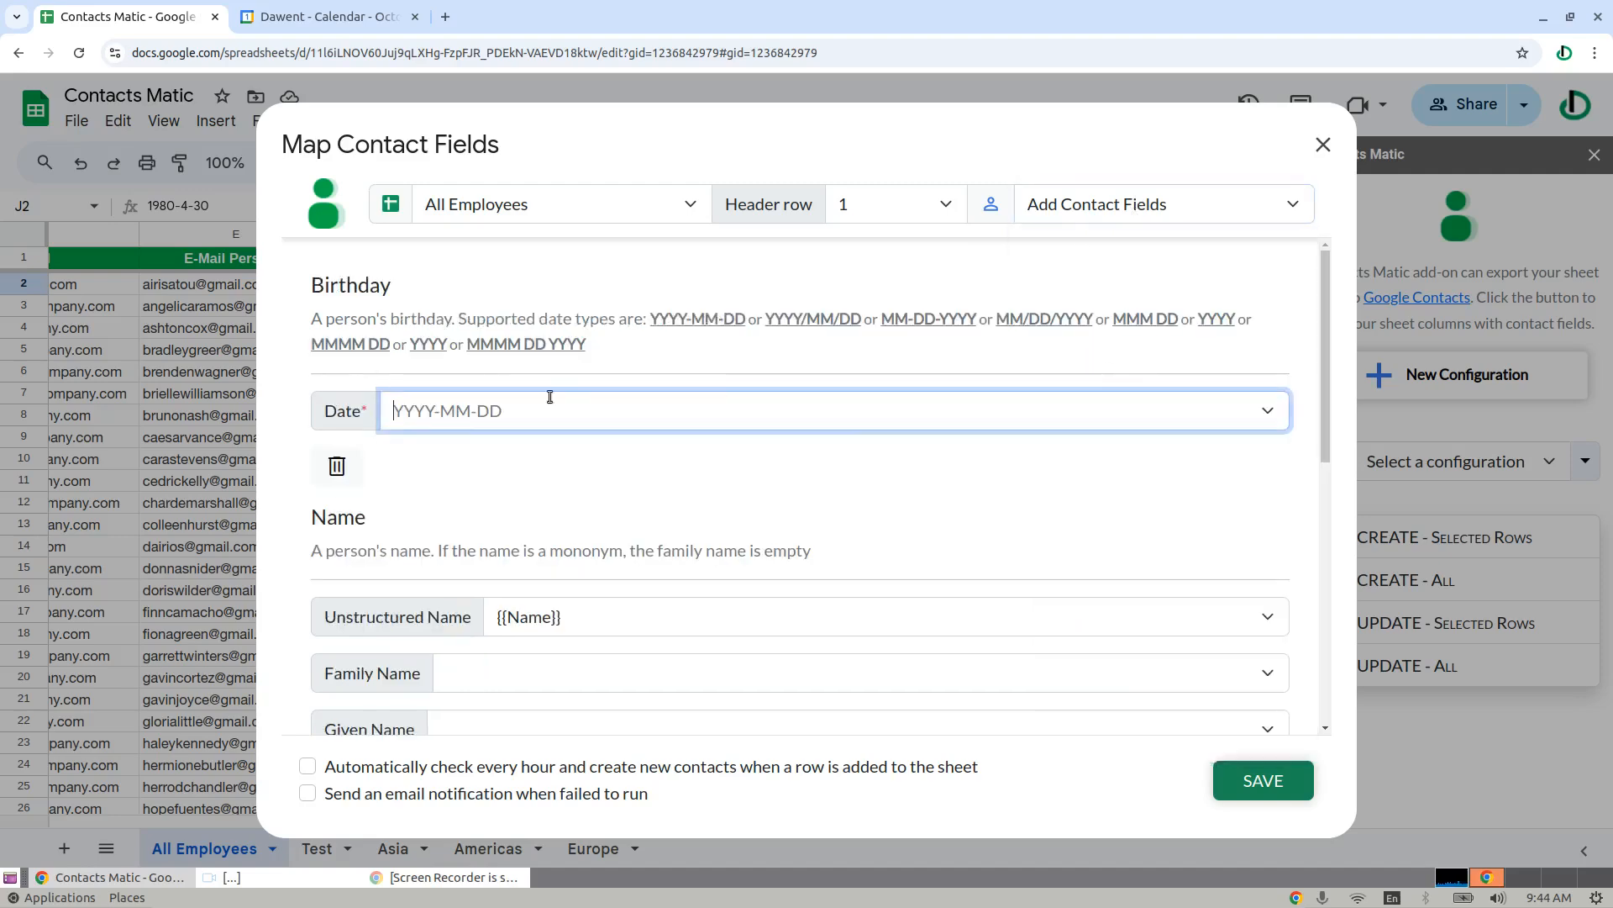
pyautogui.click(831, 409)
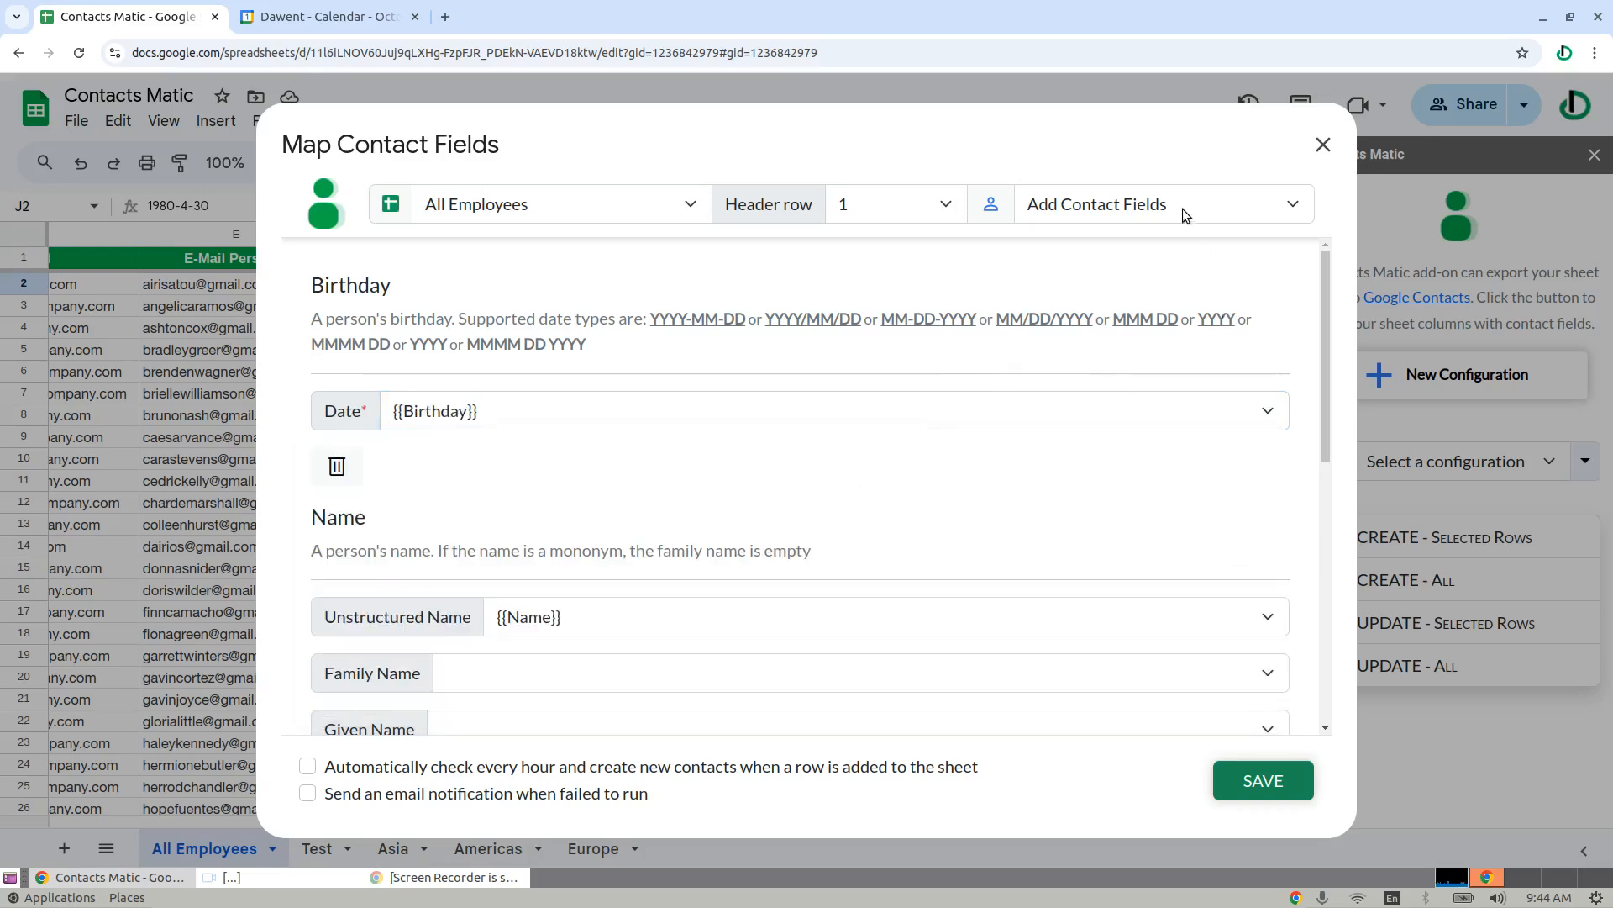
# Add an Event contact field of type Anniversary dated {{Anniversary}}.
pyautogui.click(1163, 203)
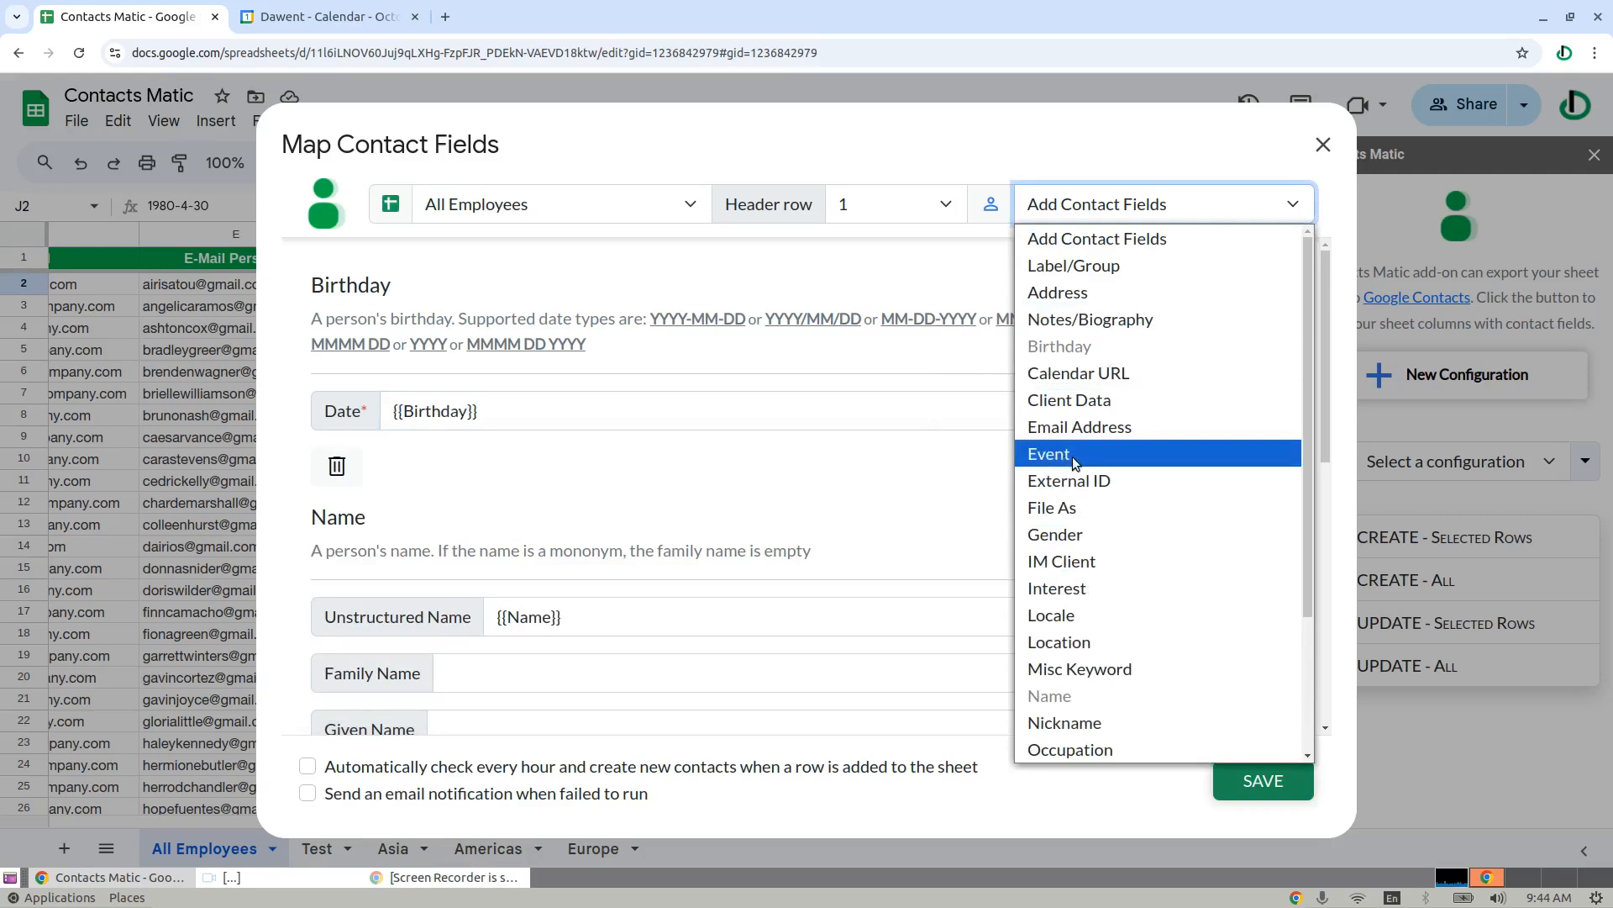
pyautogui.click(1048, 452)
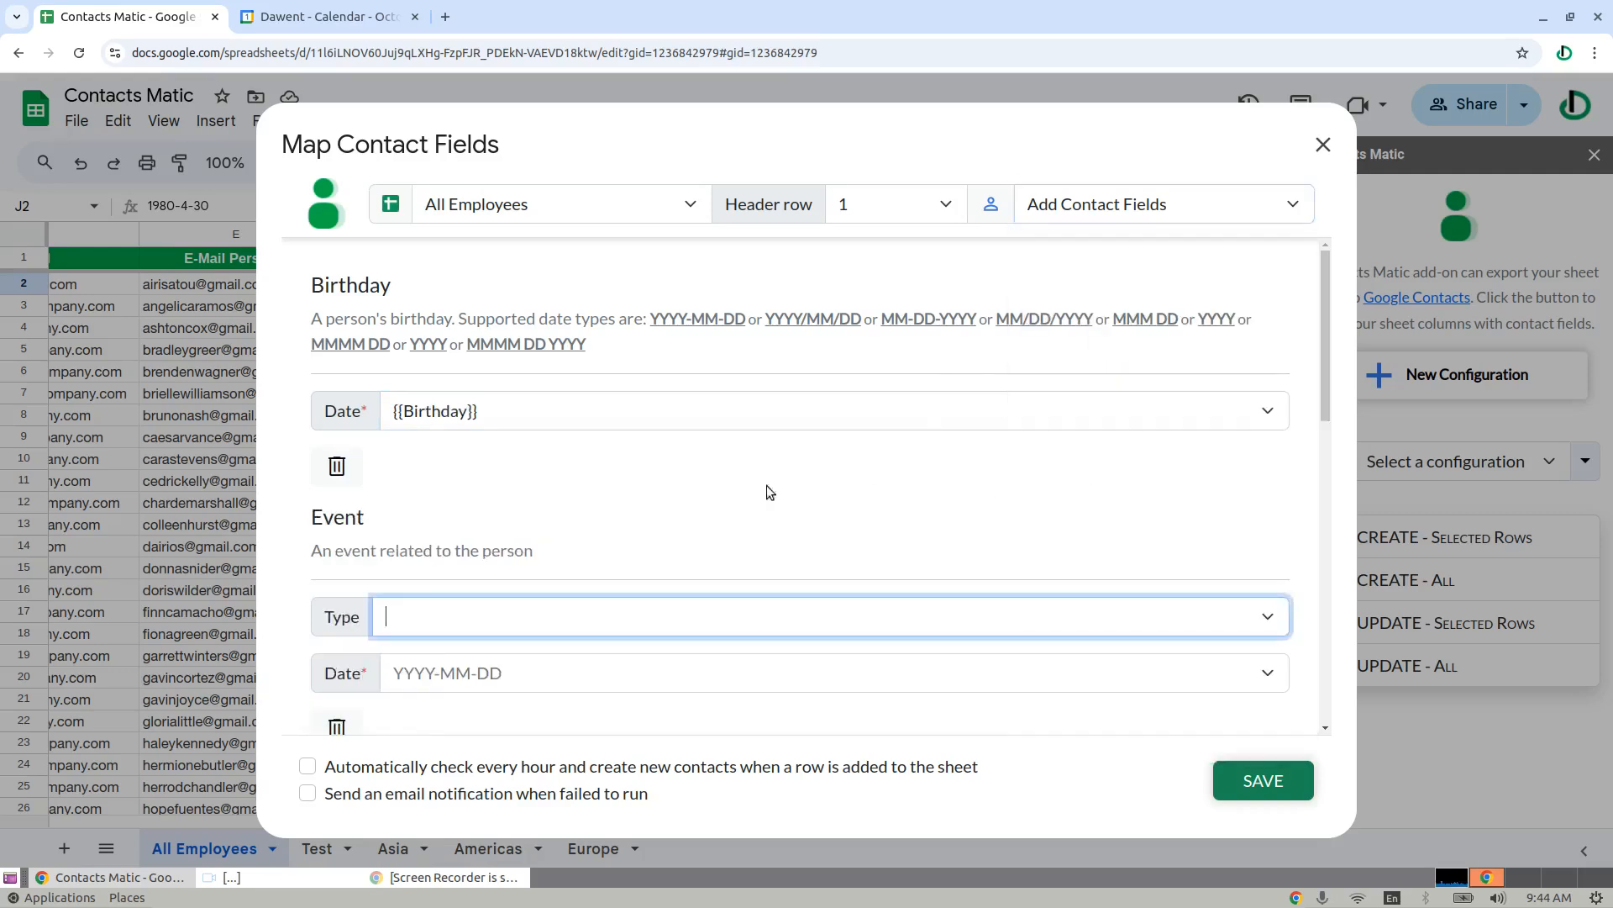
pyautogui.click(823, 615)
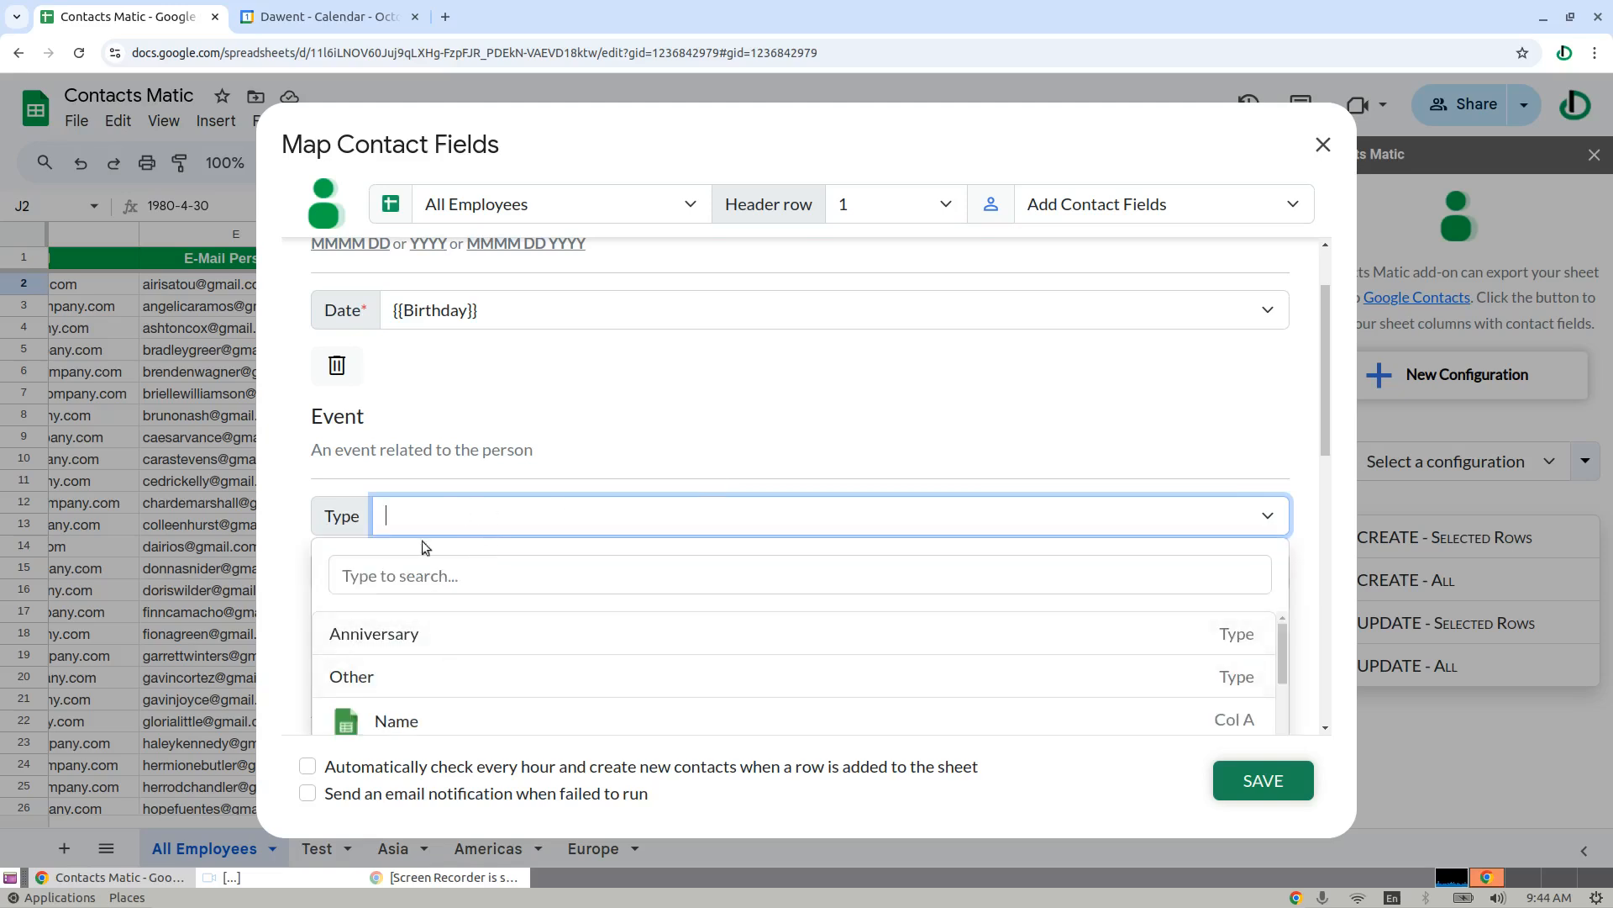
pyautogui.click(373, 632)
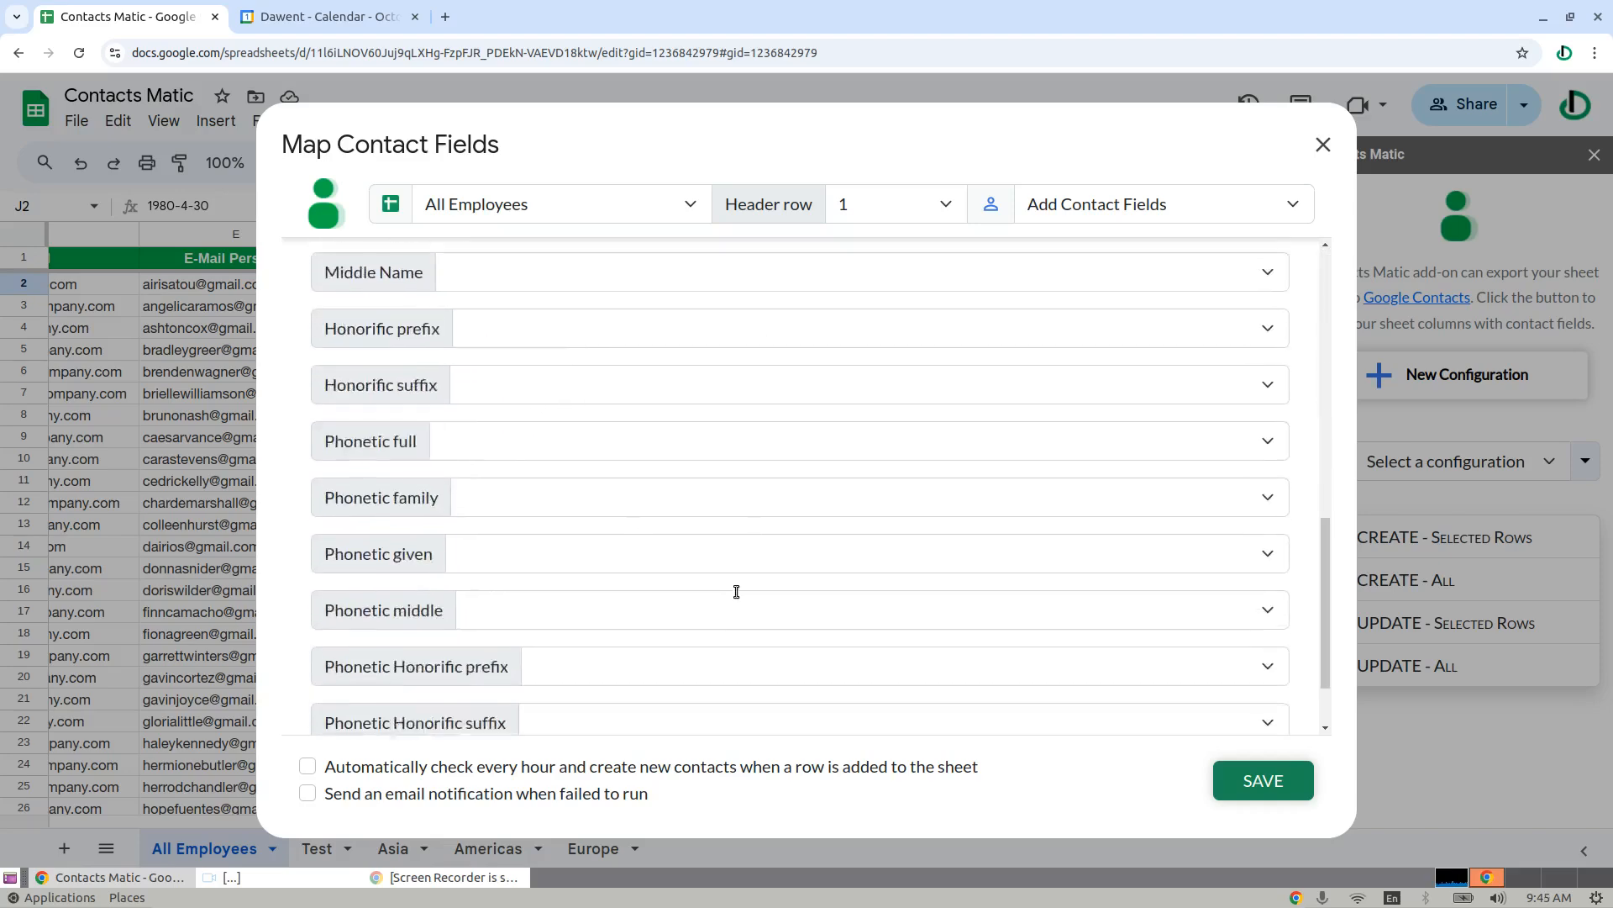
pyautogui.click(1163, 203)
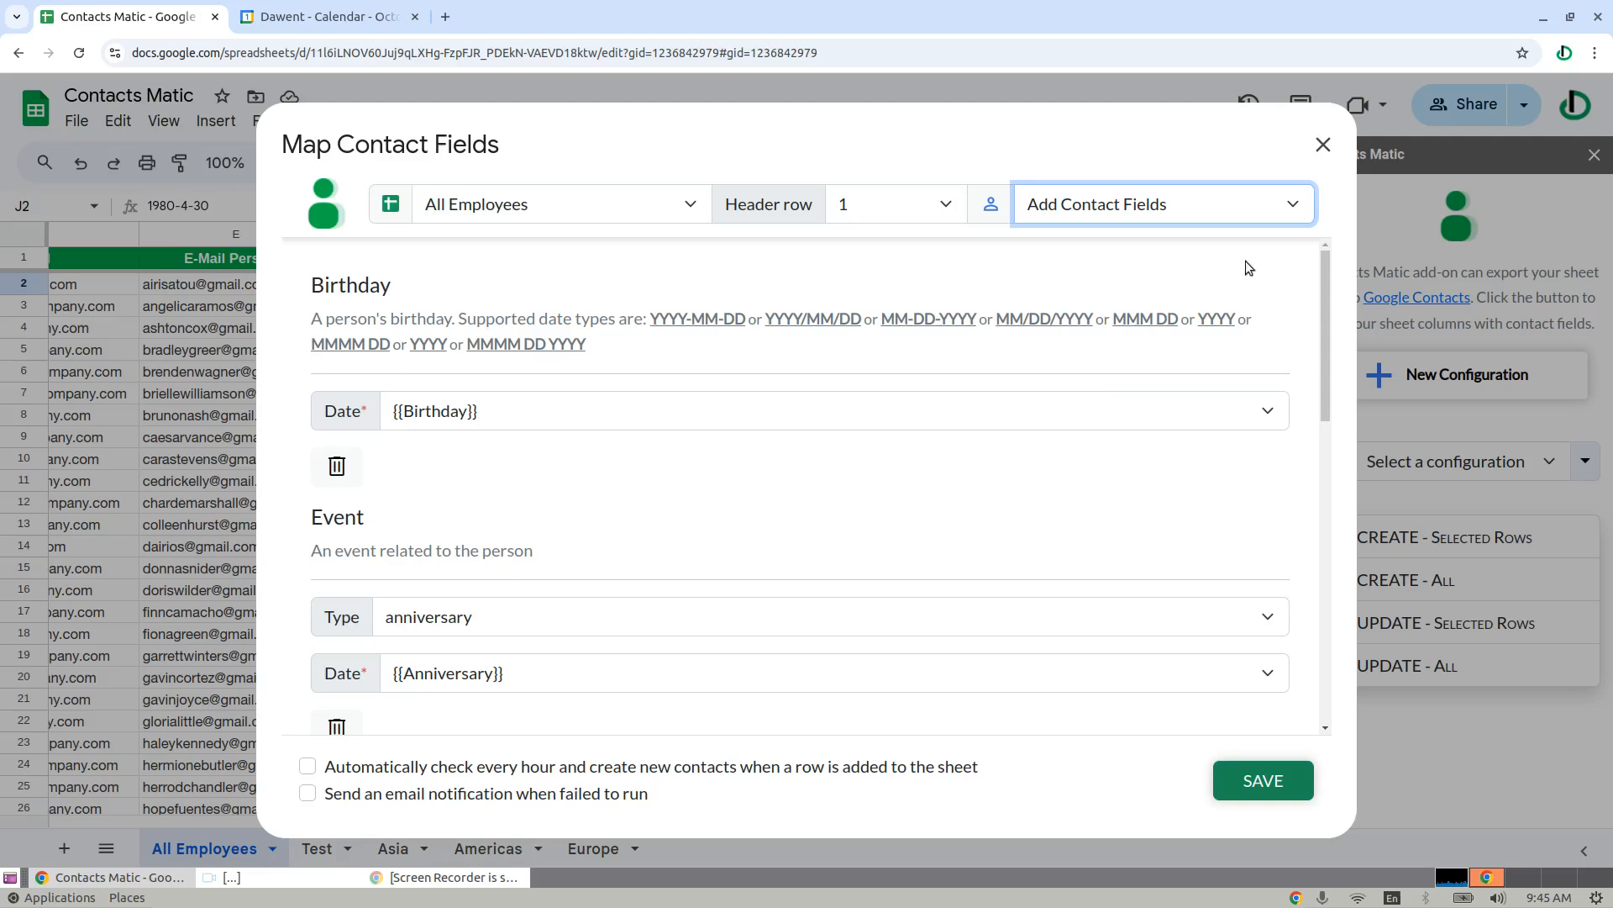
pyautogui.click(1159, 203)
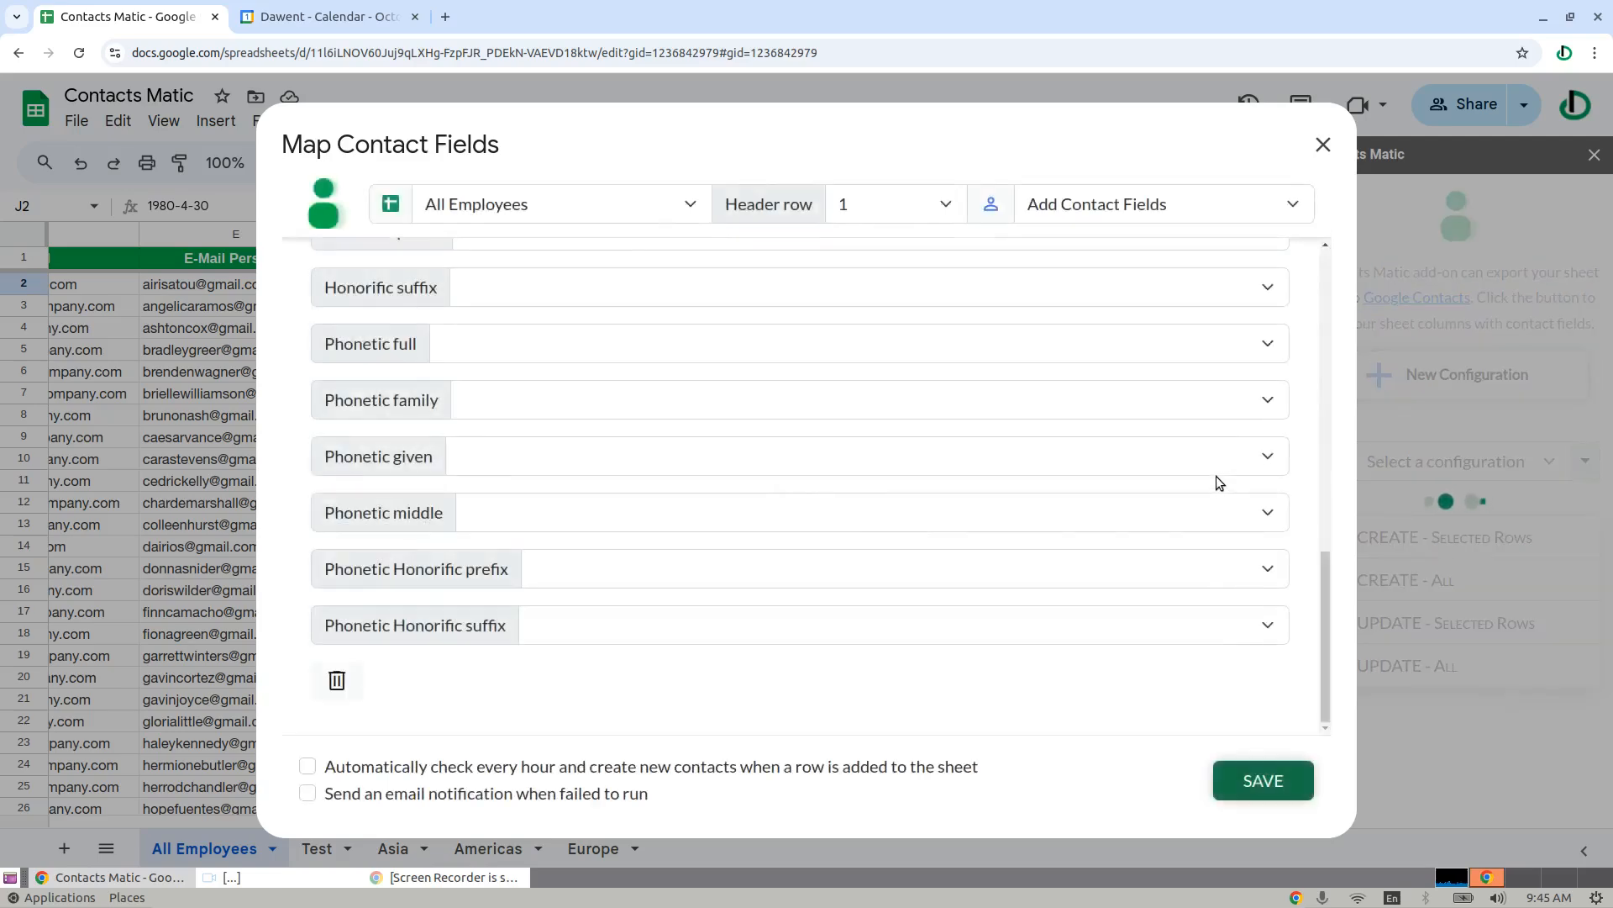
# Export employee rows 2–5 with CREATE - Selected Rows, producing Ok status links.
pyautogui.click(1321, 144)
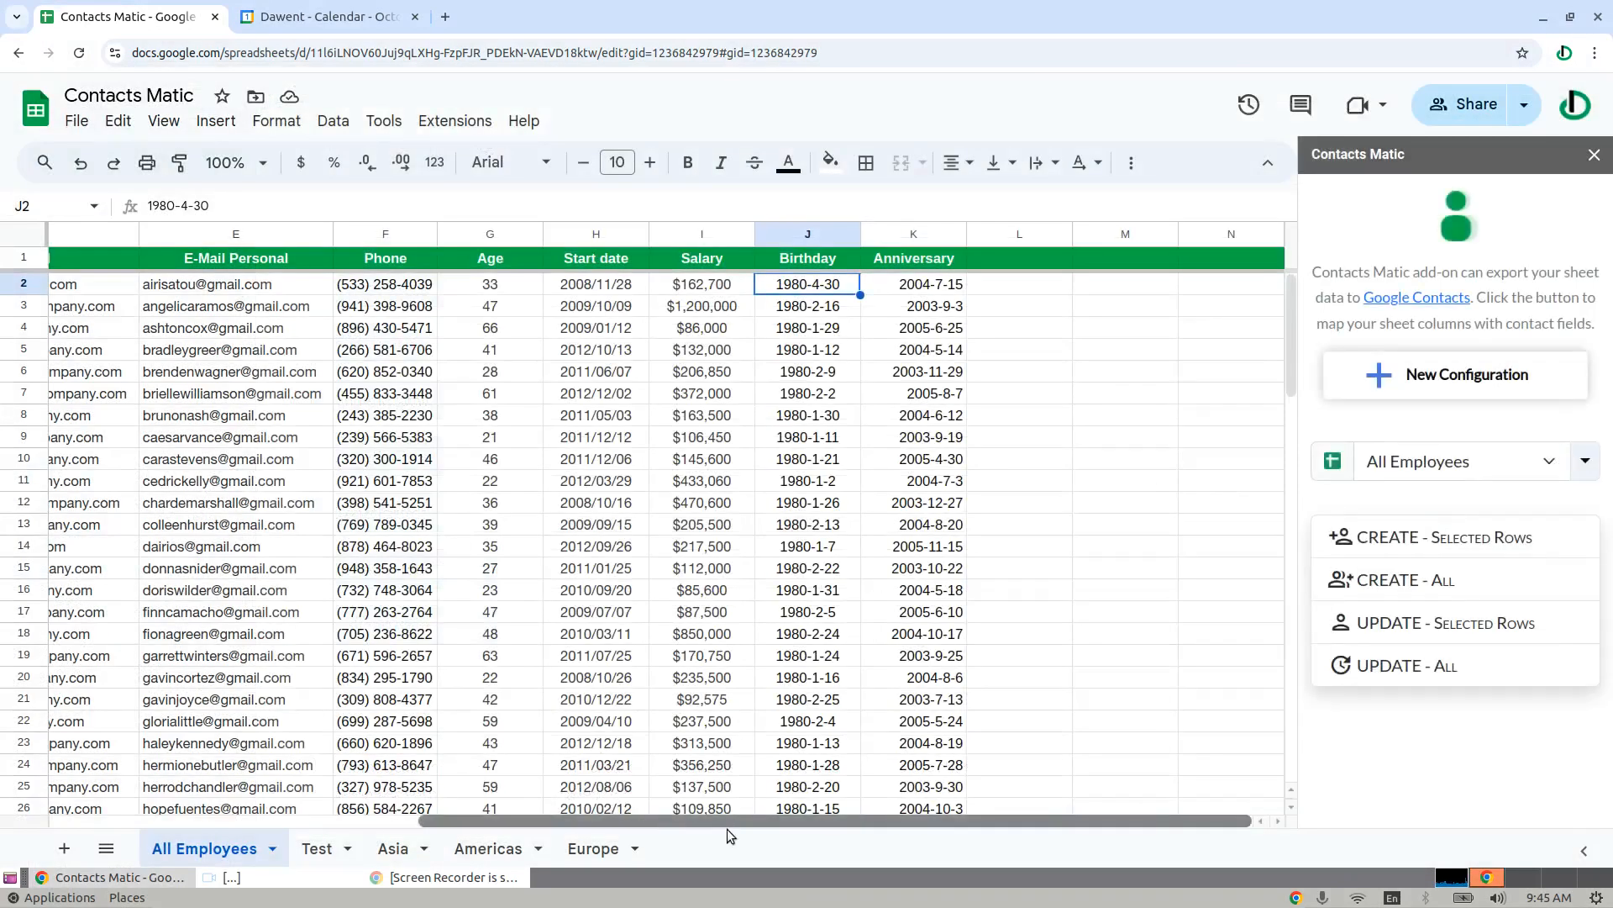
pyautogui.hscroll(-3)
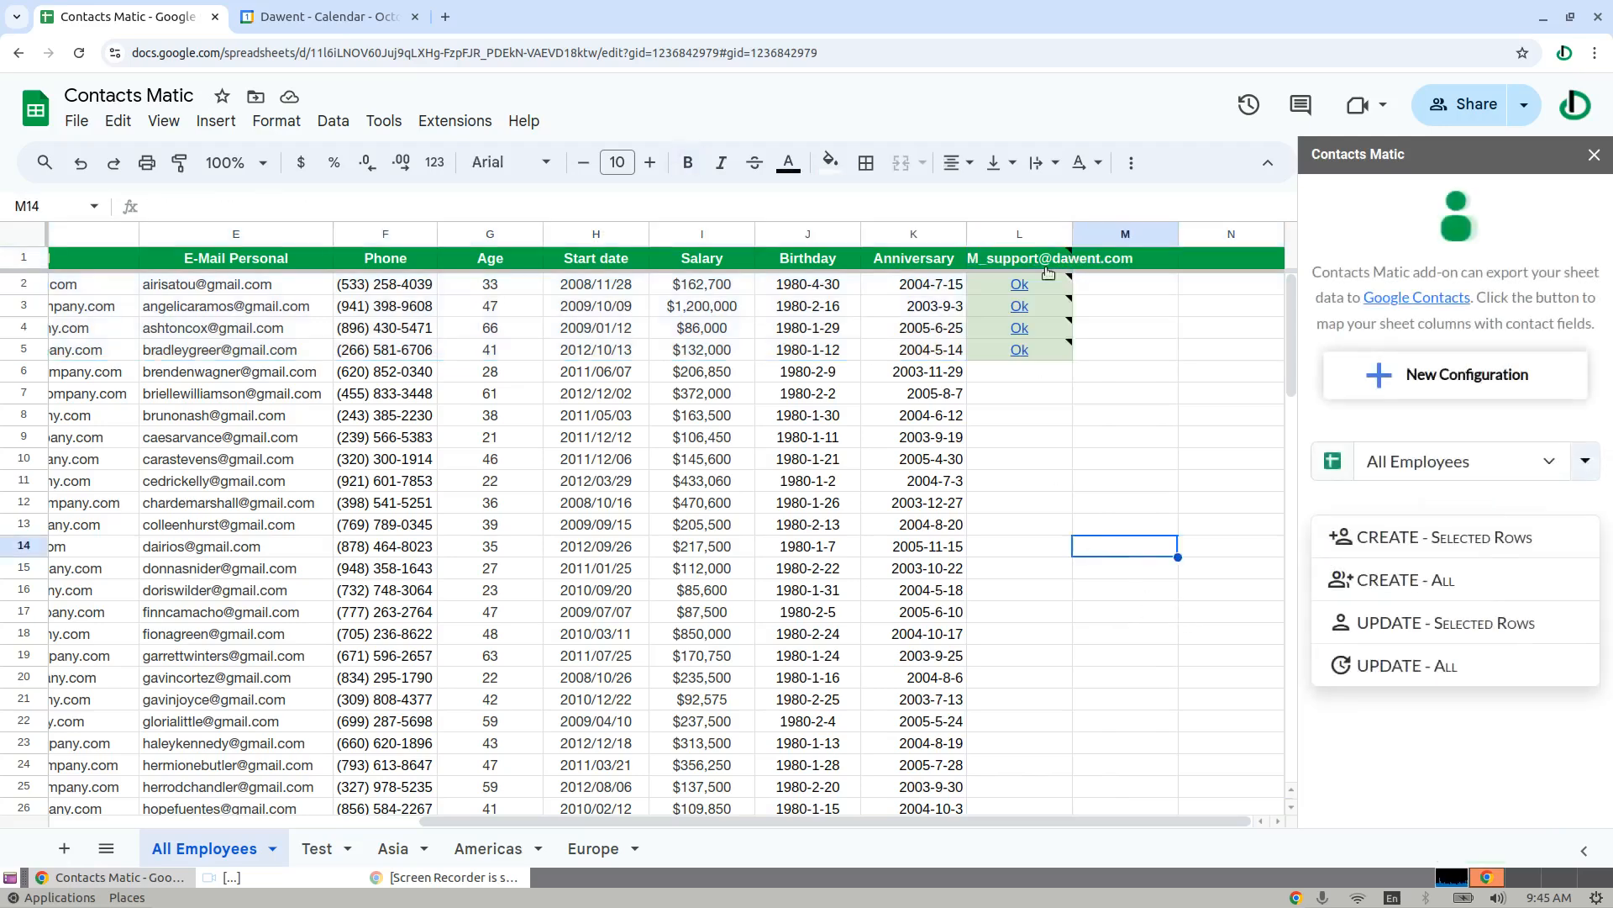
# Open Airi Satou's contact from L2's Ok link: birthday 30 April 1980, anniversary 15 July 2004.
pyautogui.click(1018, 284)
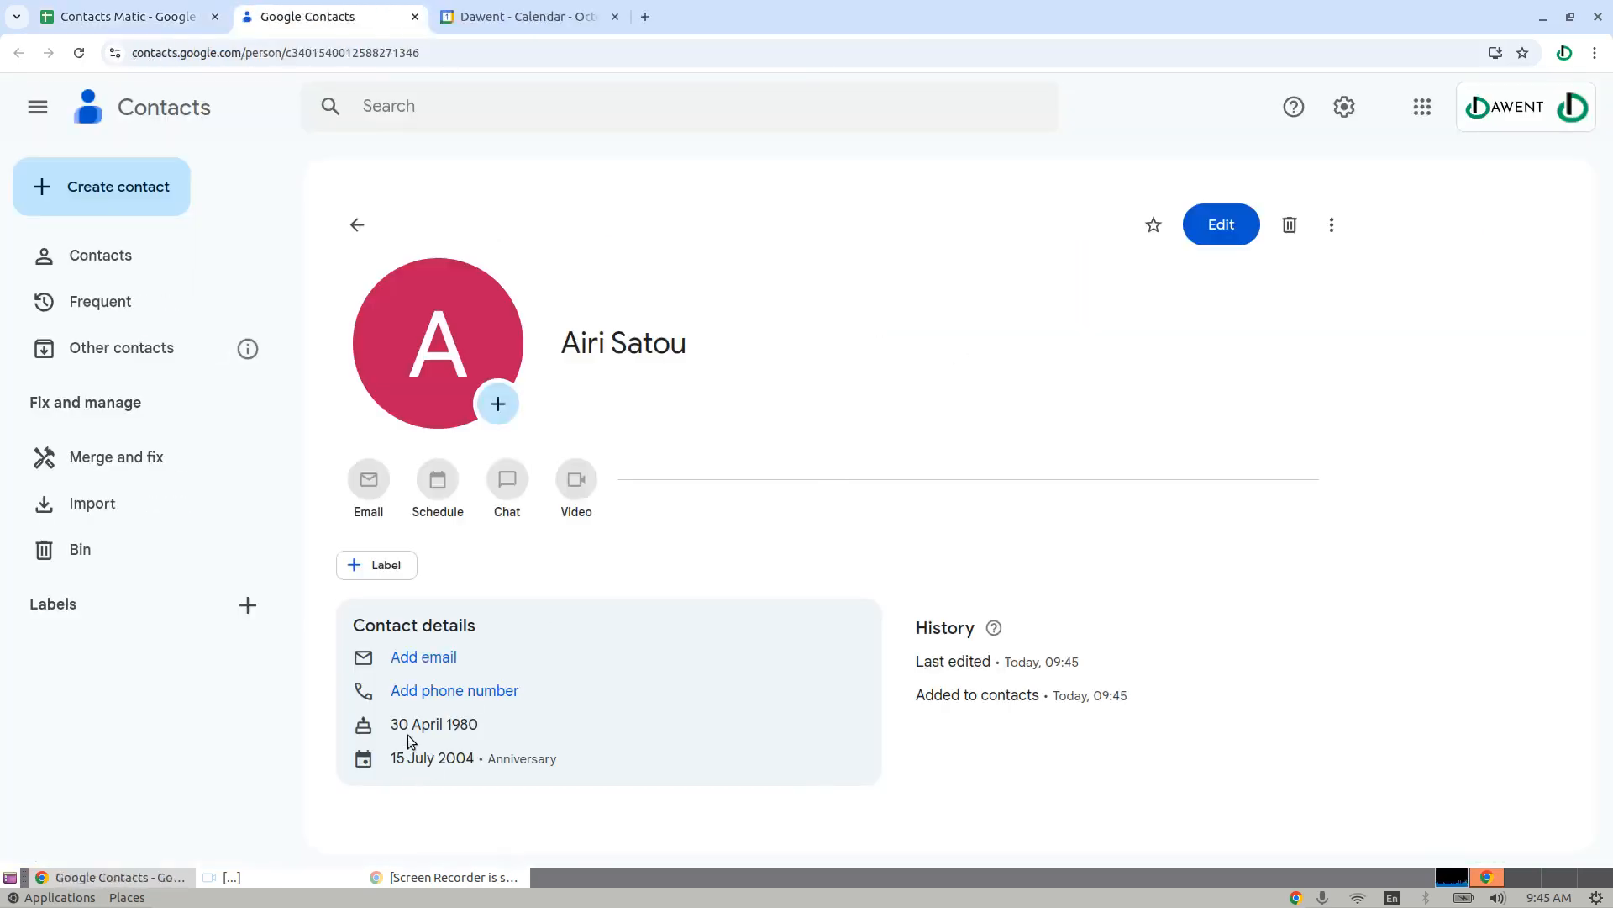
pyautogui.moveTo(363, 725)
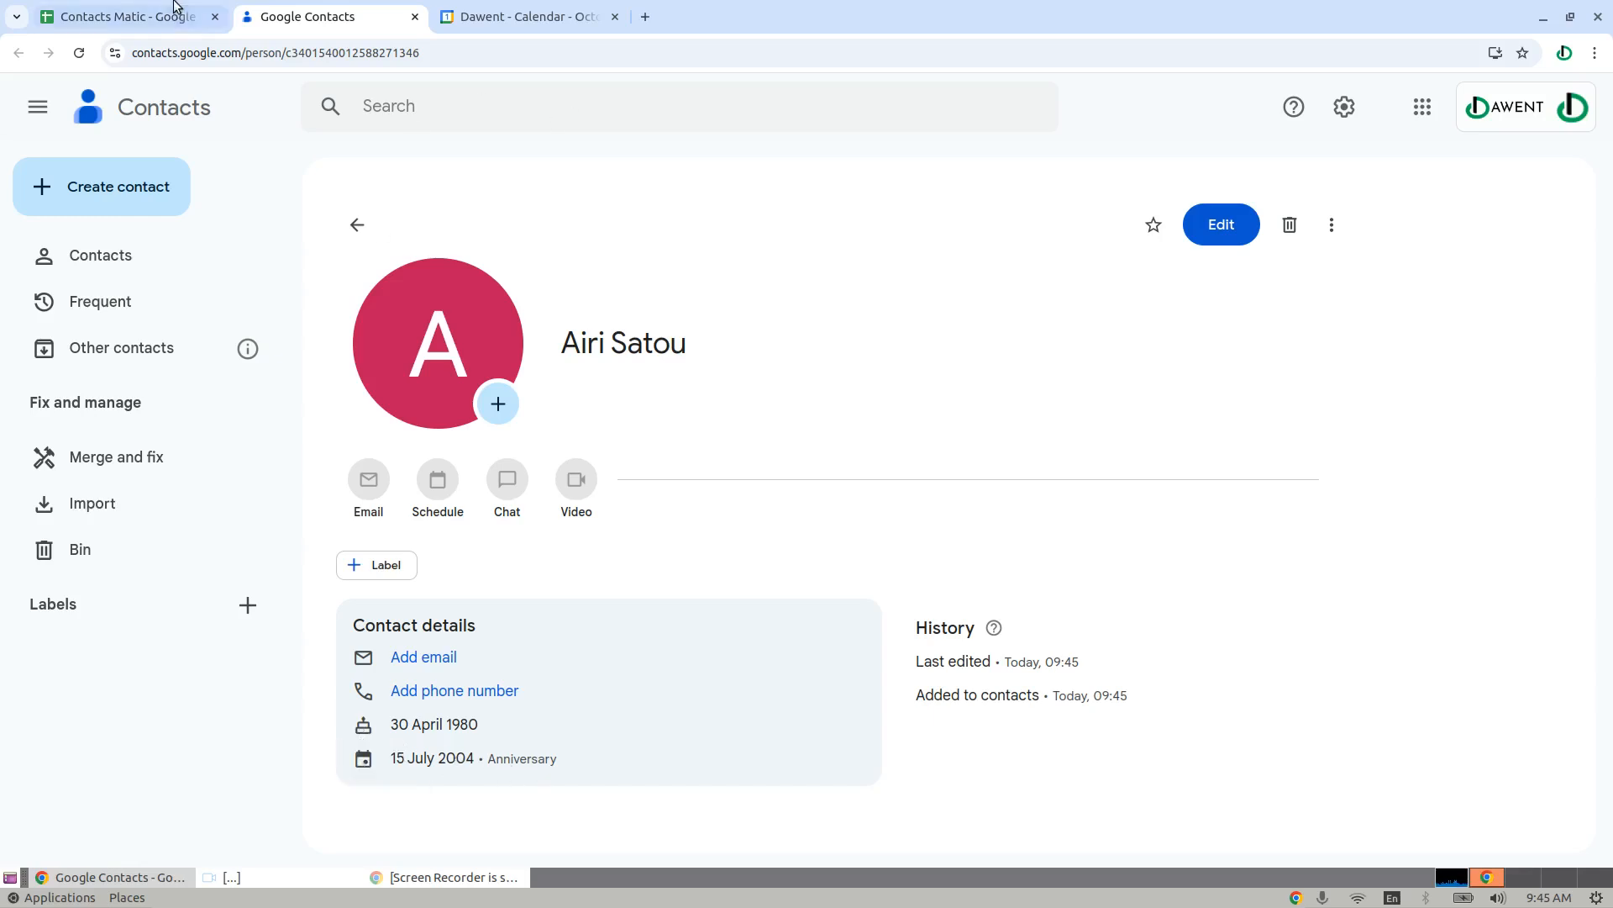
pyautogui.click(124, 17)
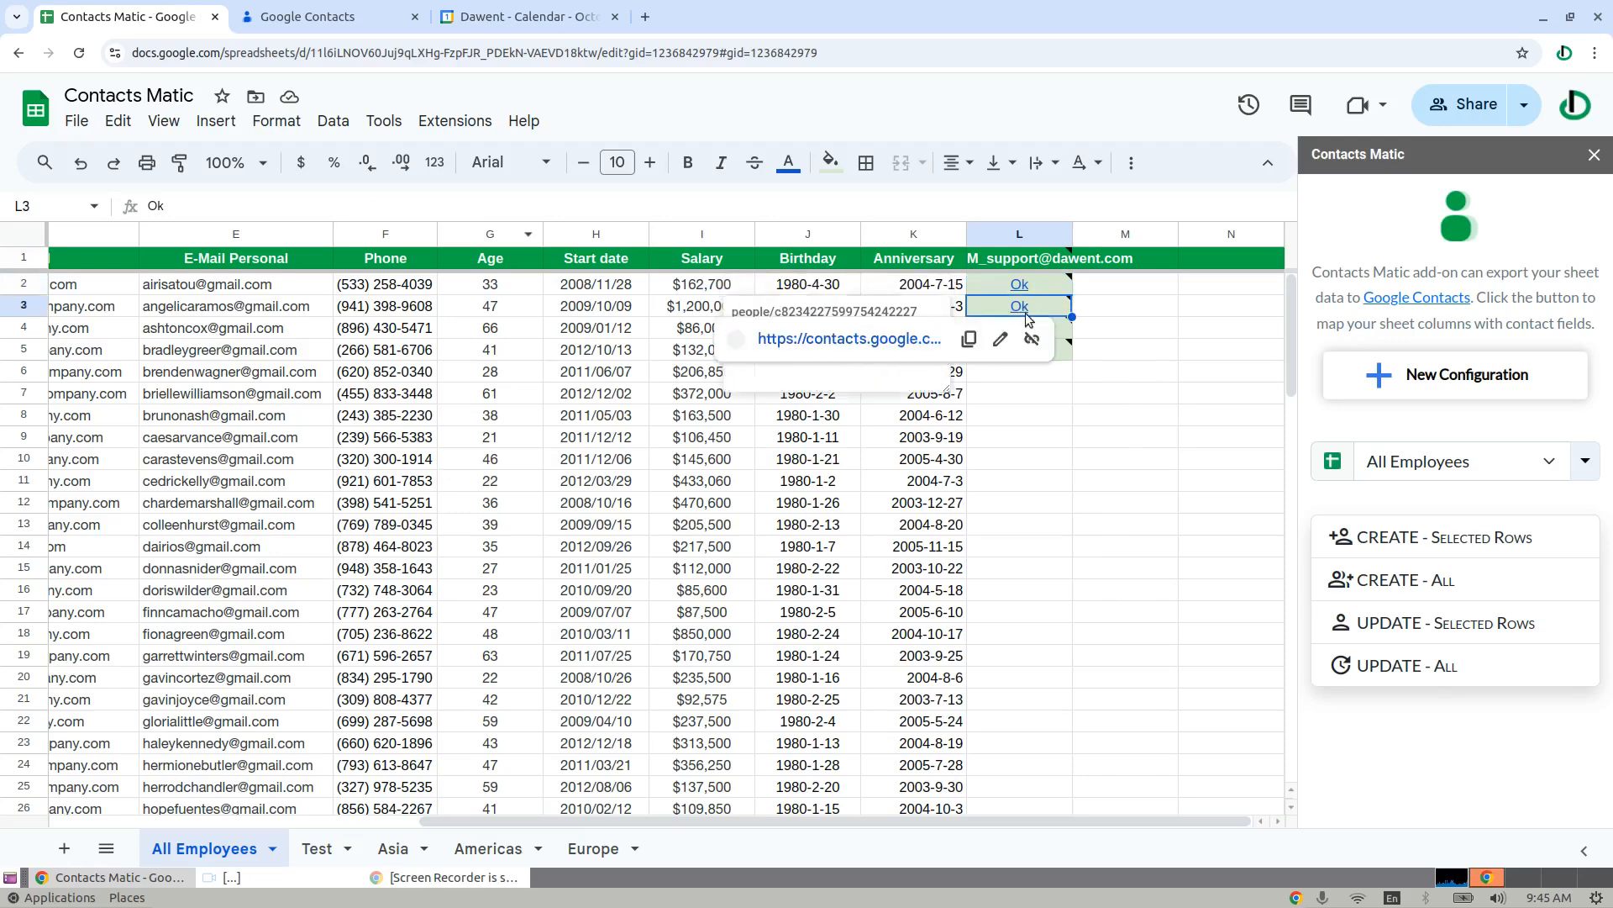
pyautogui.click(848, 338)
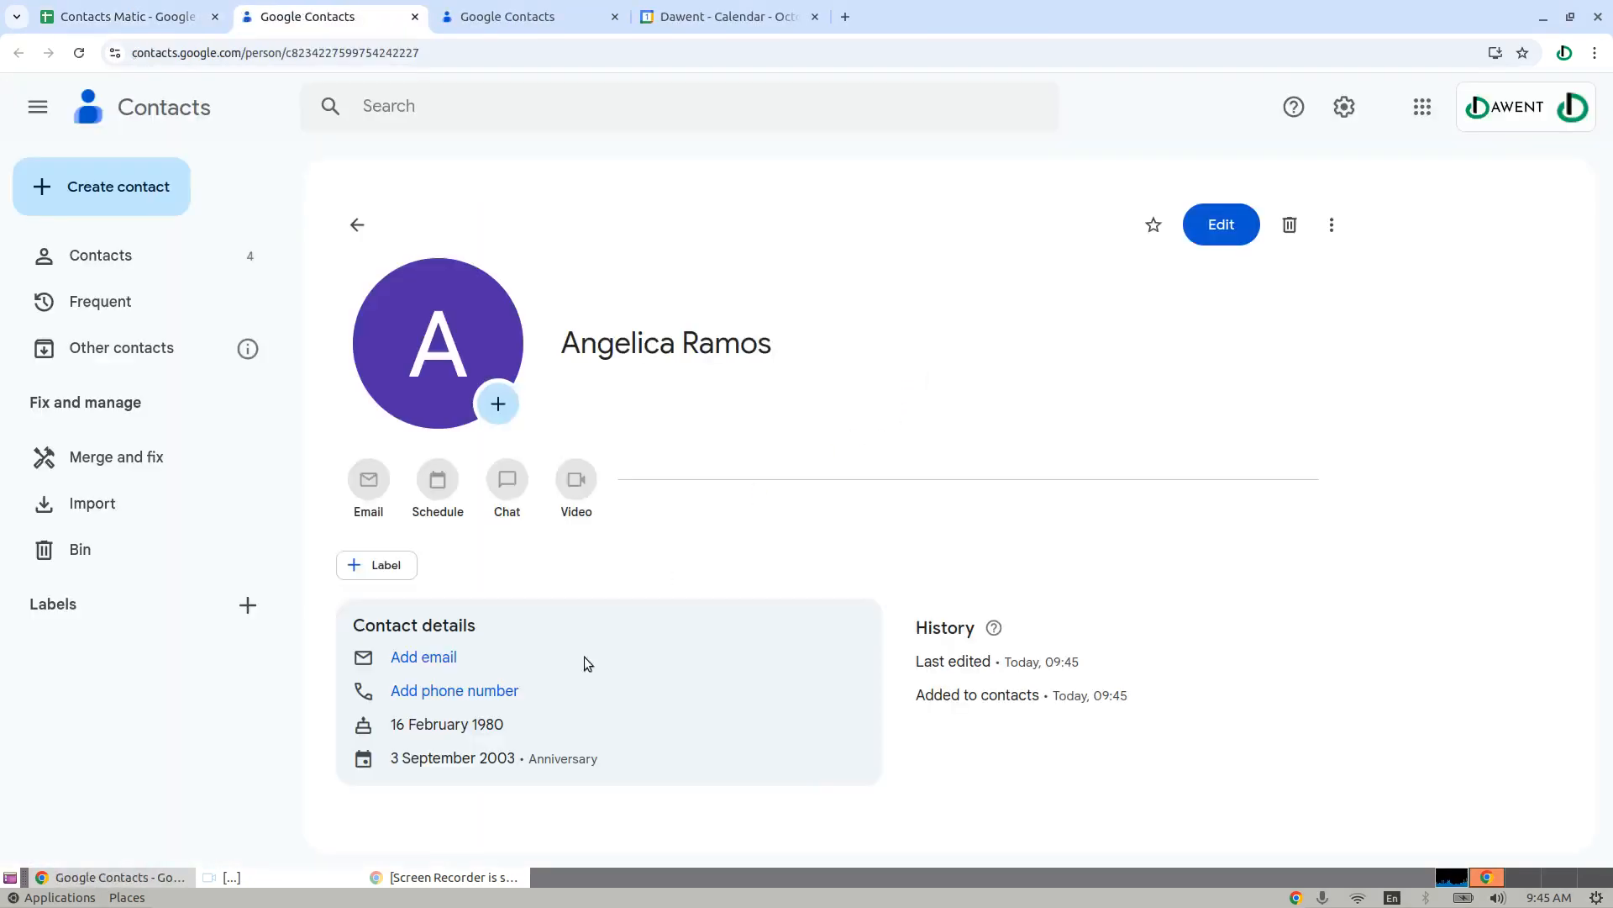
pyautogui.moveTo(361, 758)
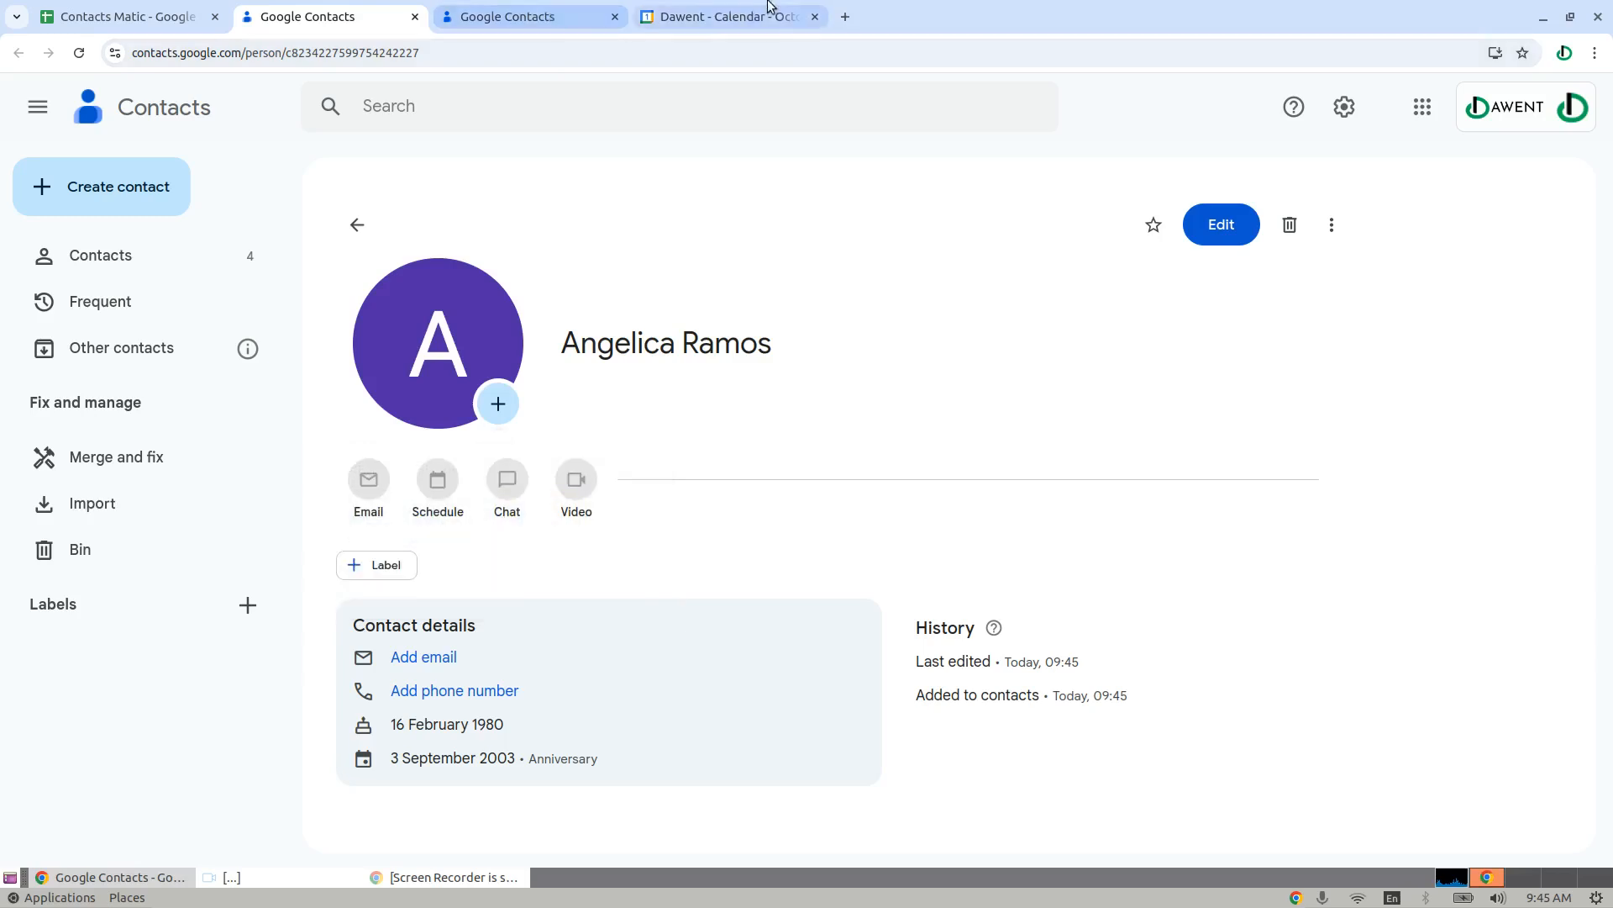
pyautogui.click(728, 17)
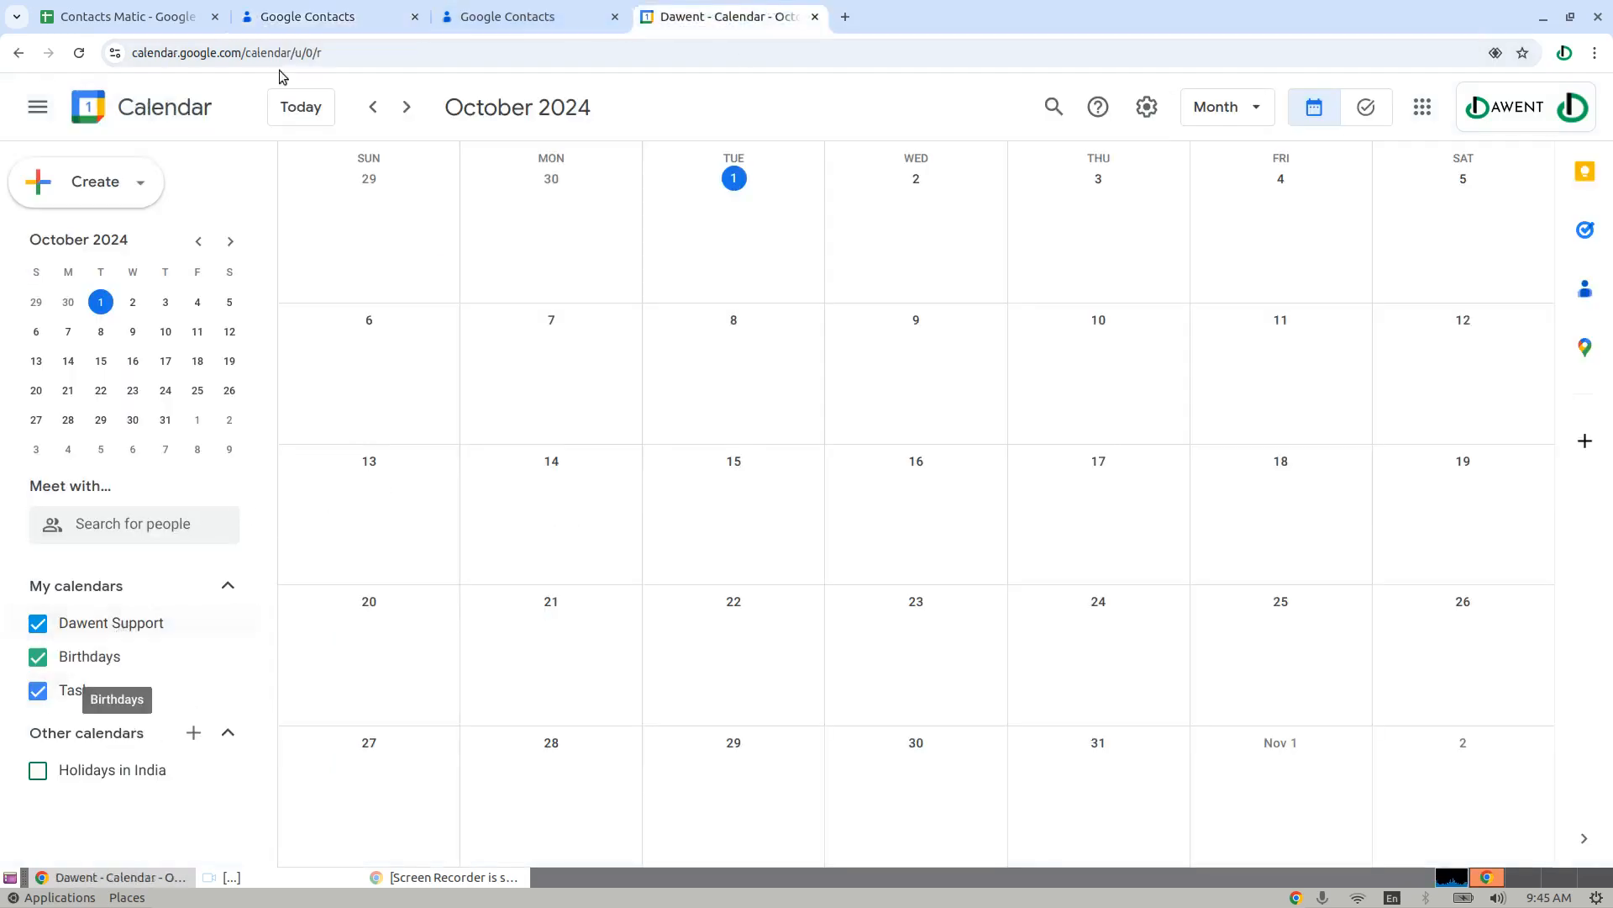
pyautogui.click(330, 17)
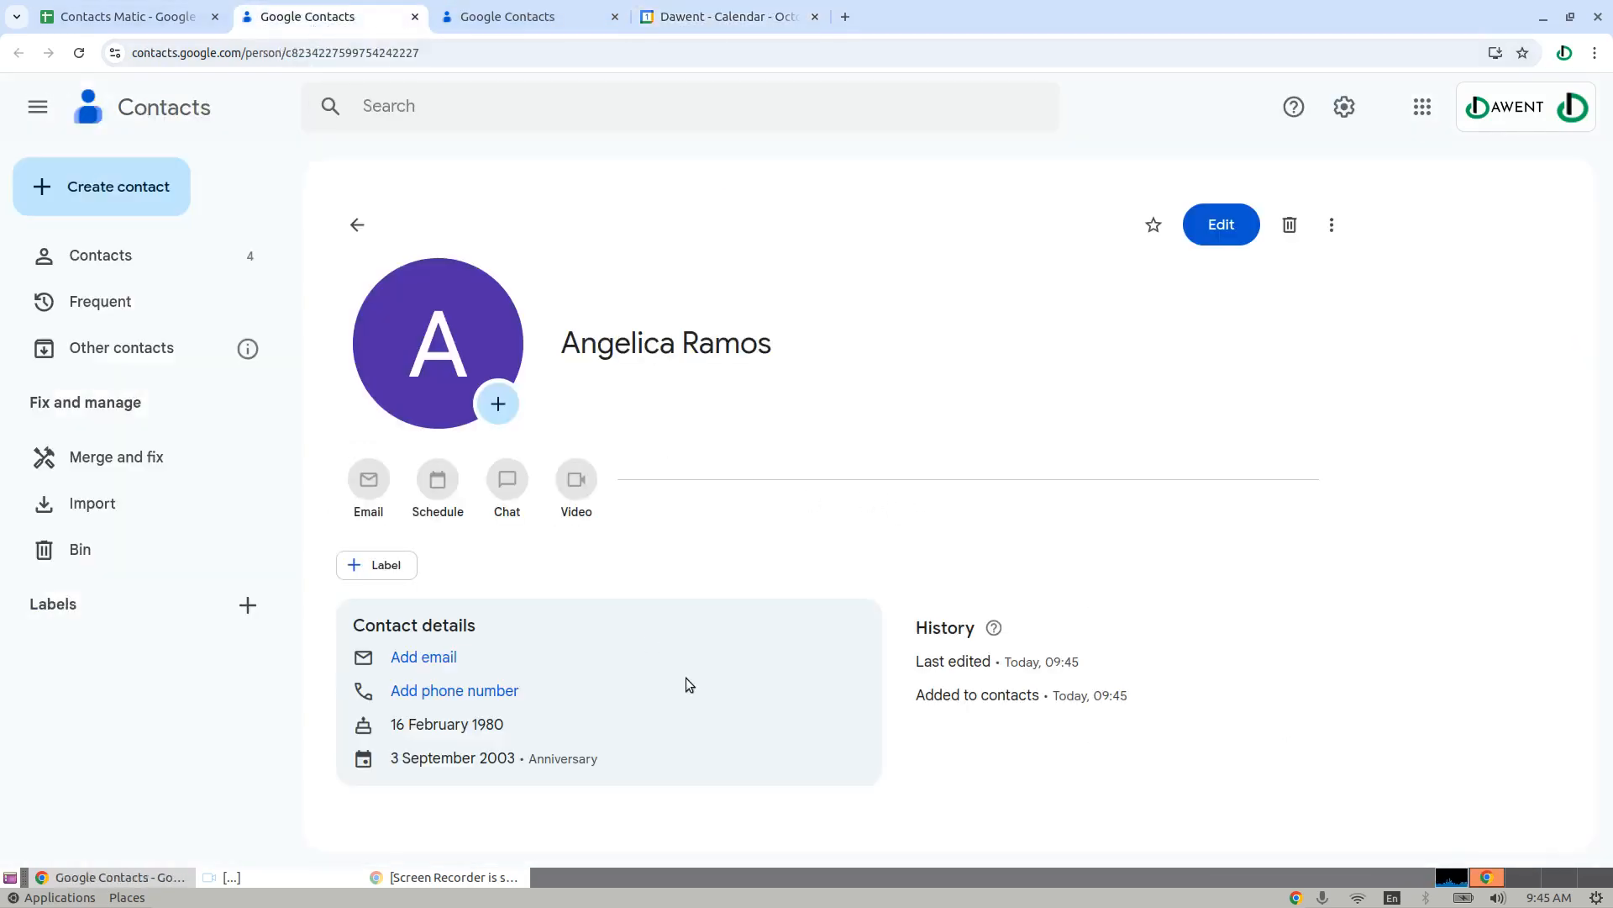
pyautogui.doubleClick(446, 724)
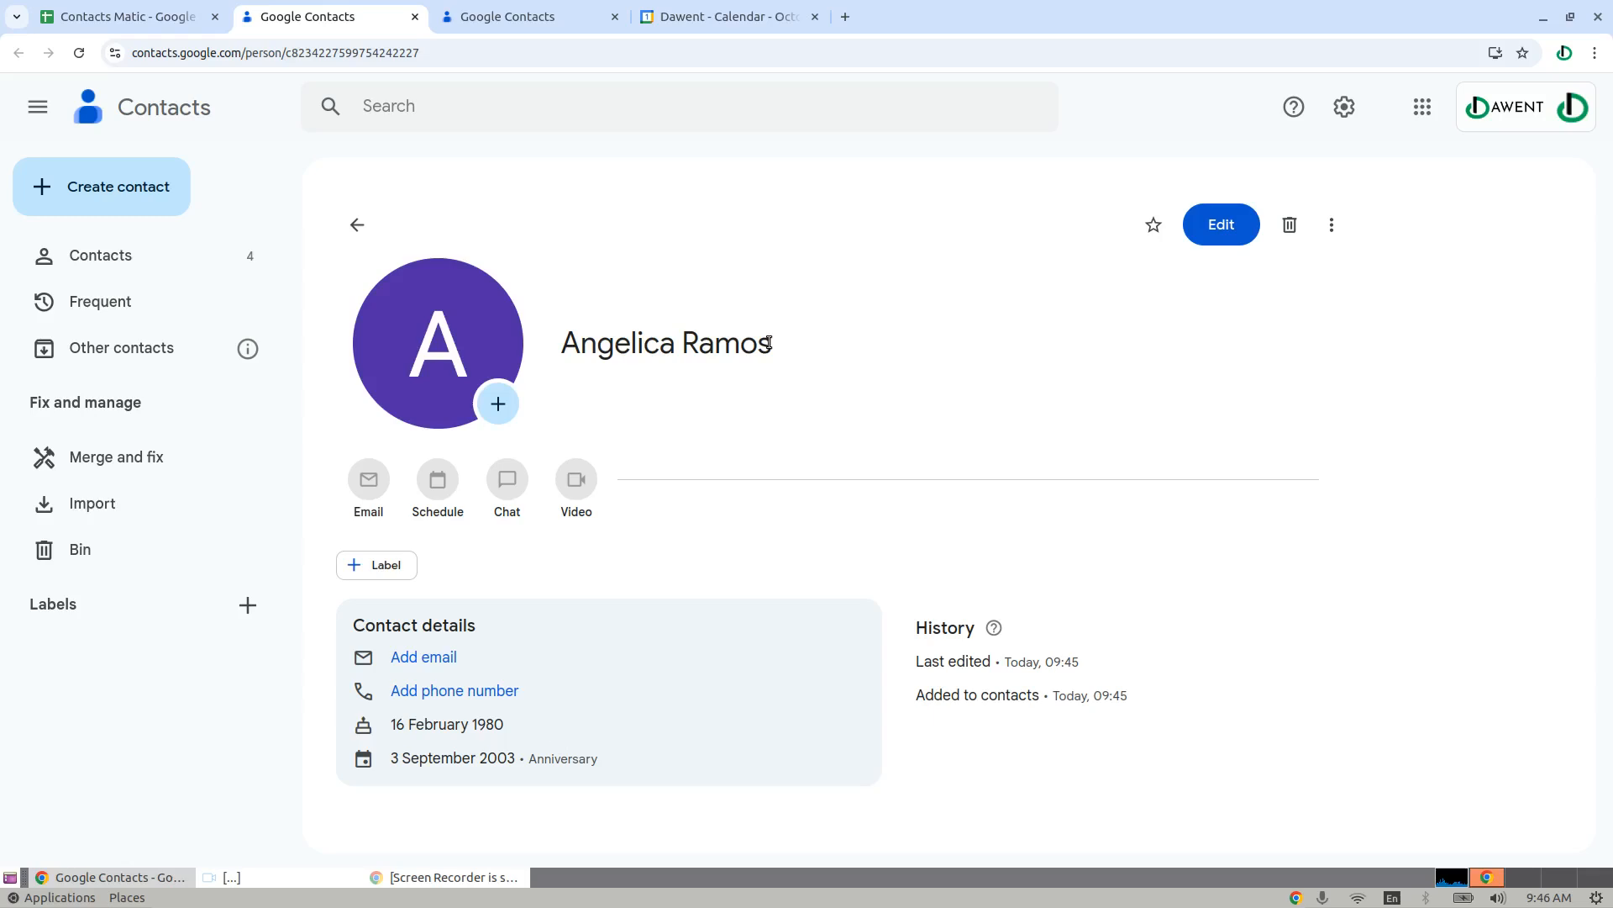
pyautogui.click(725, 17)
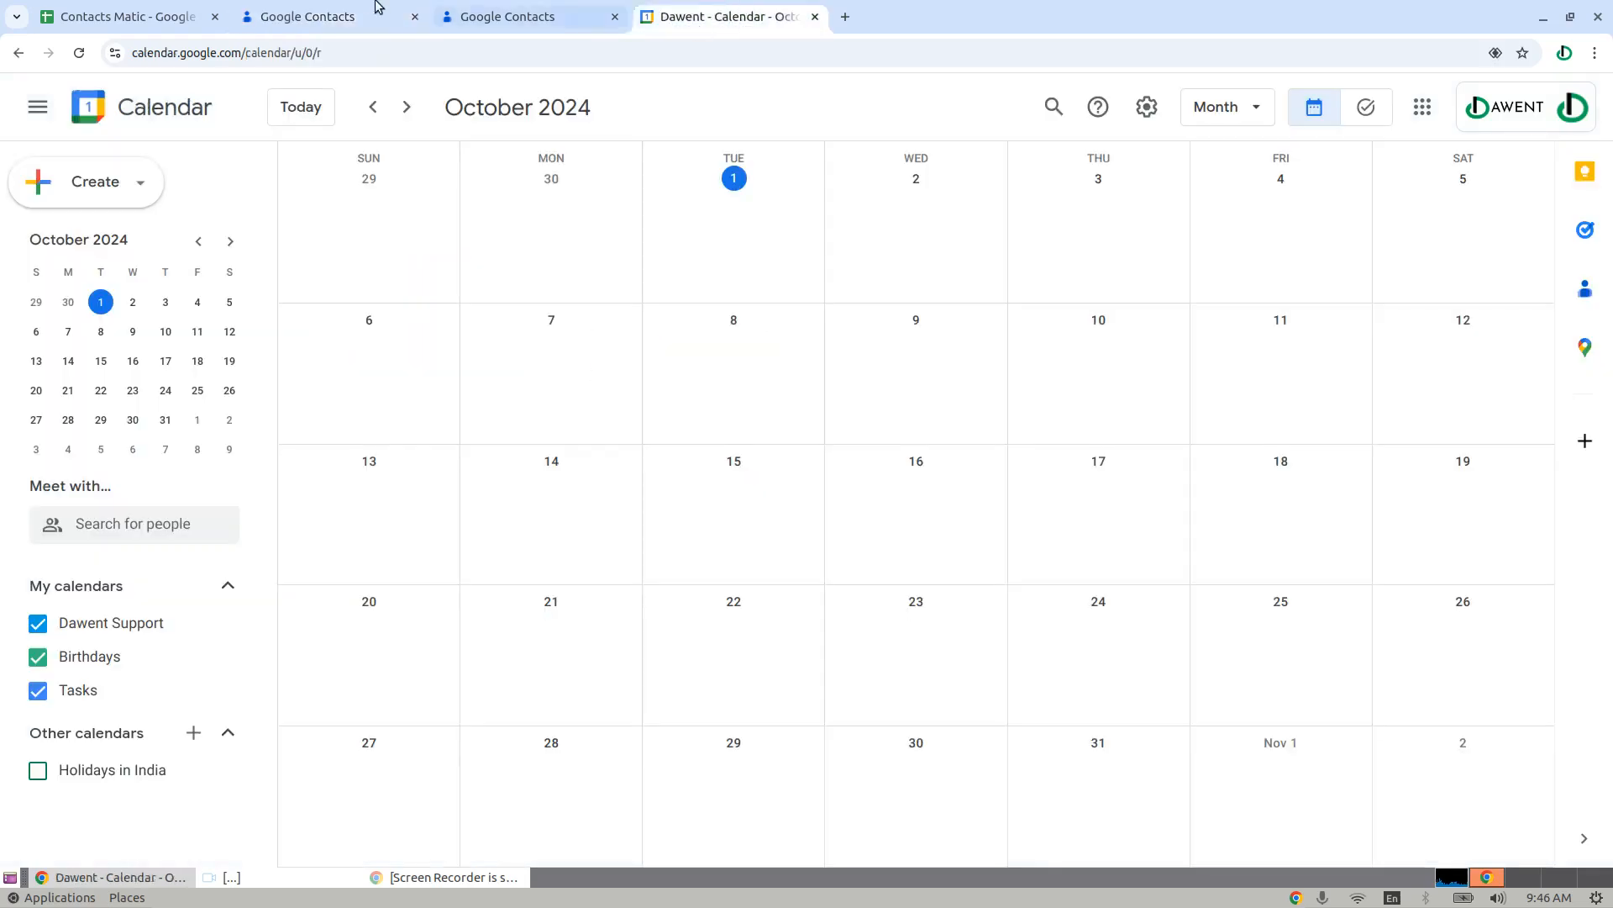
pyautogui.click(308, 17)
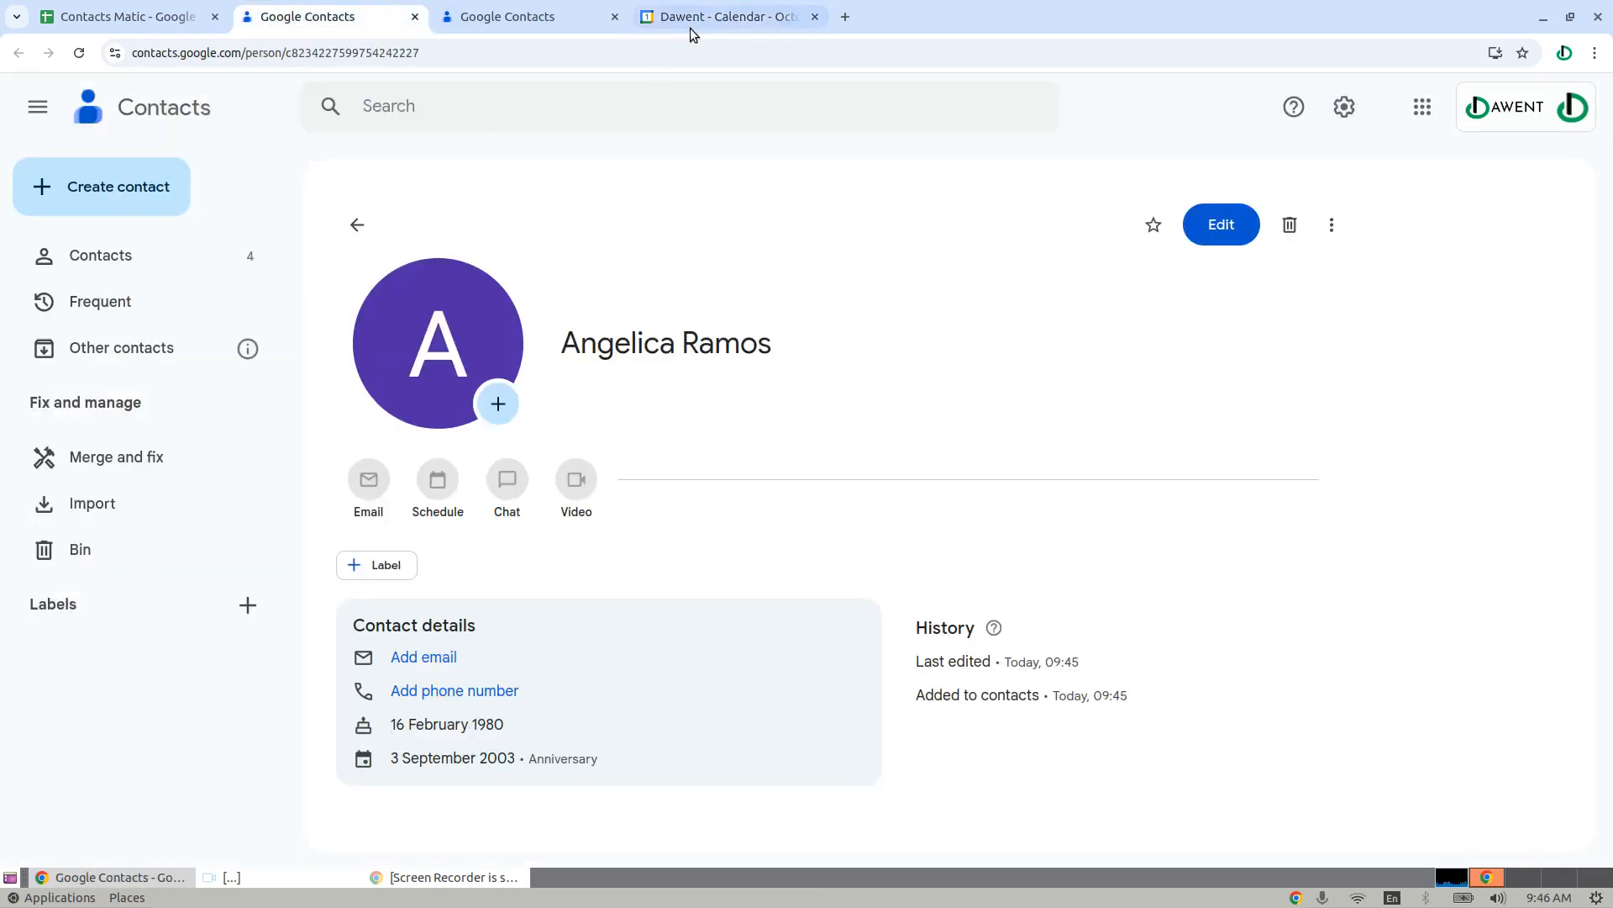
pyautogui.click(728, 17)
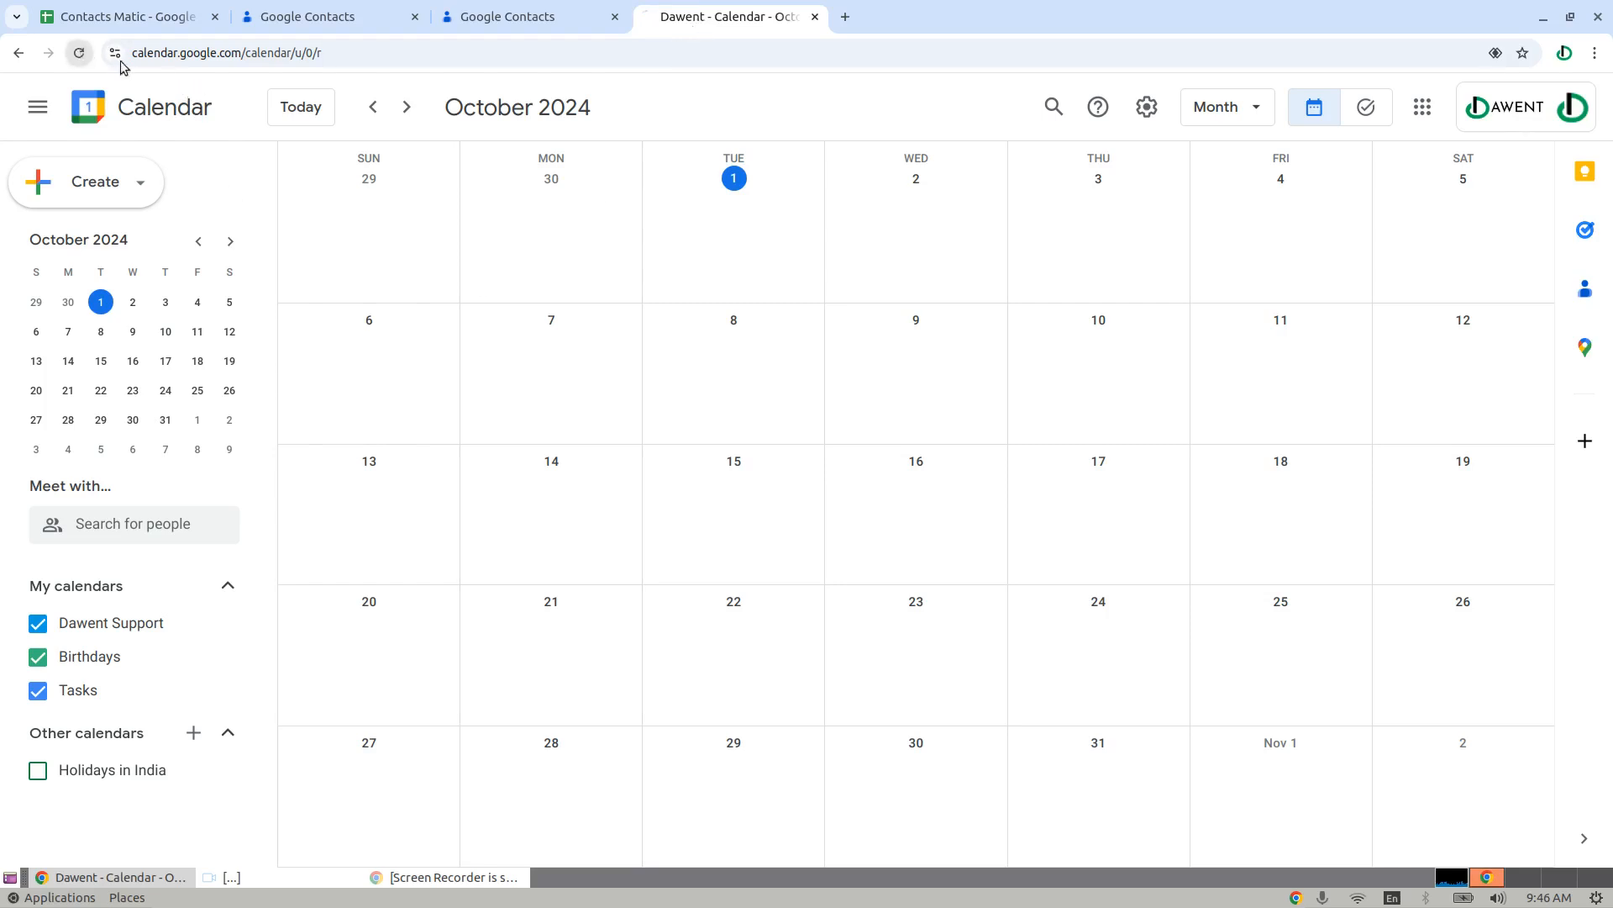
# Go to September 2024 and view the 3 September anniversary event.
pyautogui.click(38, 689)
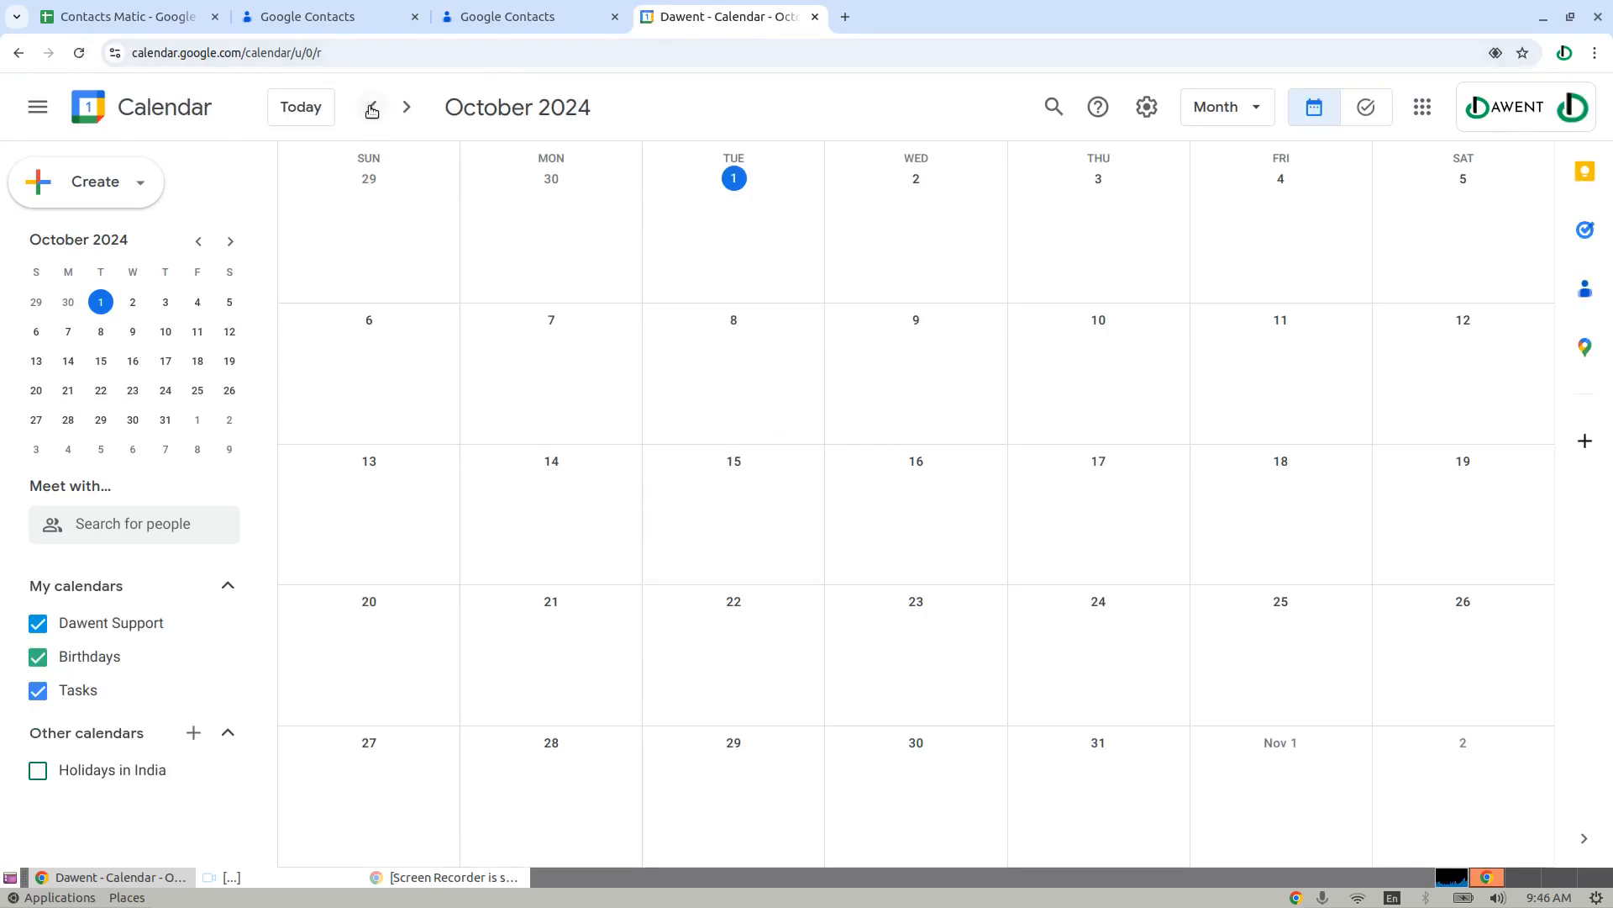
pyautogui.click(374, 107)
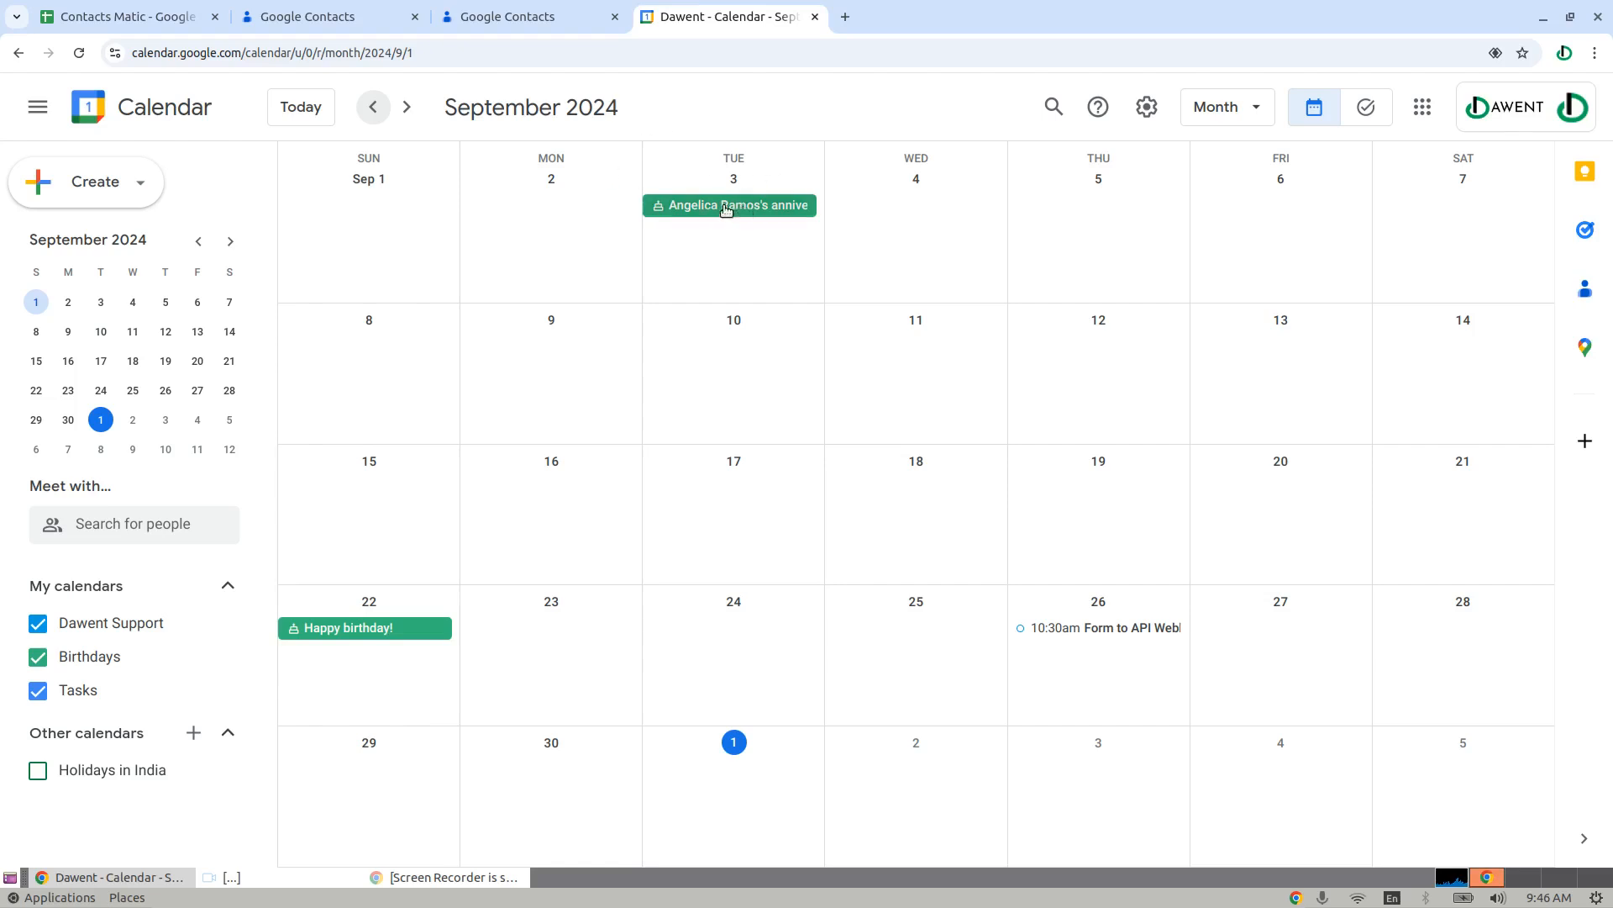
pyautogui.click(729, 205)
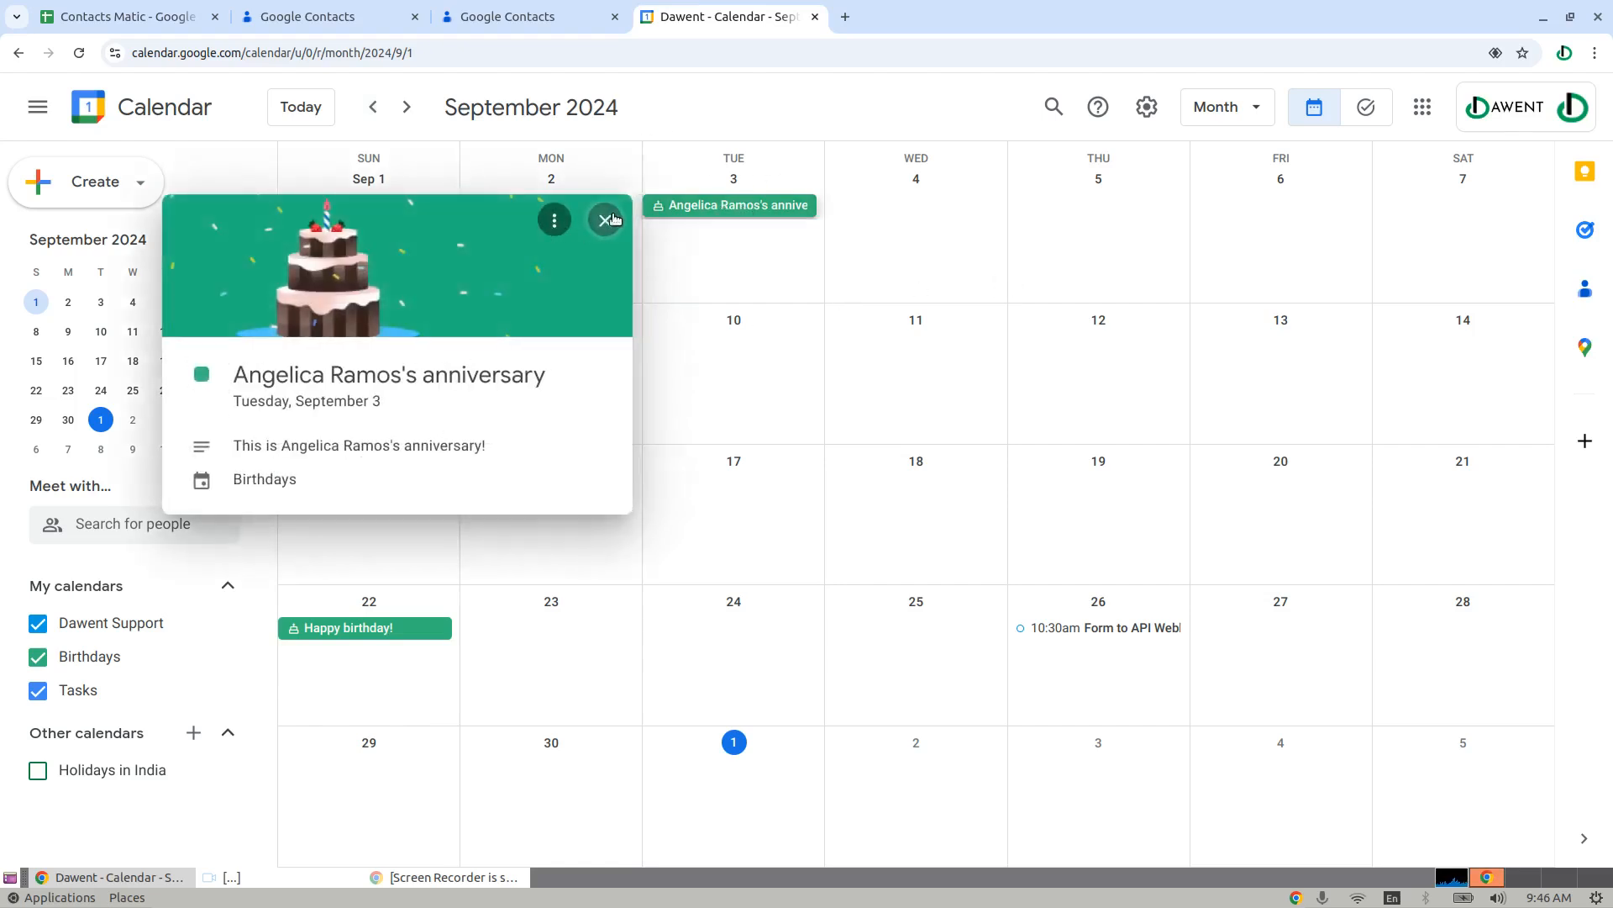
pyautogui.click(329, 17)
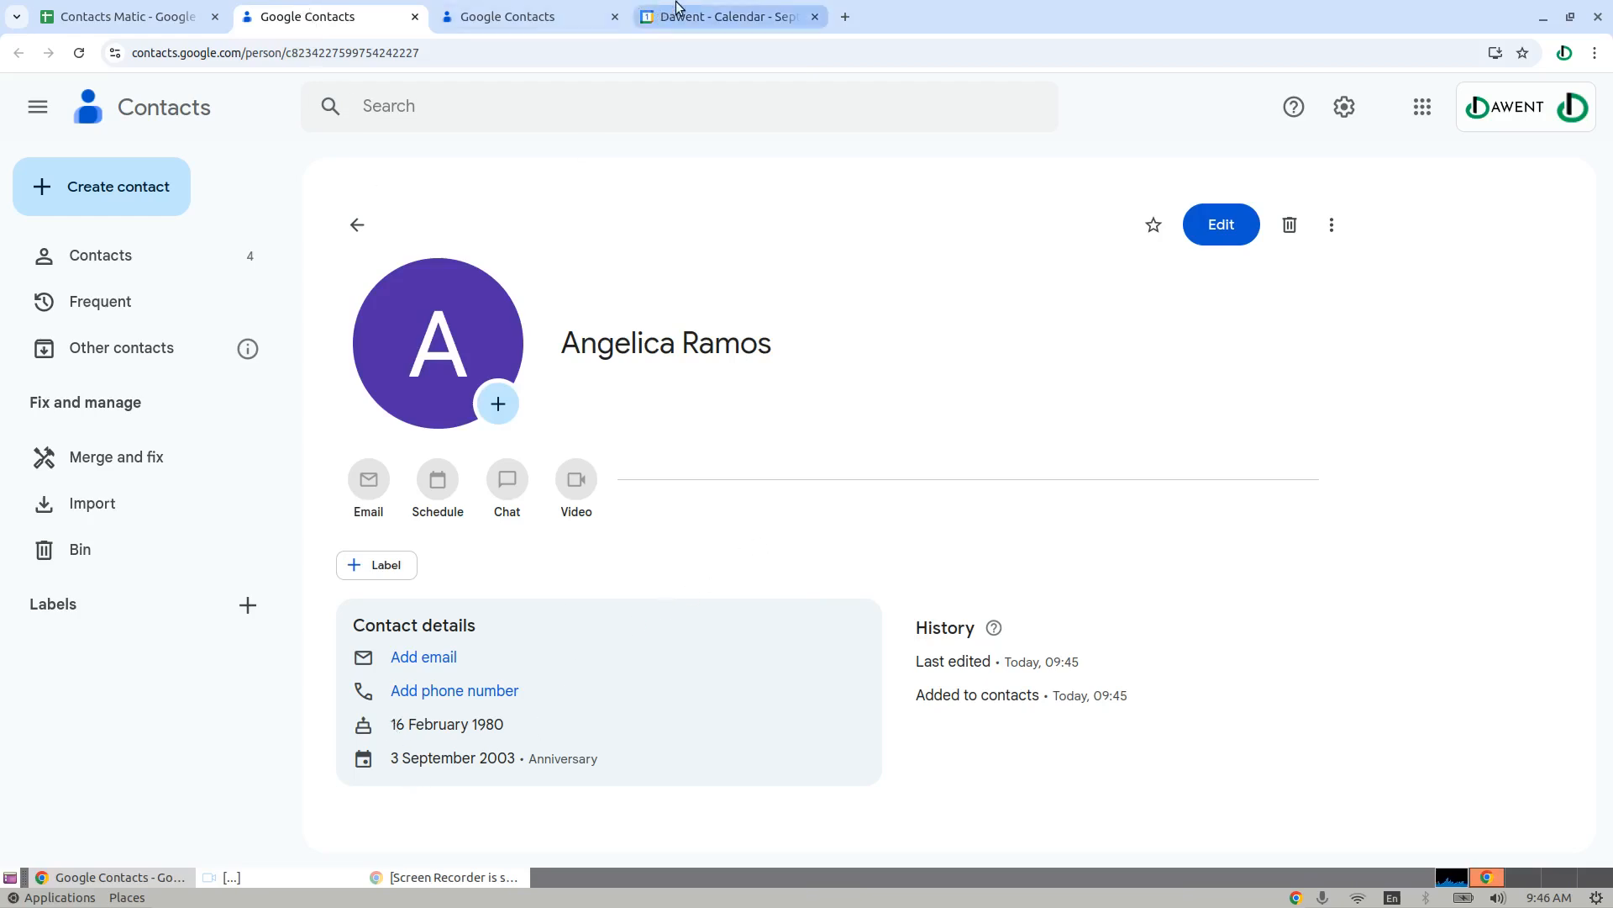
pyautogui.click(725, 17)
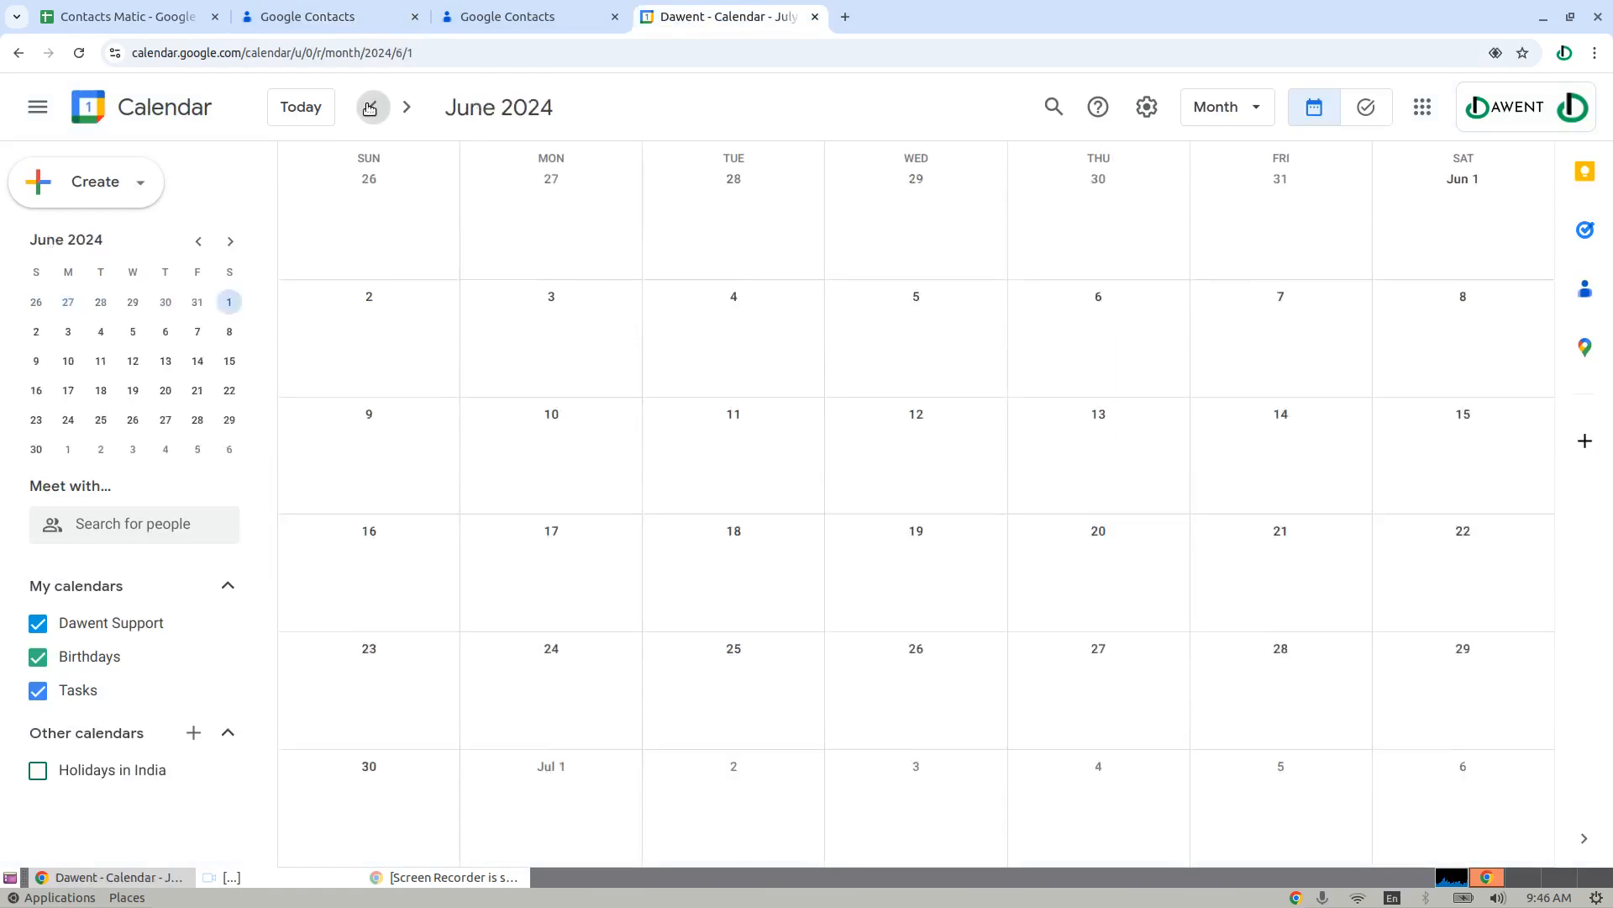
# View the 16 February 2024 birthday event, browse forward to June, then return to the contact.
pyautogui.click(368, 107)
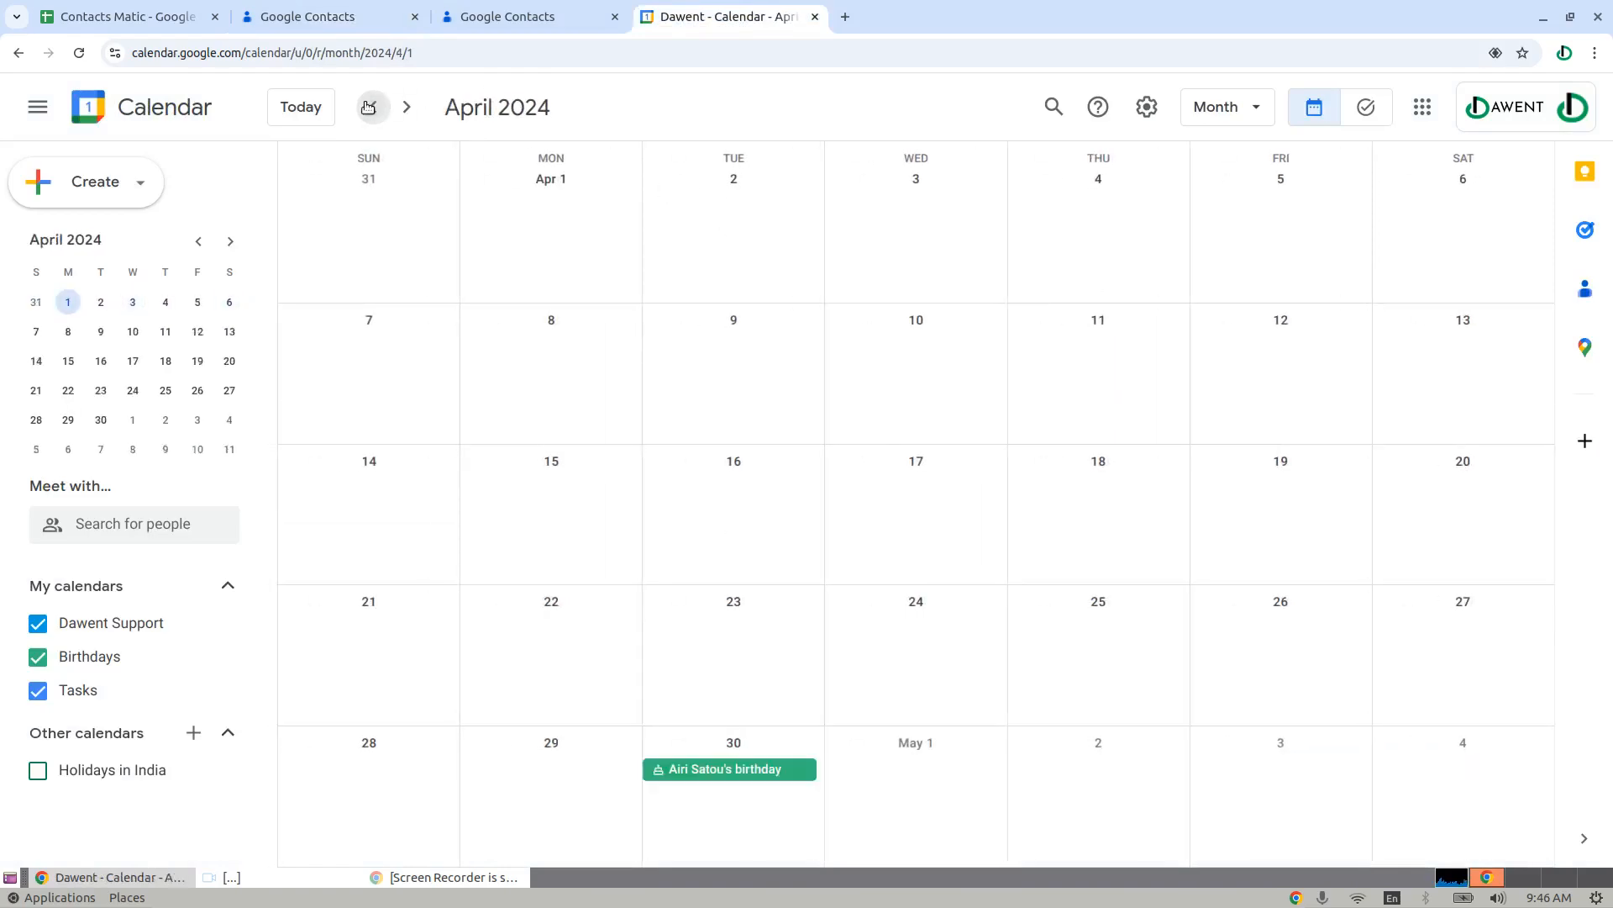
pyautogui.click(373, 107)
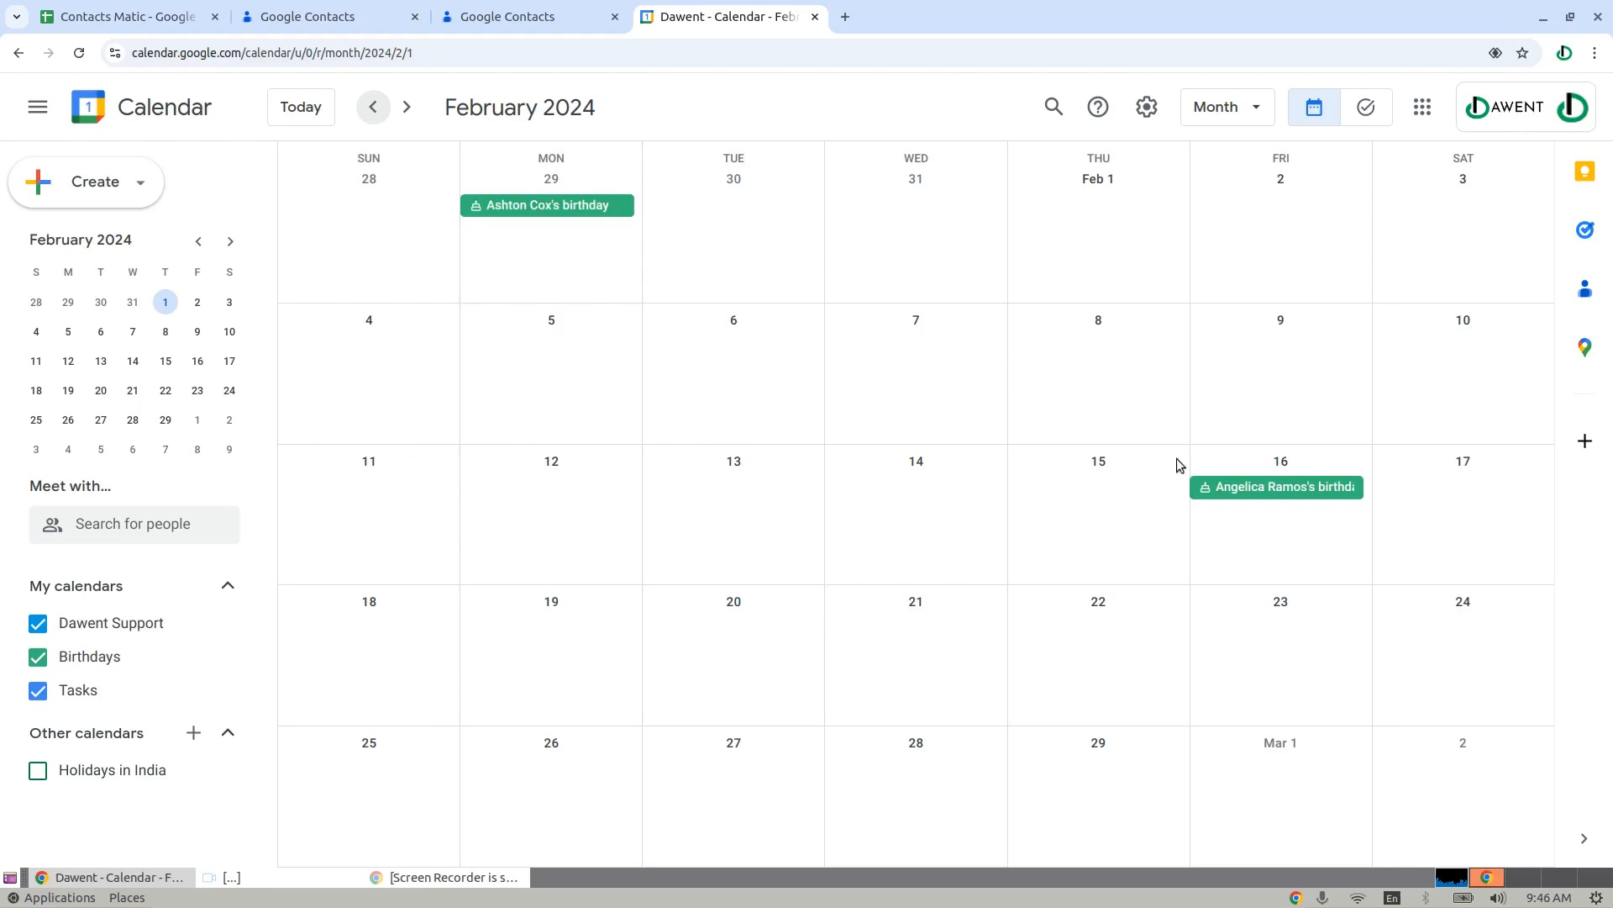
pyautogui.click(1276, 486)
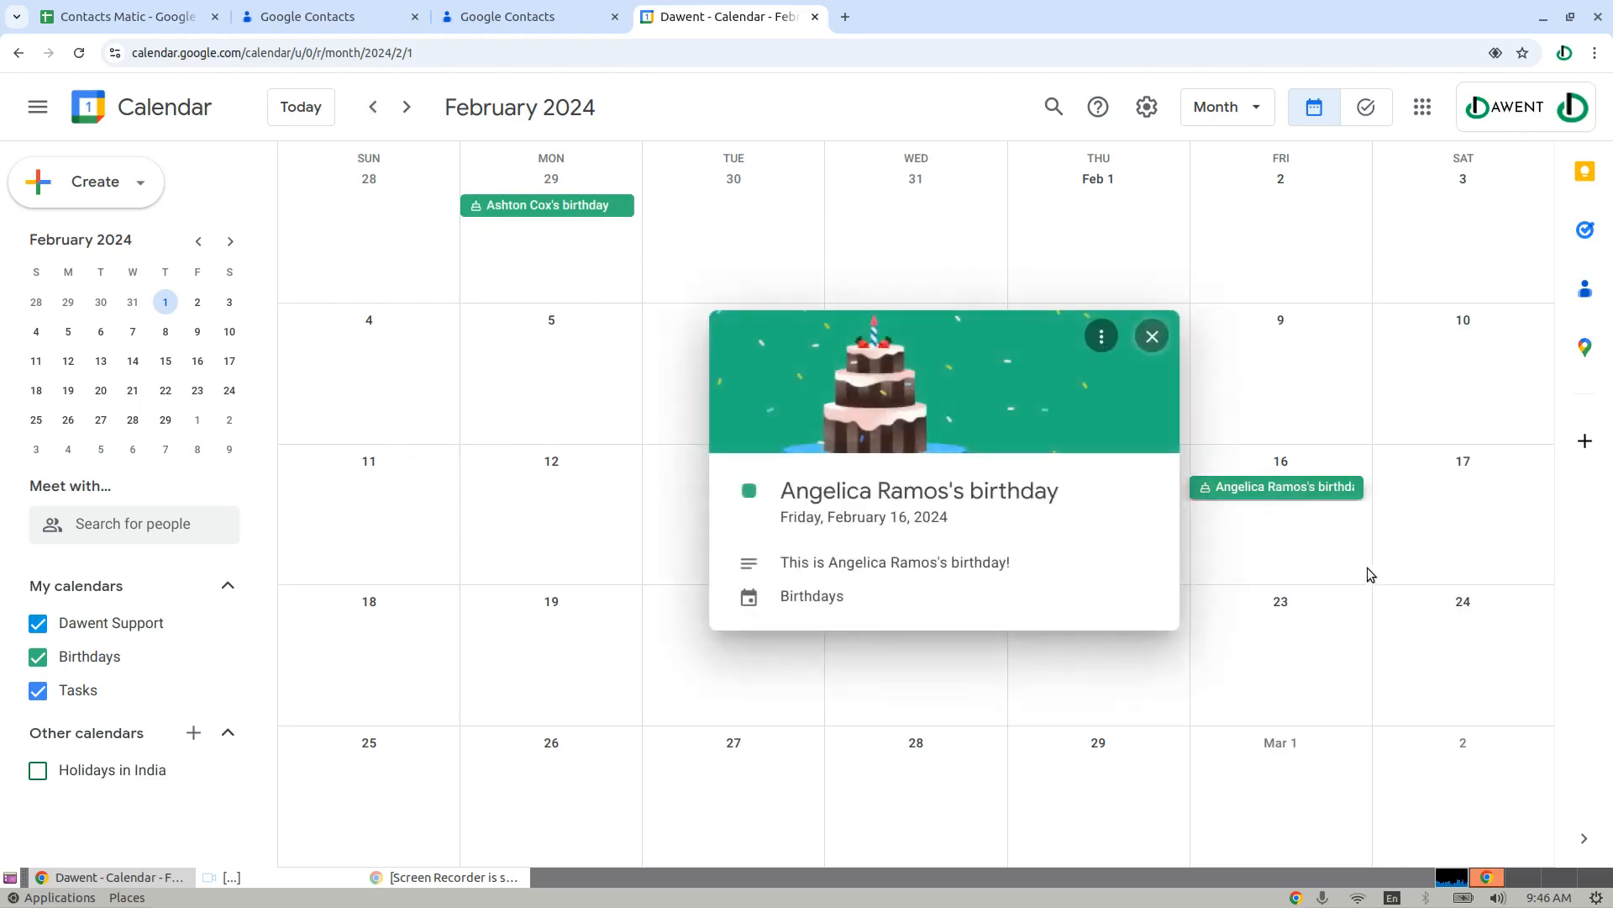
pyautogui.click(1151, 335)
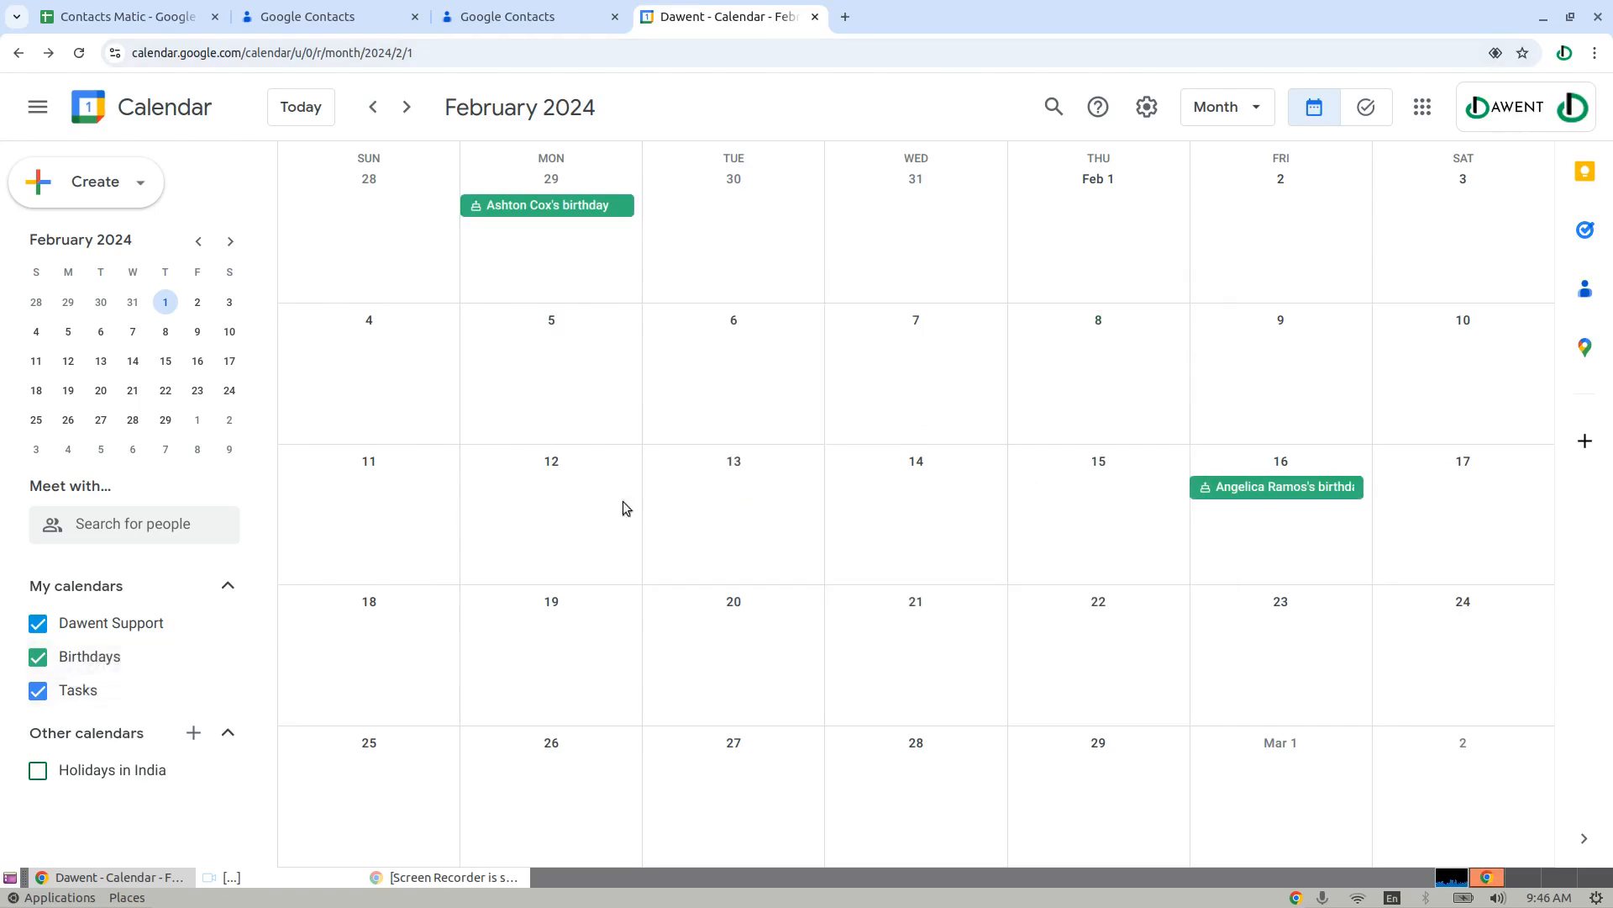
pyautogui.click(408, 107)
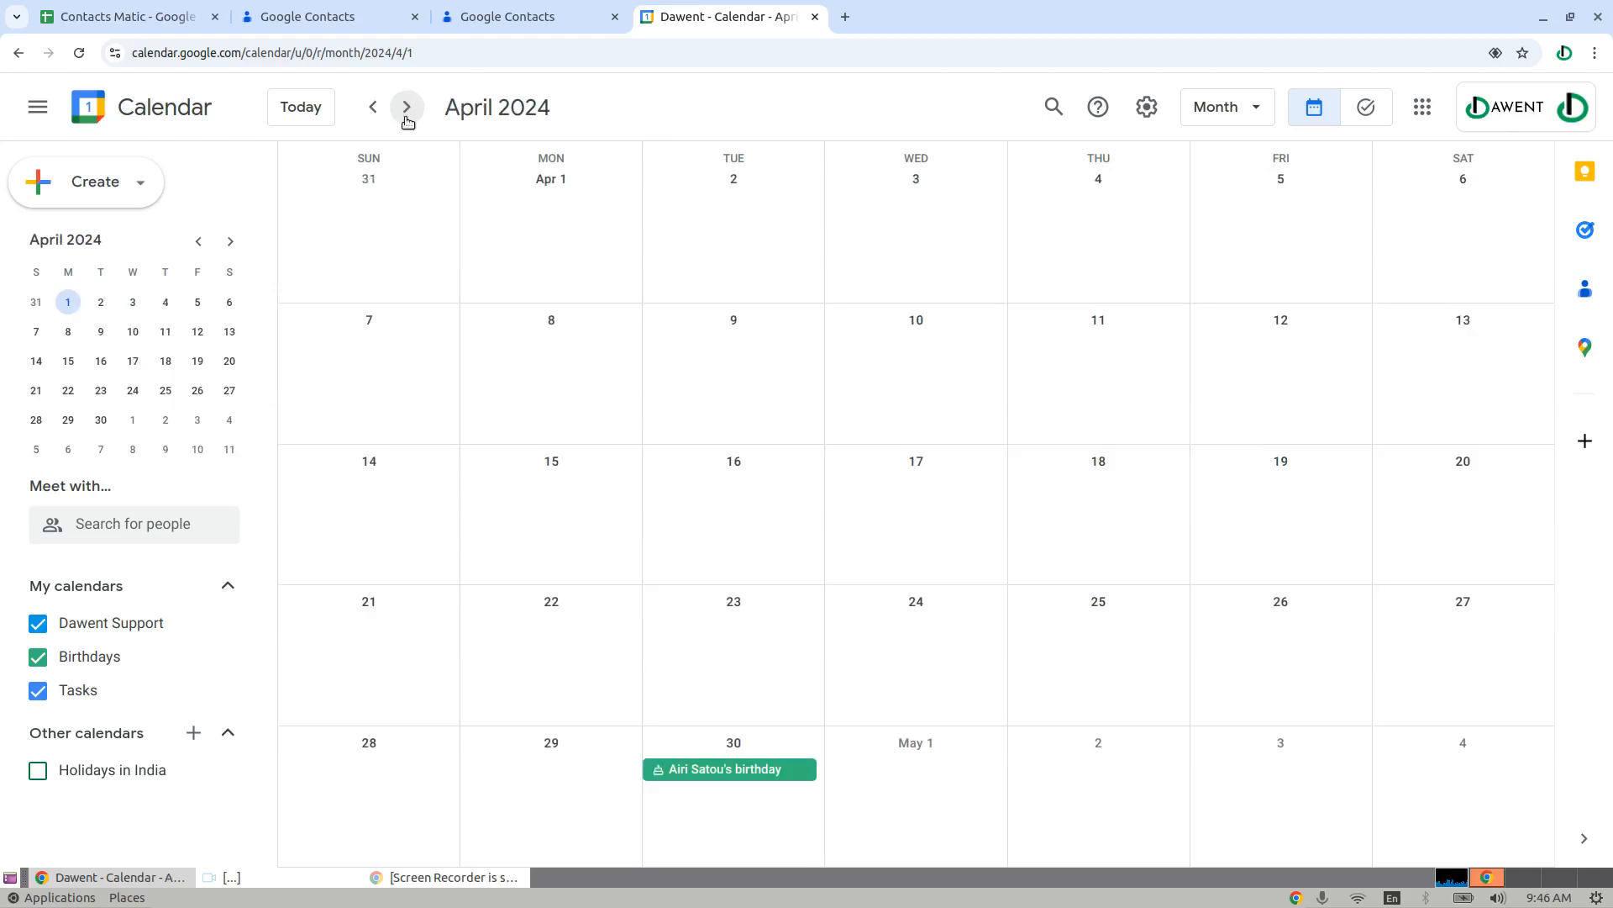
pyautogui.click(405, 107)
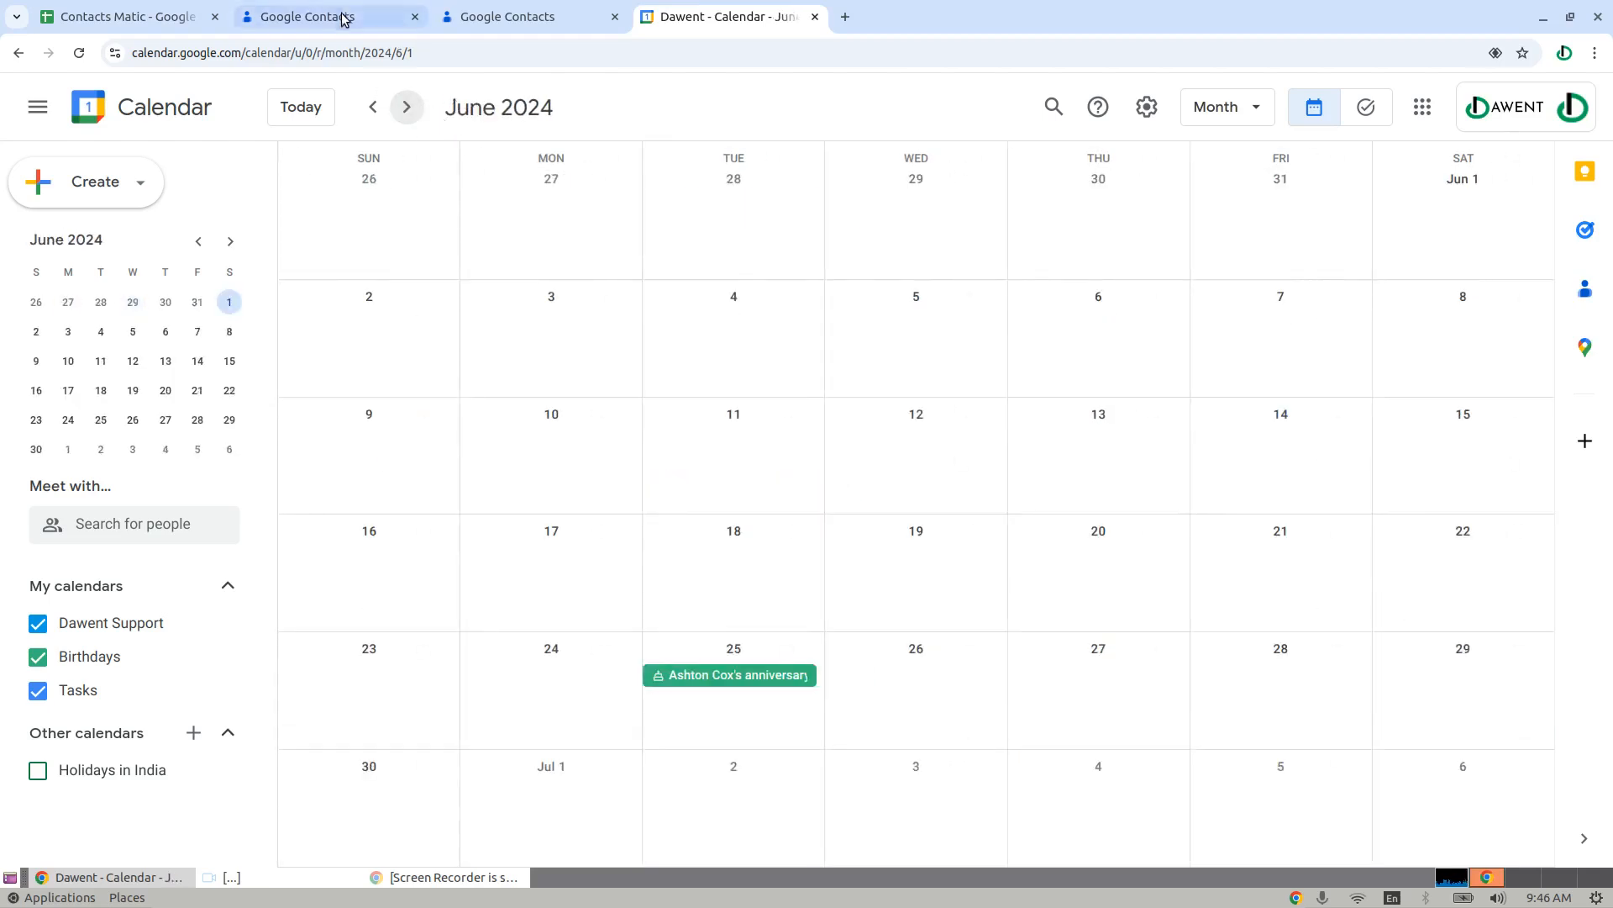
pyautogui.click(303, 17)
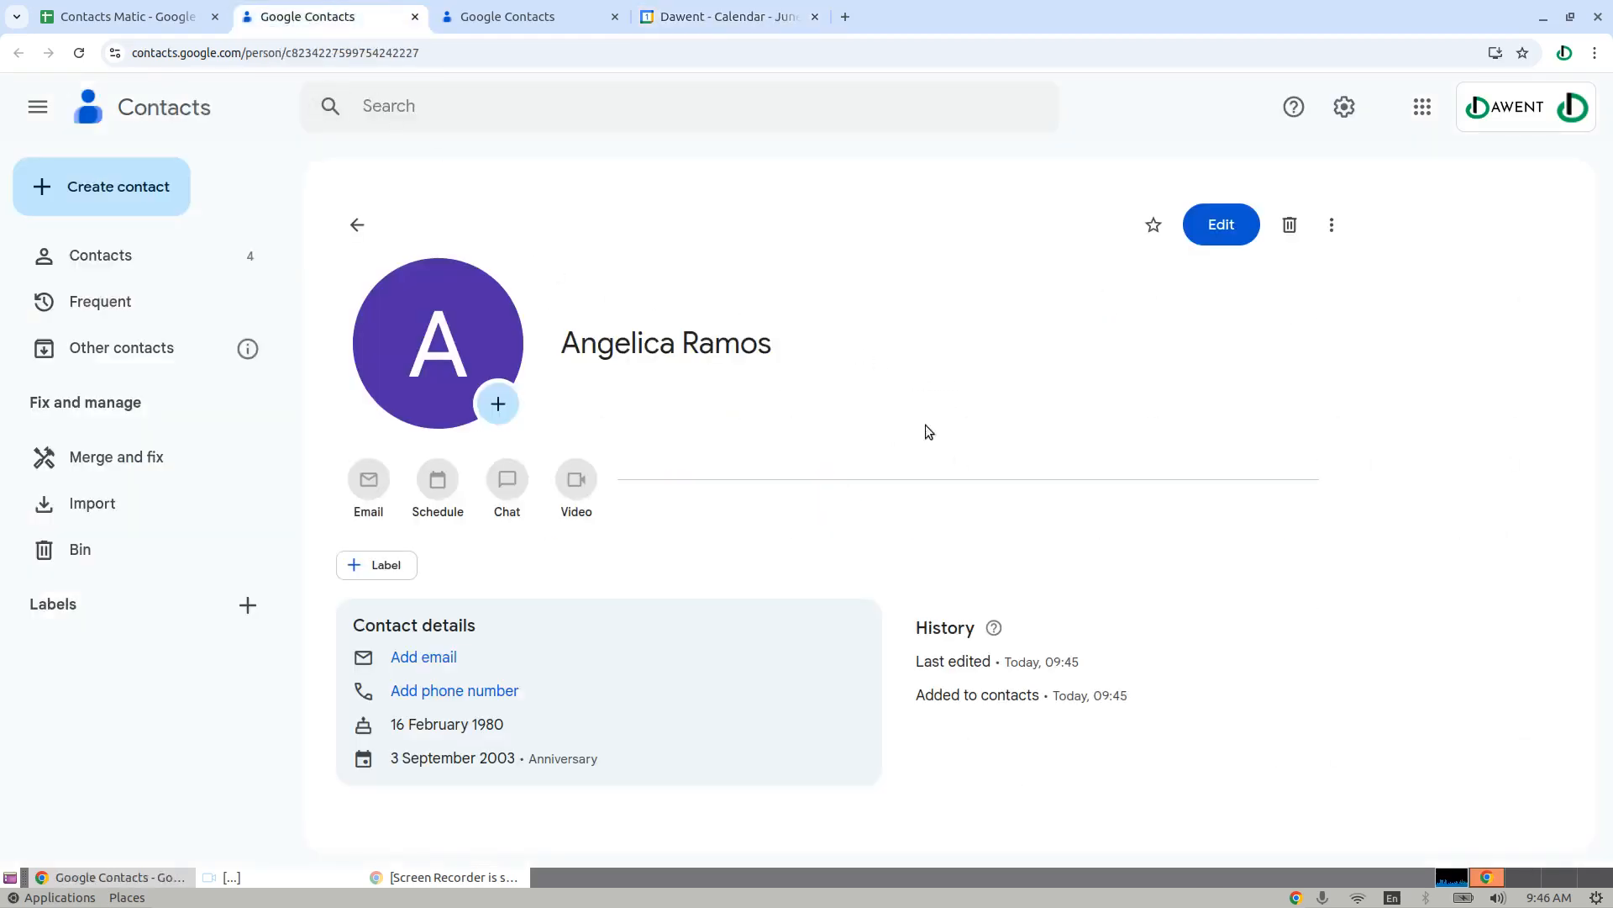
# Return to the Contacts Matic spreadsheet and scroll across the All Employees sheet.
pyautogui.click(124, 17)
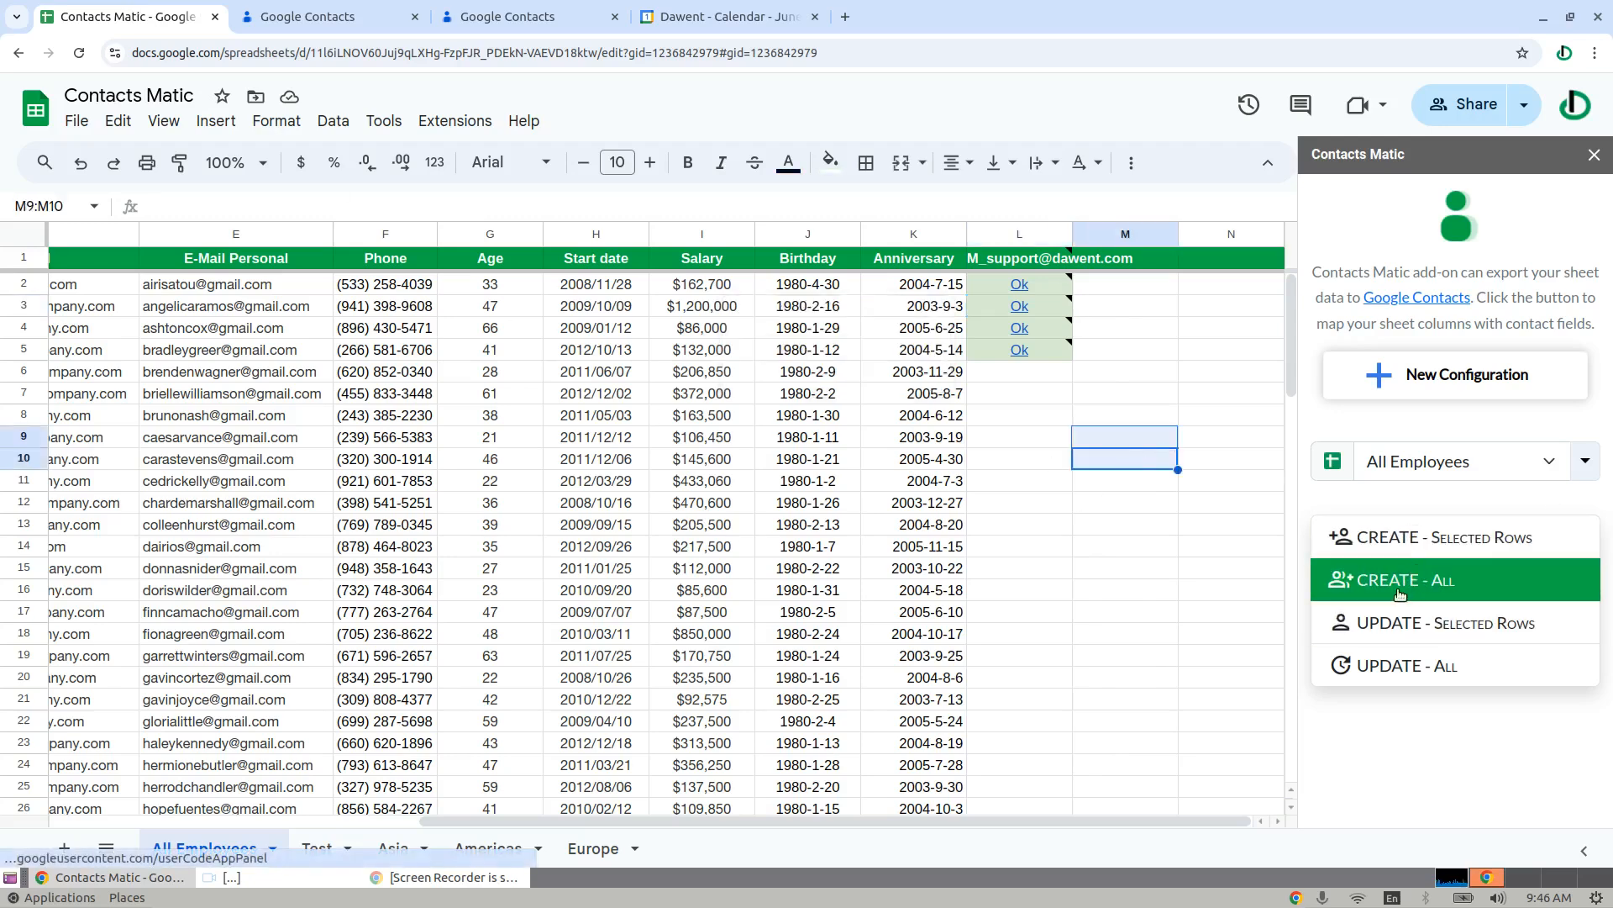
pyautogui.moveTo(10, 298)
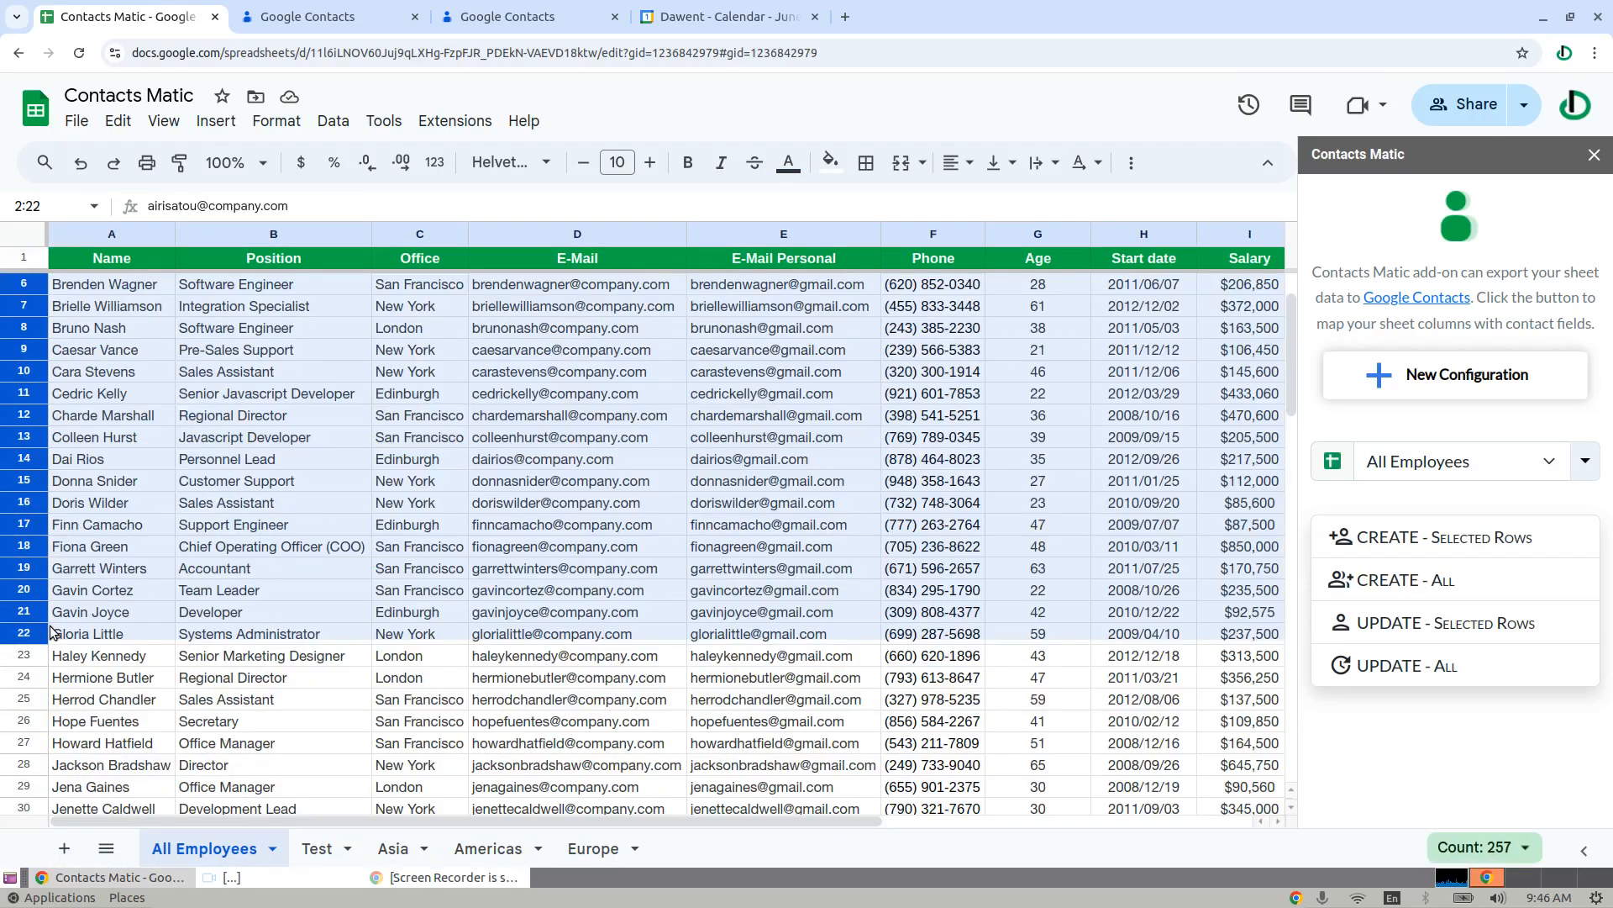
pyautogui.hscroll(3)
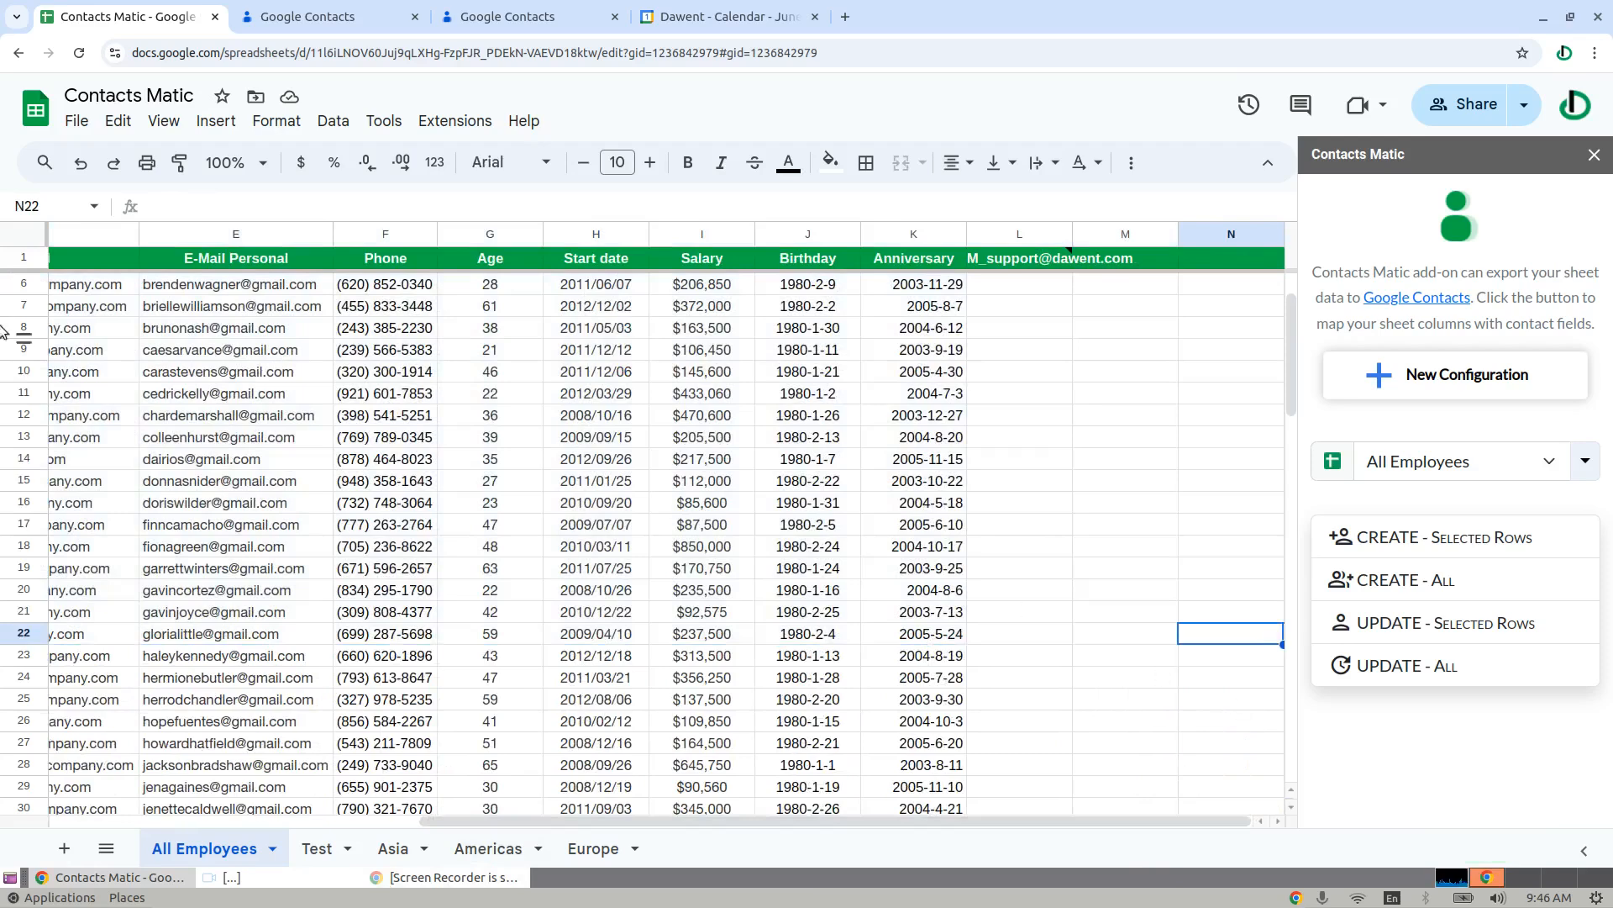
pyautogui.moveTo(537, 812)
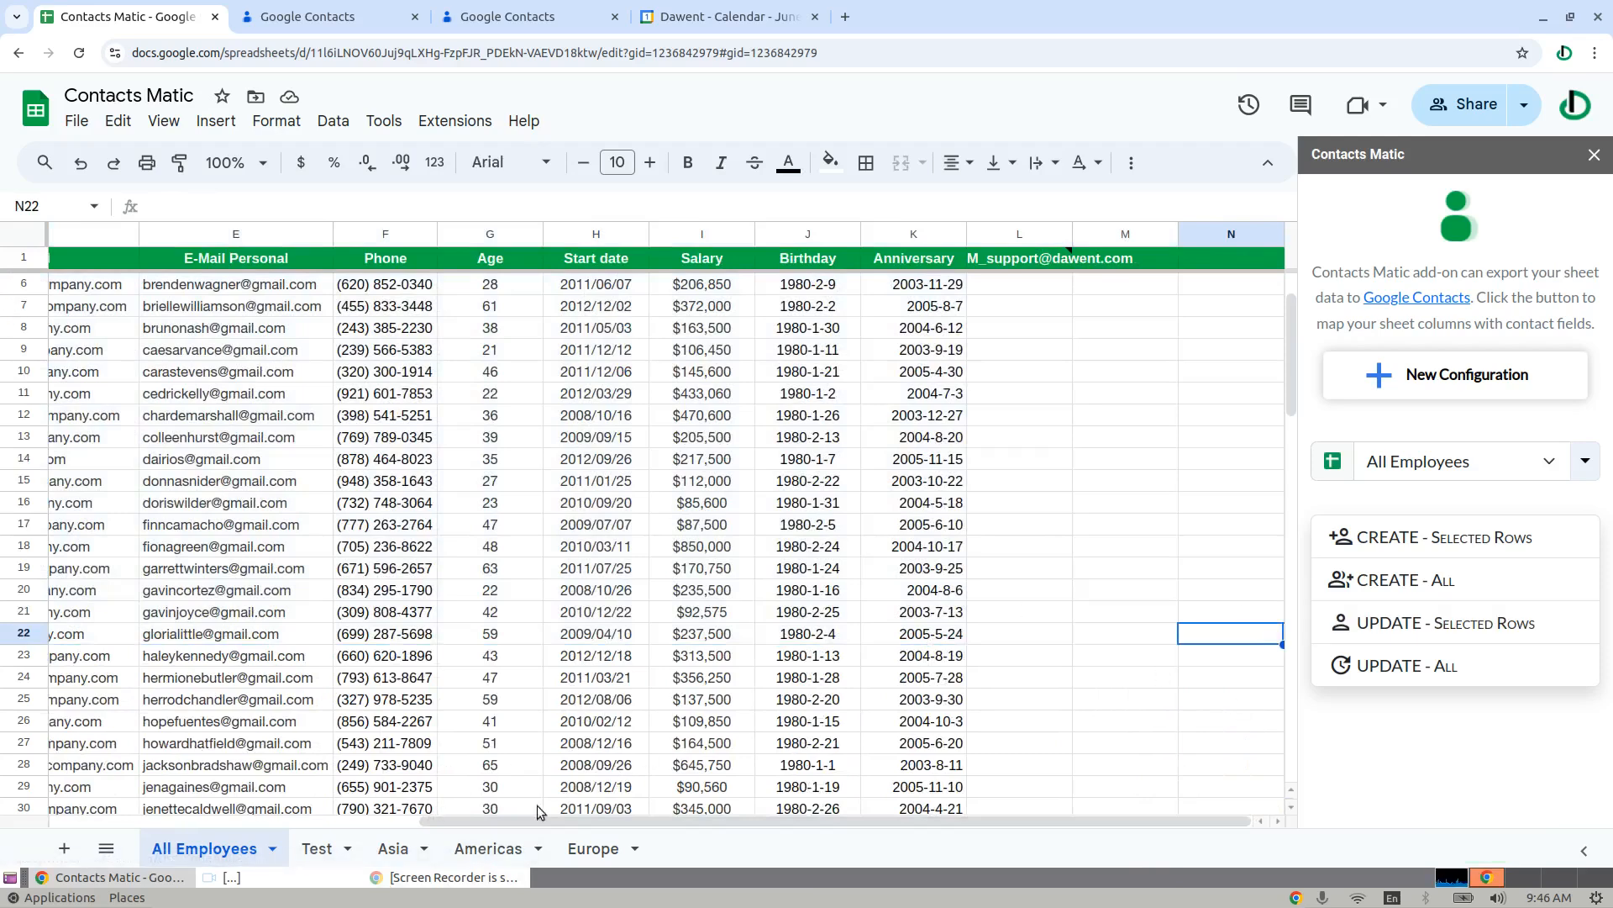
pyautogui.moveTo(837, 799)
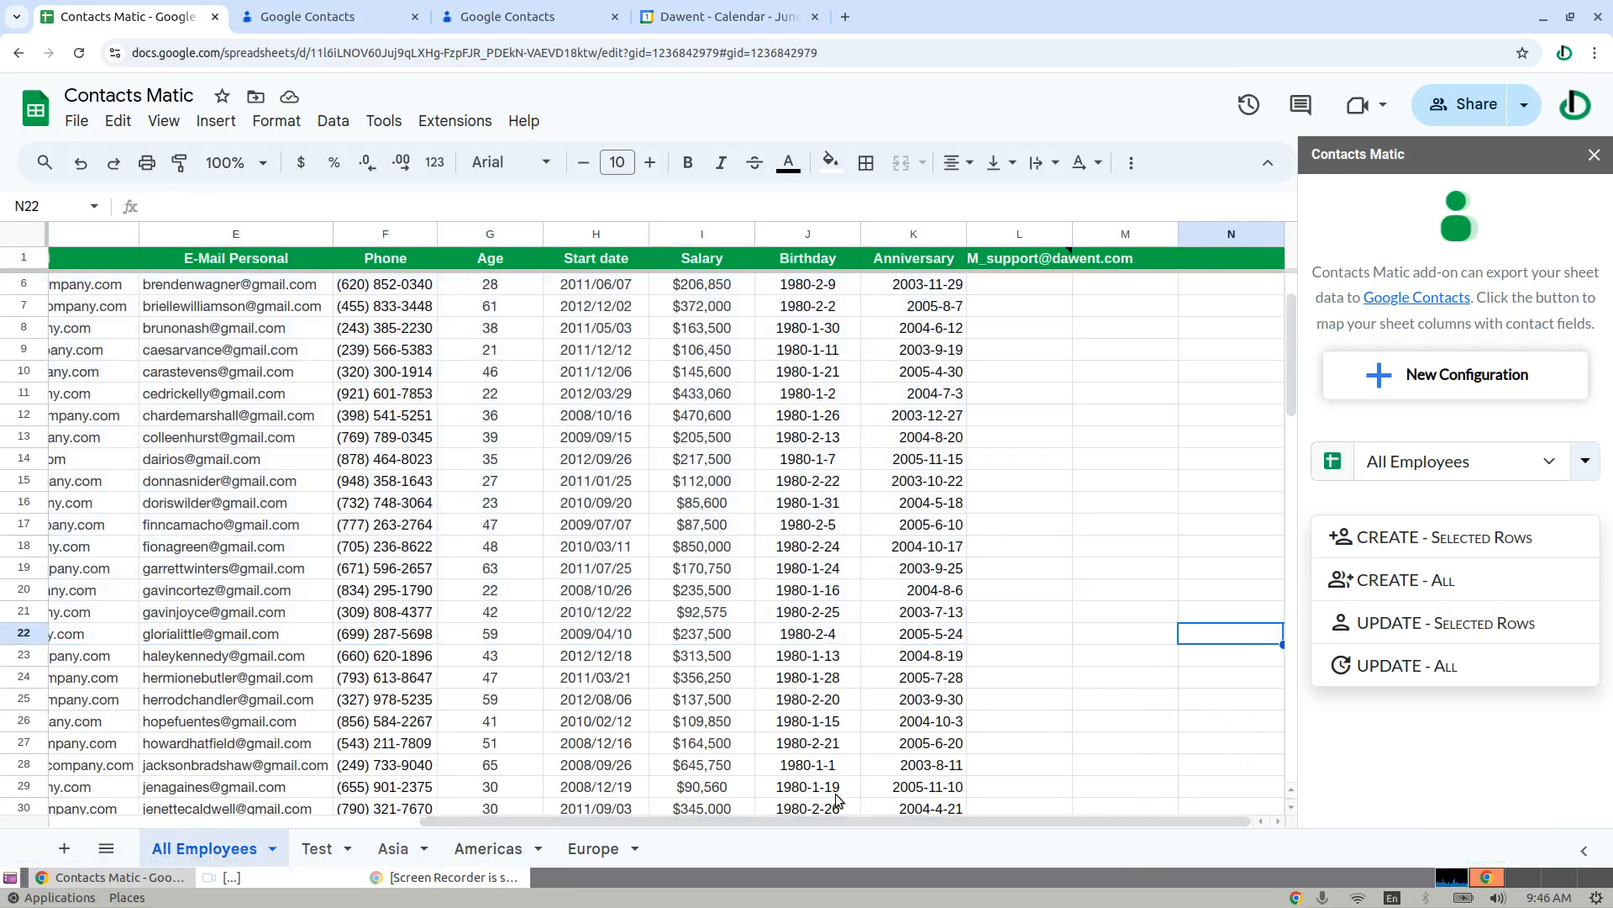